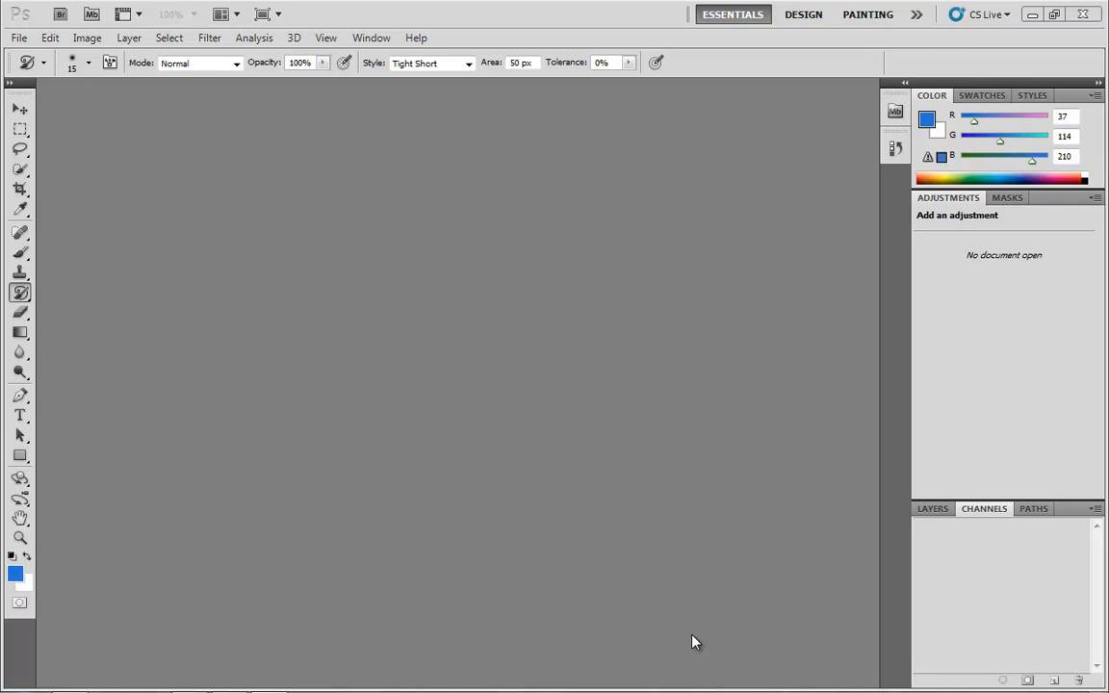
mouse_move(905, 379)
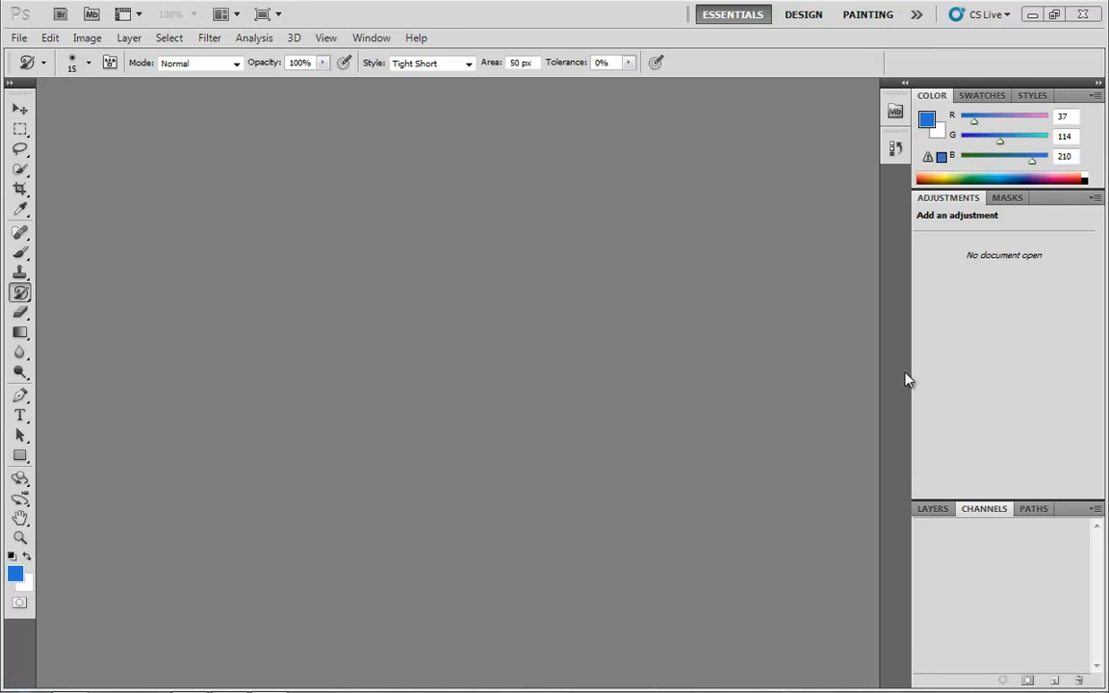
mouse_move(766, 197)
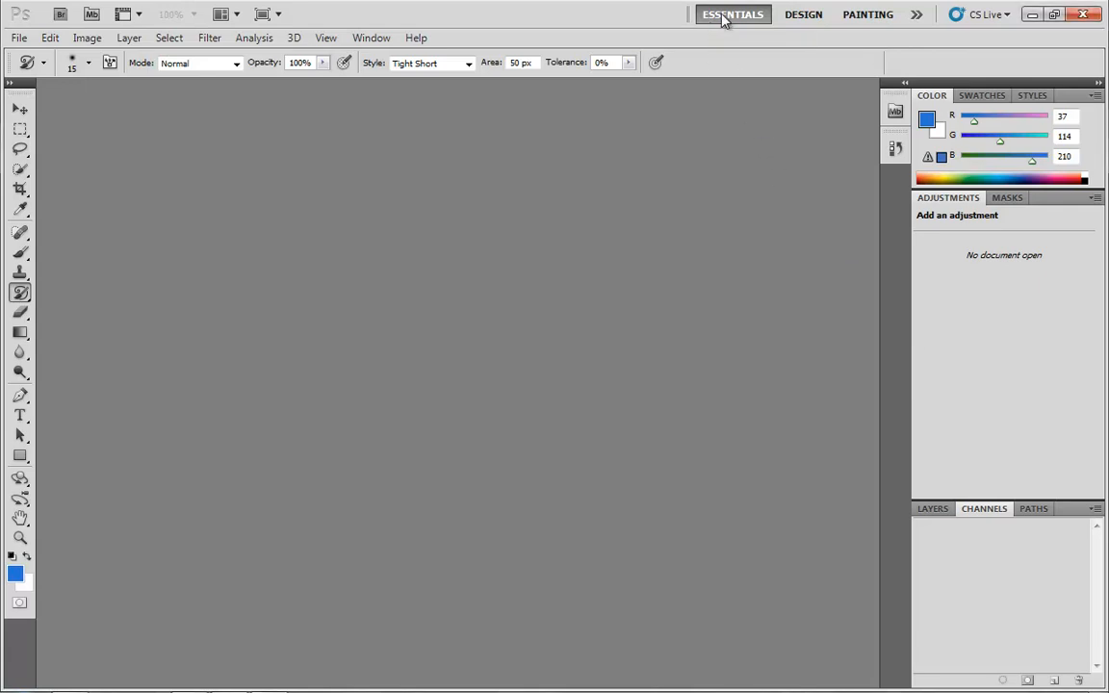
Reset the Essentials workspace from the workspace switcher so the Layers panel returns.
left_click(916, 13)
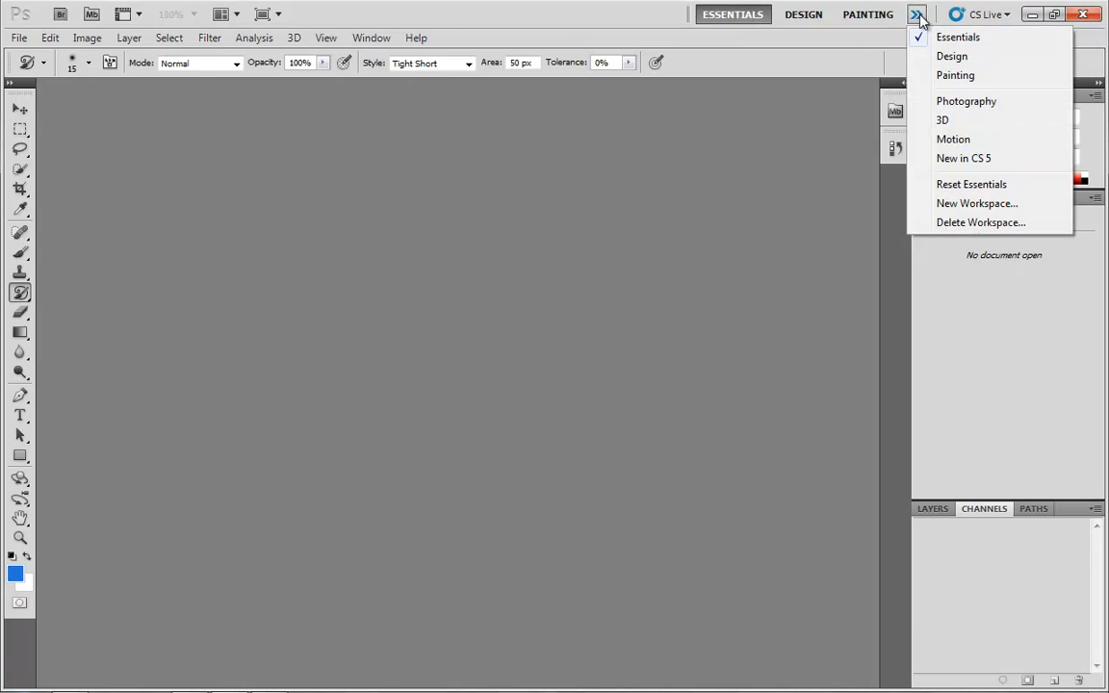
left_click(957, 37)
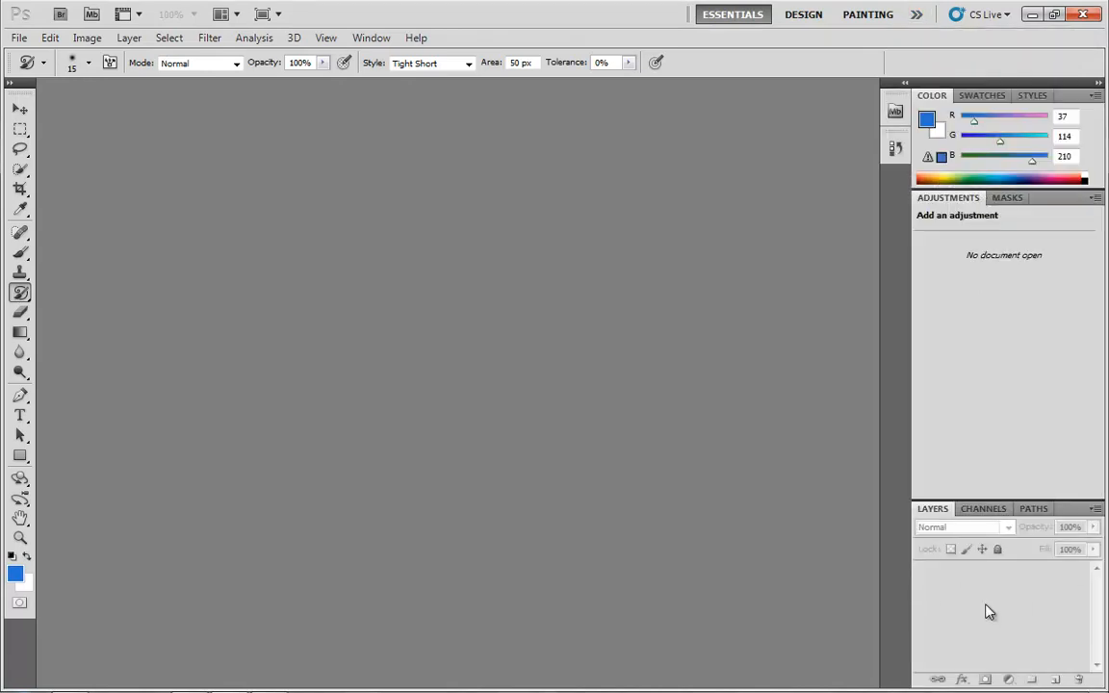
mouse_move(150, 273)
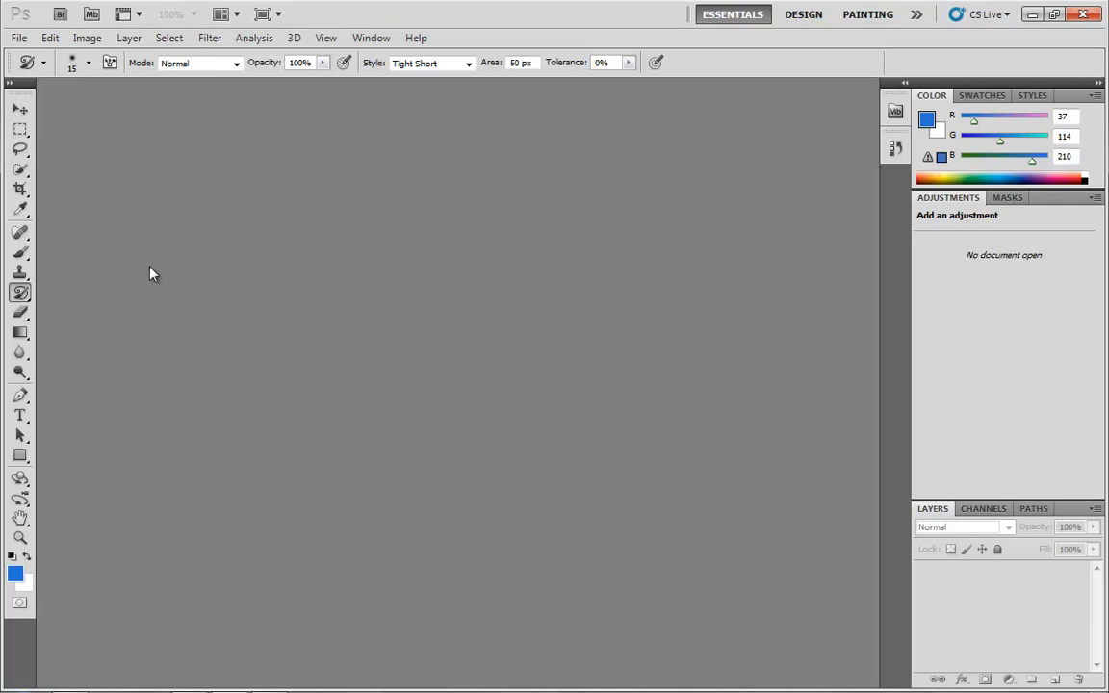
Open Penguins.jpg from the File > Open Recent list.
left_click(17, 38)
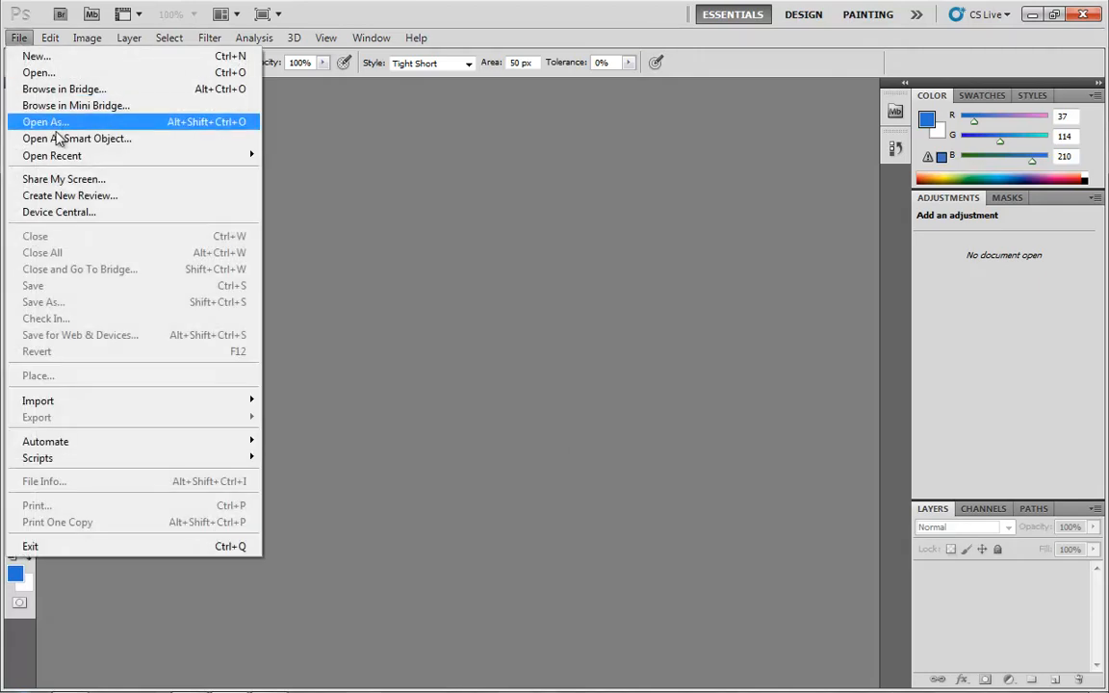
mouse_move(52, 154)
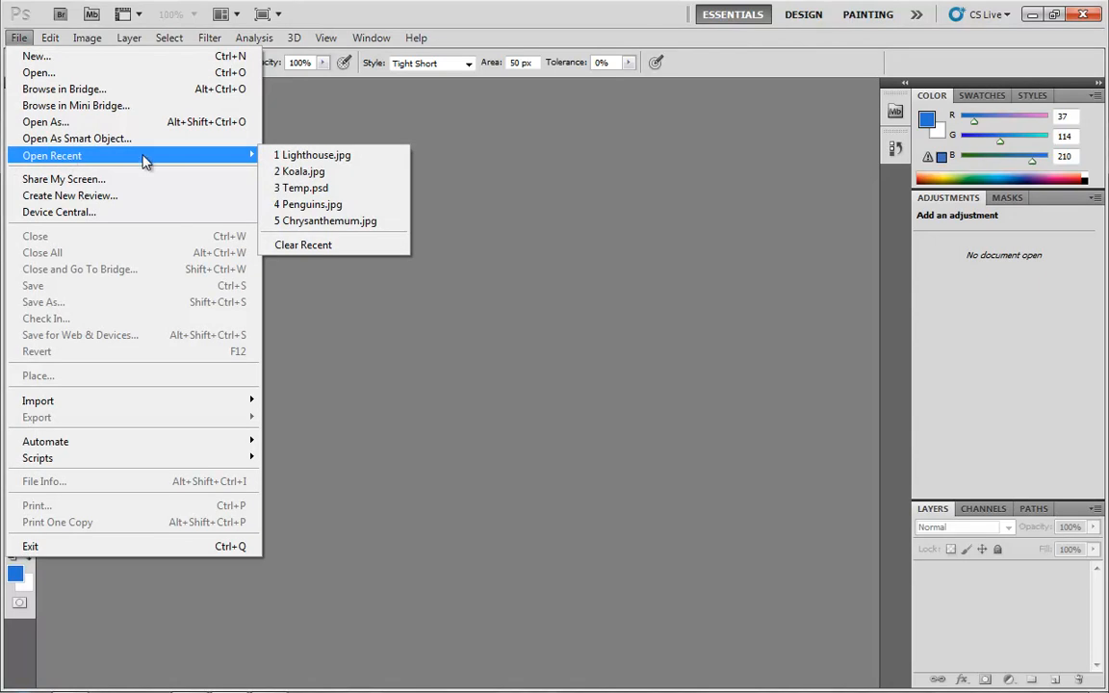
mouse_move(337, 204)
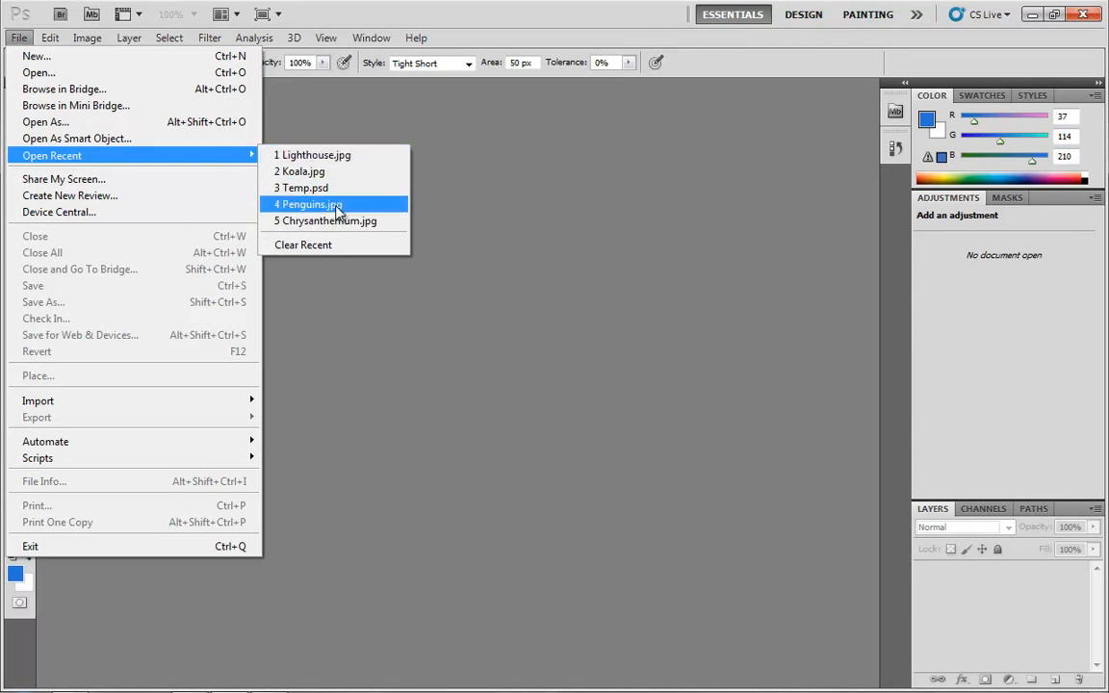
left_click(308, 204)
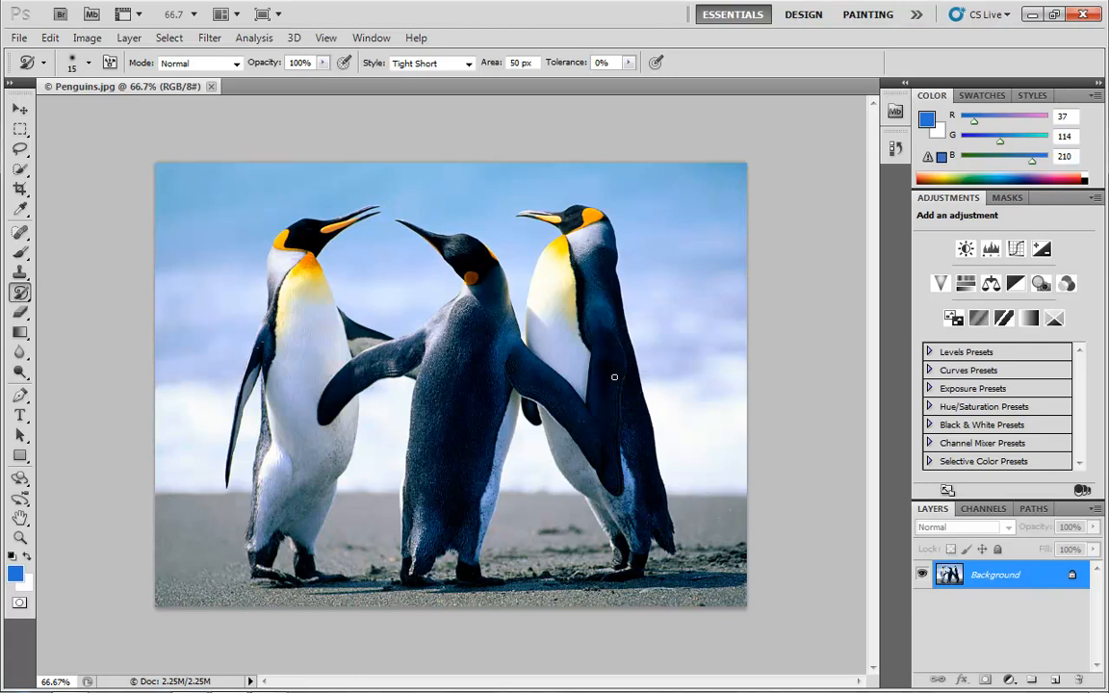
mouse_move(516, 358)
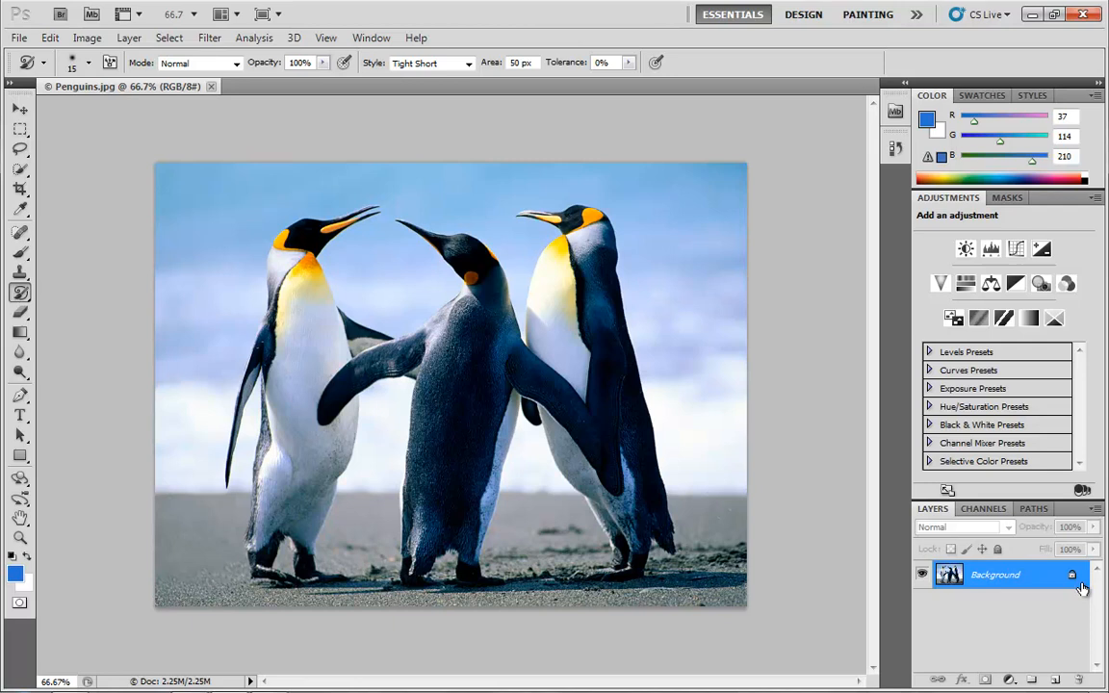
mouse_move(1038, 581)
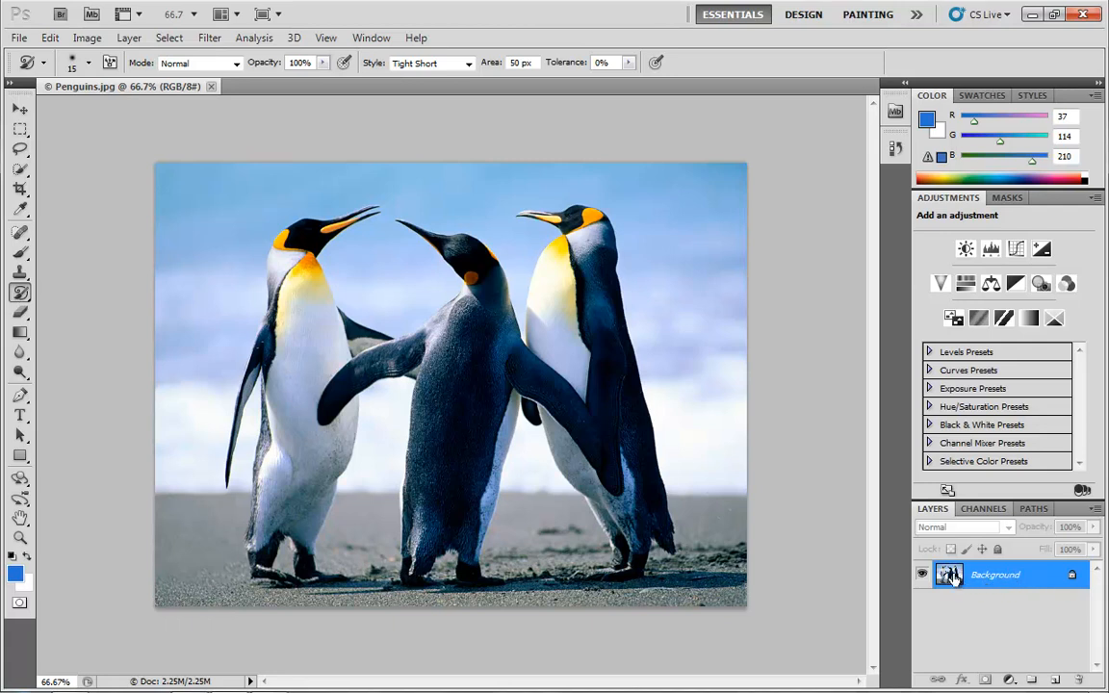
mouse_move(1036, 585)
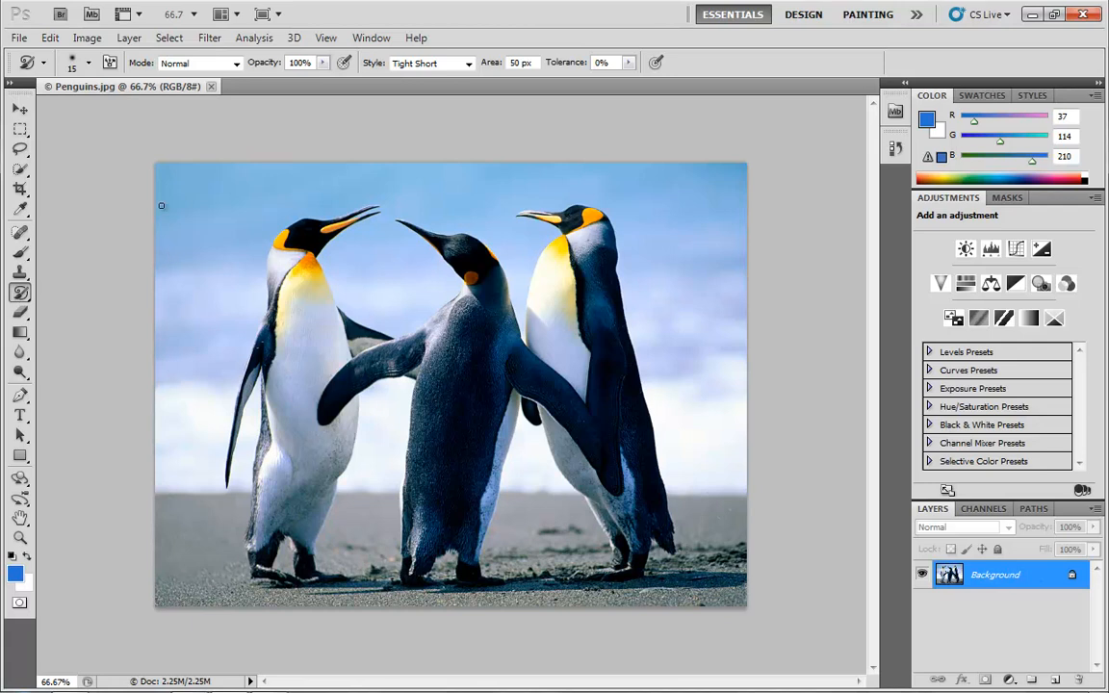
mouse_move(689, 198)
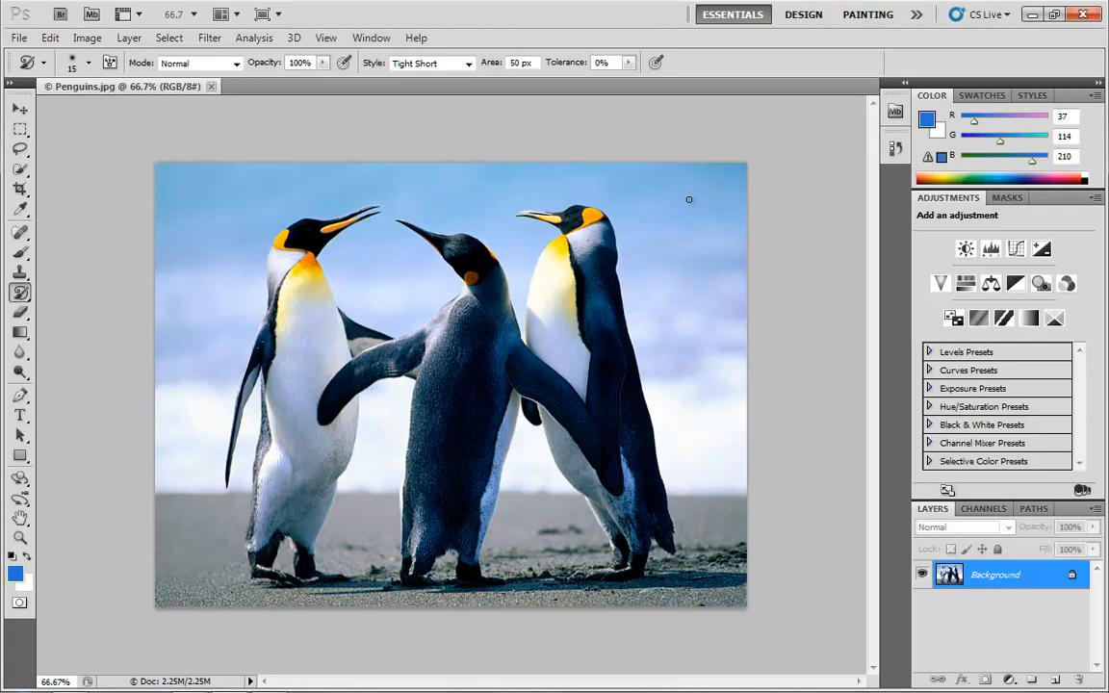
mouse_move(811, 342)
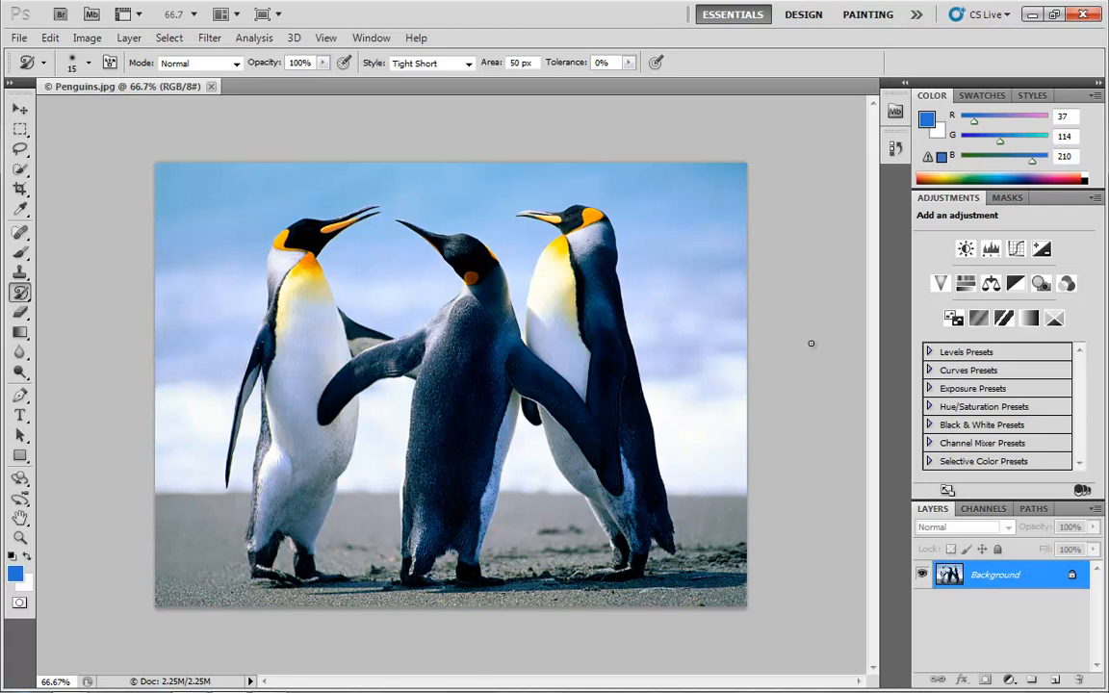
mouse_move(1030, 558)
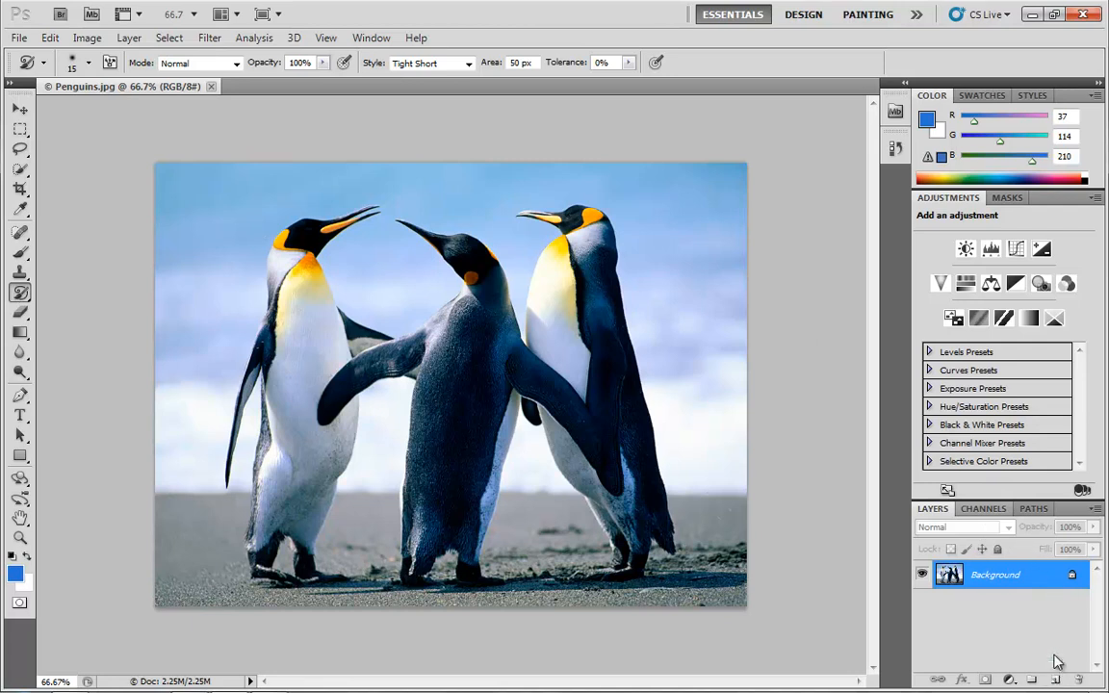
mouse_move(1057, 678)
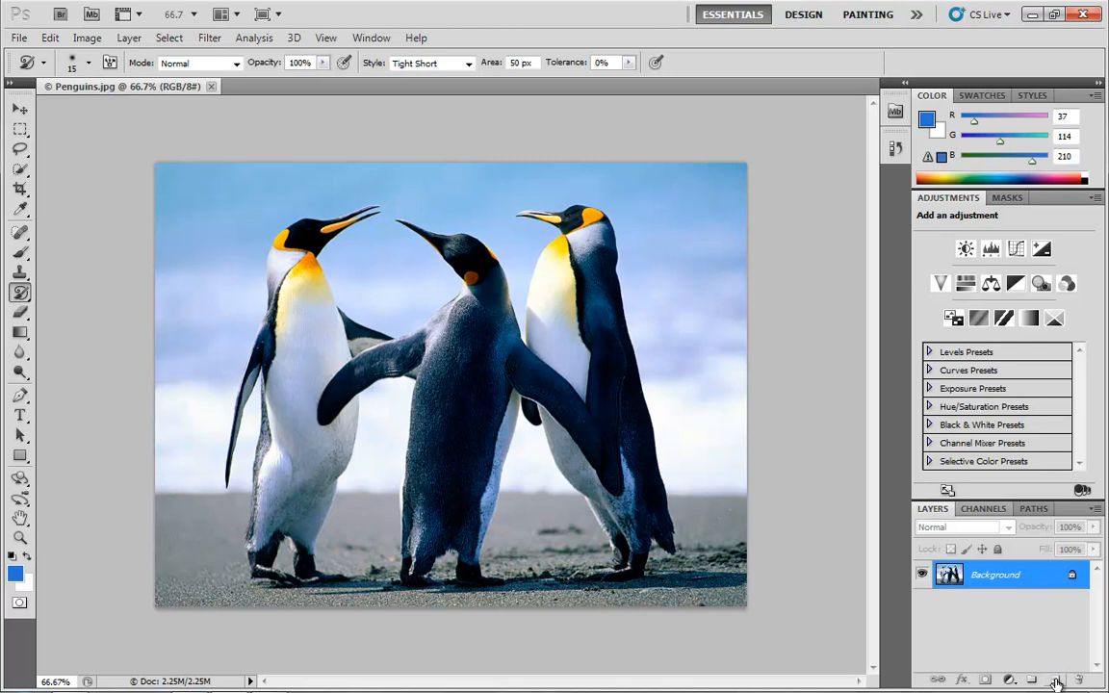
mouse_move(1036, 640)
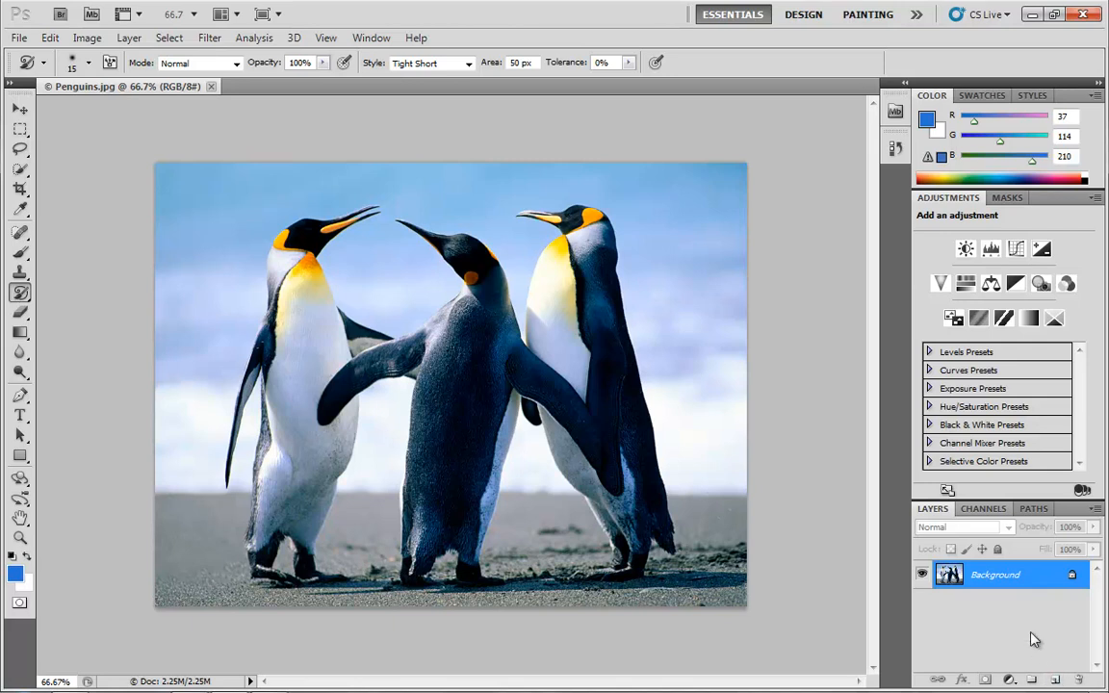
mouse_move(1059, 674)
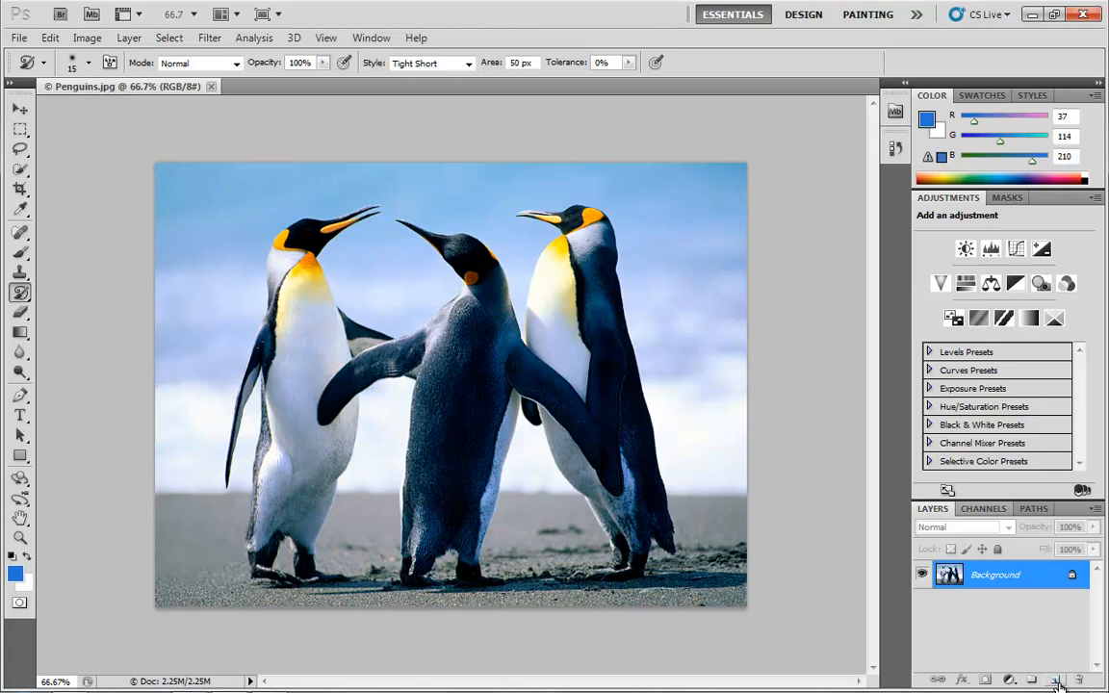
Create a new empty Layer 1 above the Background layer.
left_click(1055, 680)
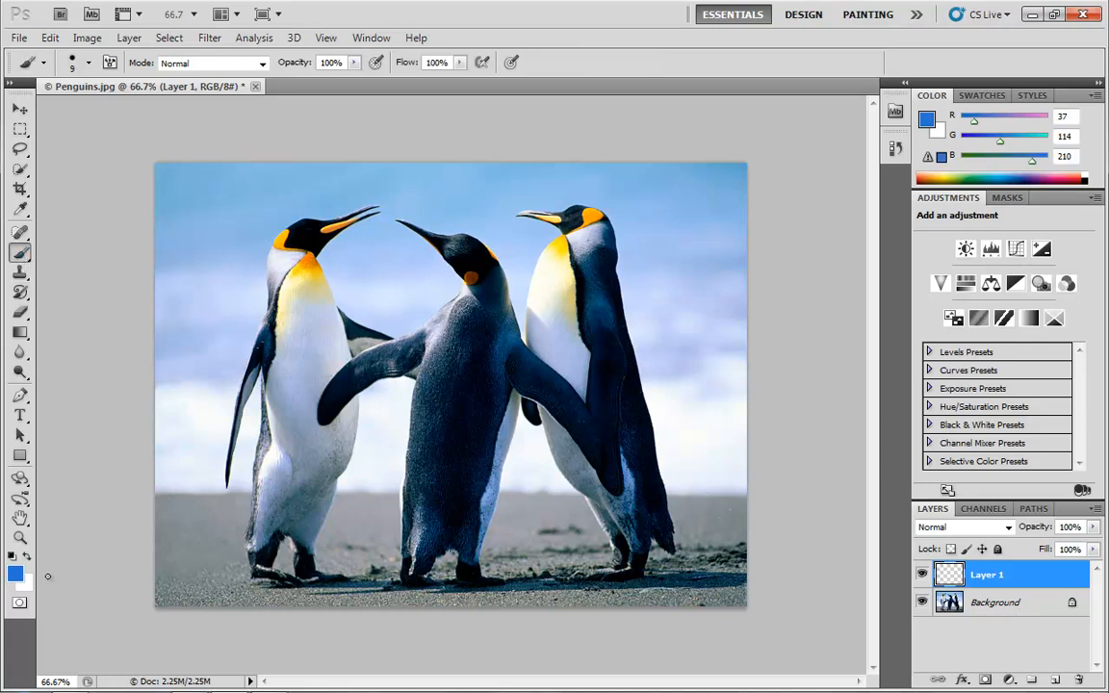
Pick a warm red-orange foreground colour in the Color Picker and brush a first stroke on Layer 1.
left_click(16, 574)
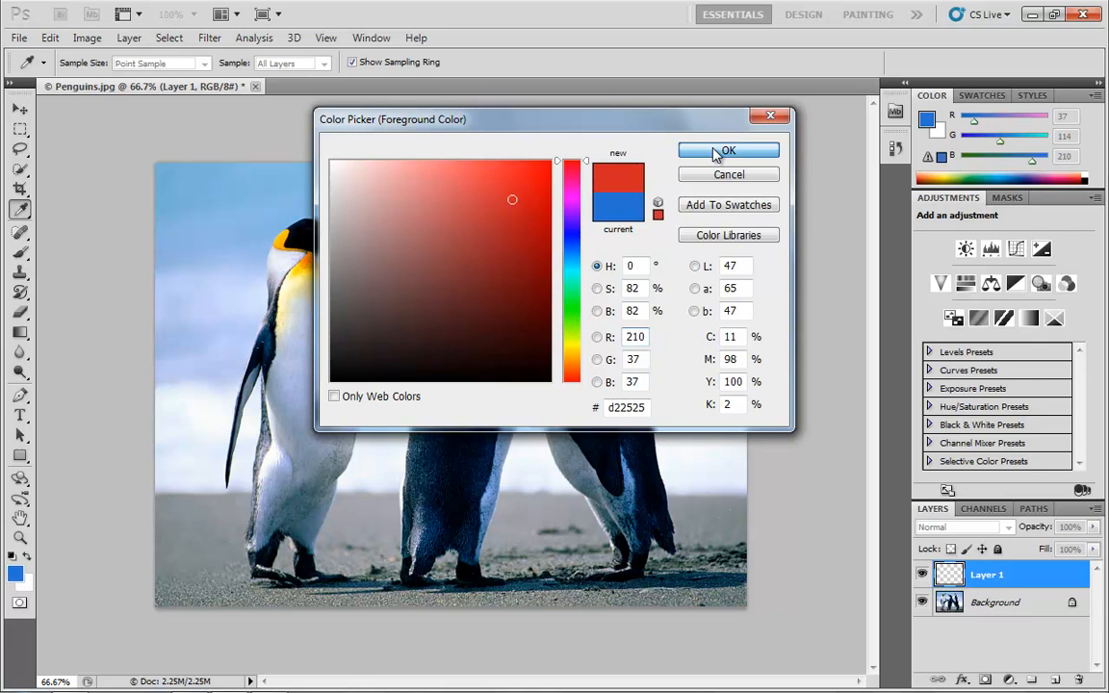
left_click(728, 150)
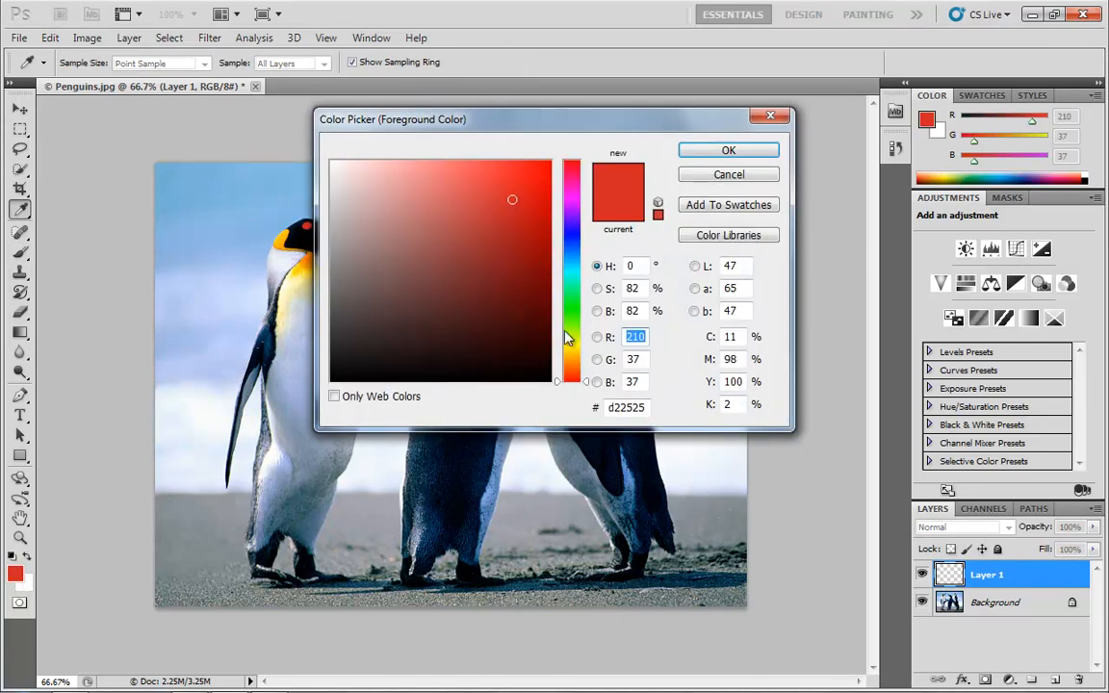
left_click(727, 150)
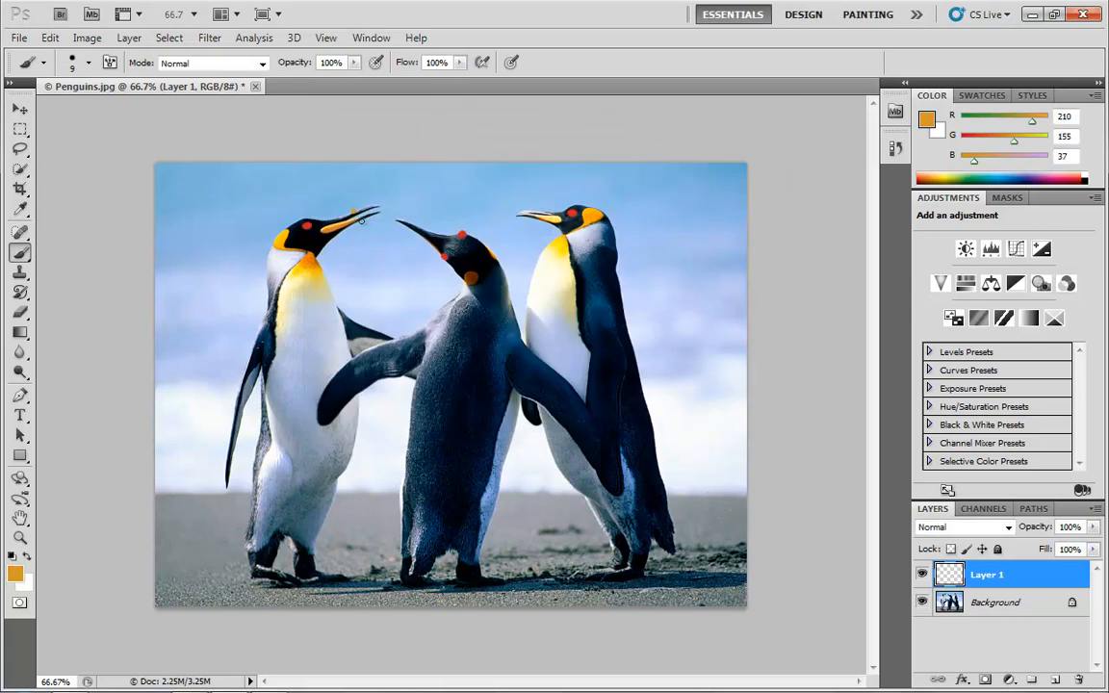
left_click_drag(362, 215, 404, 173)
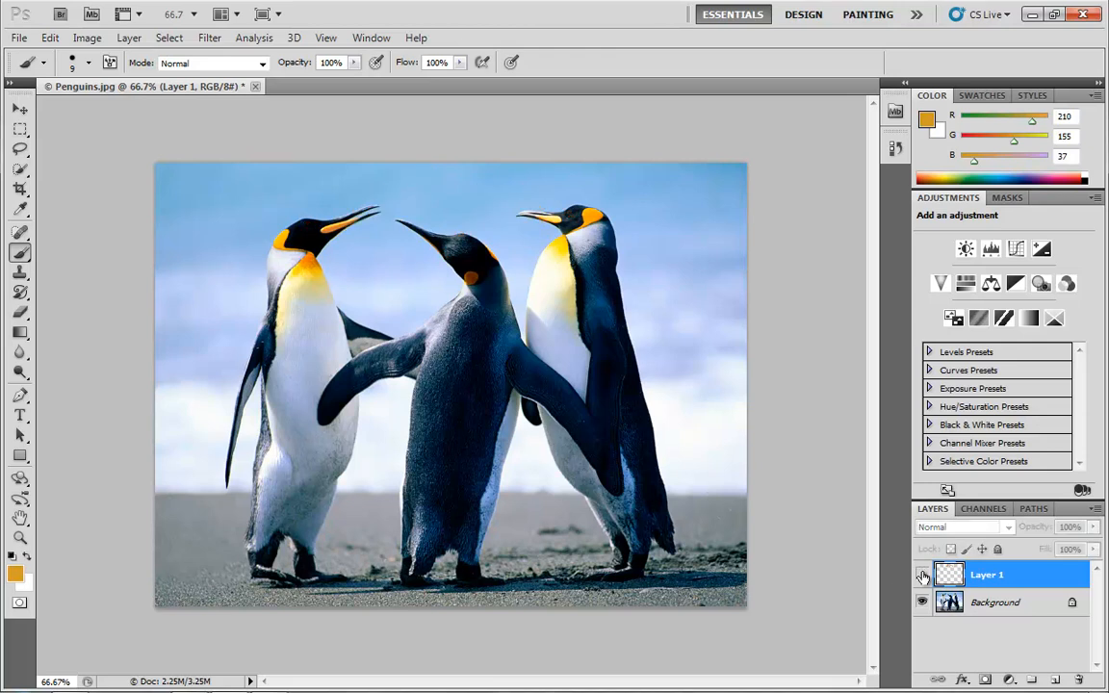
left_click_drag(346, 202, 433, 173)
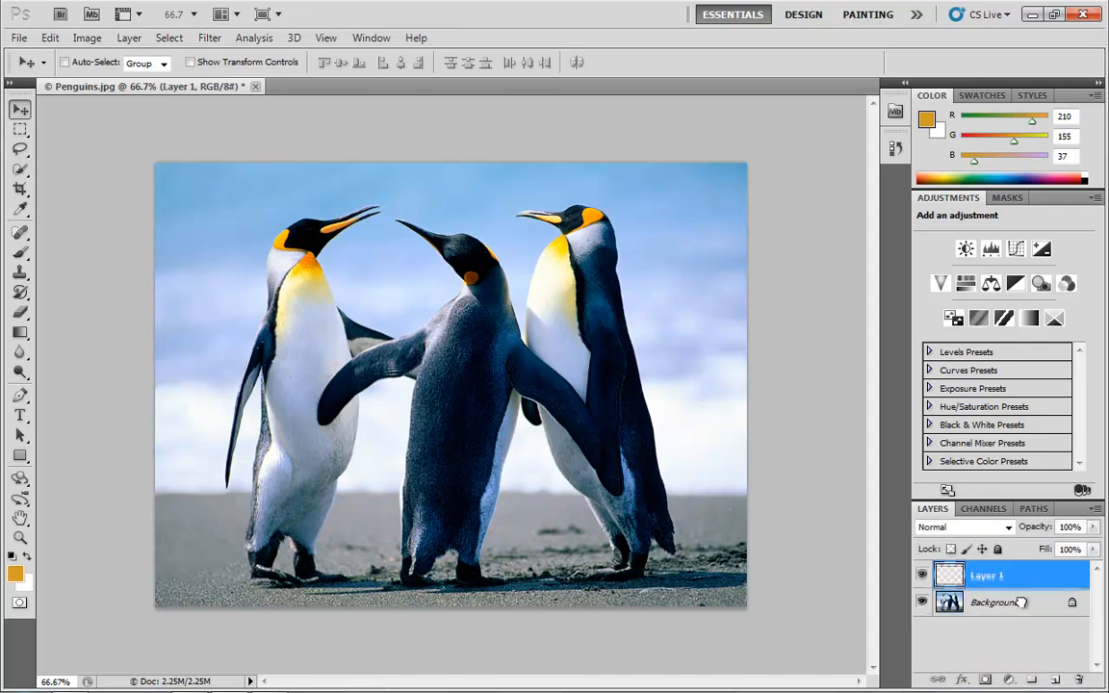
Create a new blank Untitled-1 document and brush a black parallelogram outline on it.
left_click(19, 39)
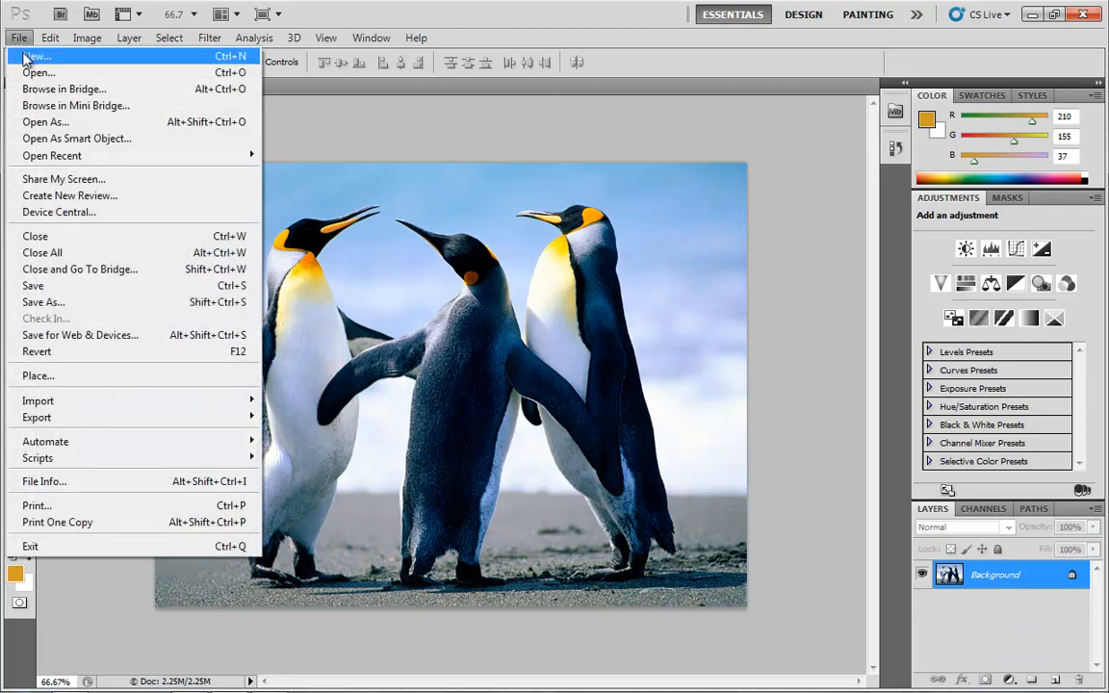
left_click(37, 56)
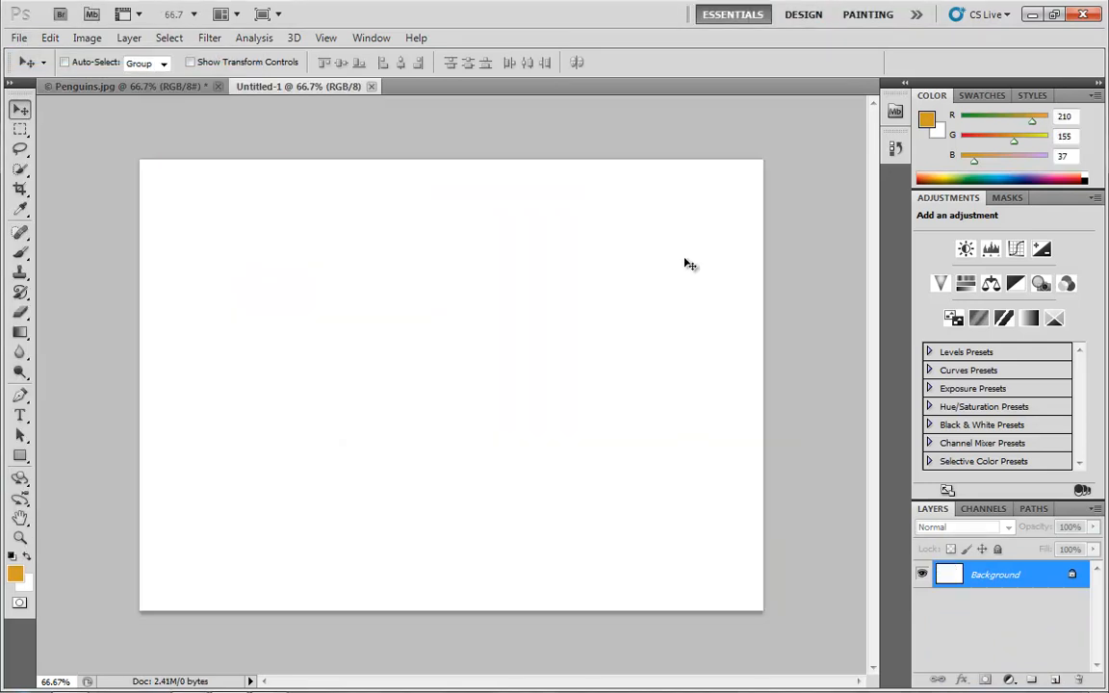
mouse_move(420, 426)
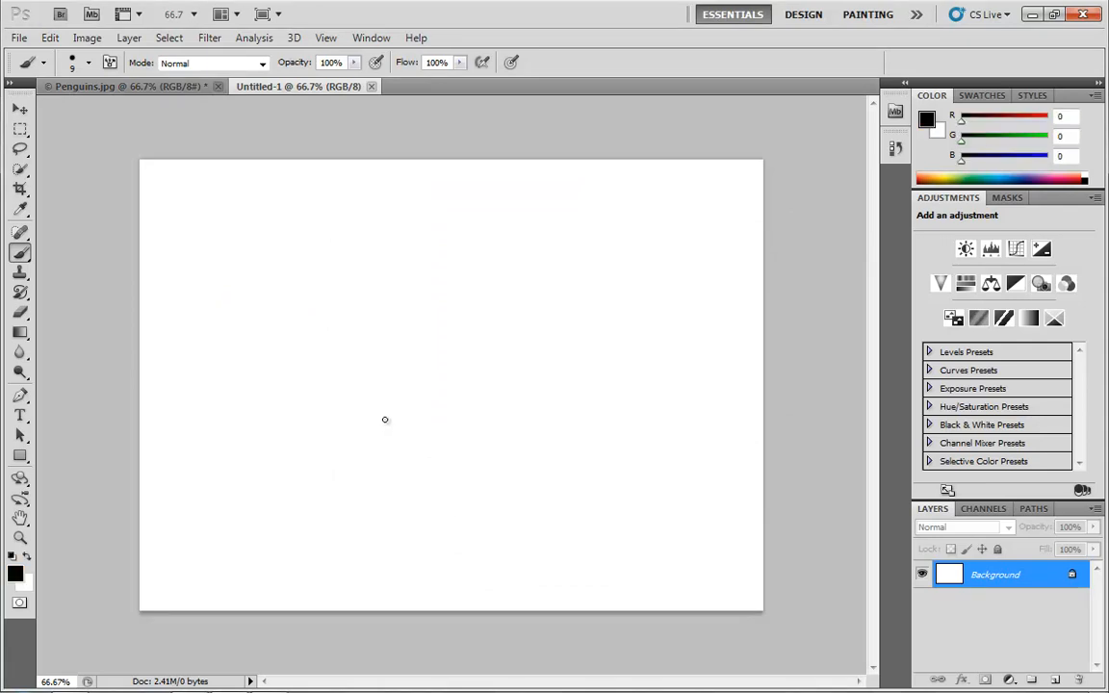
mouse_move(382, 399)
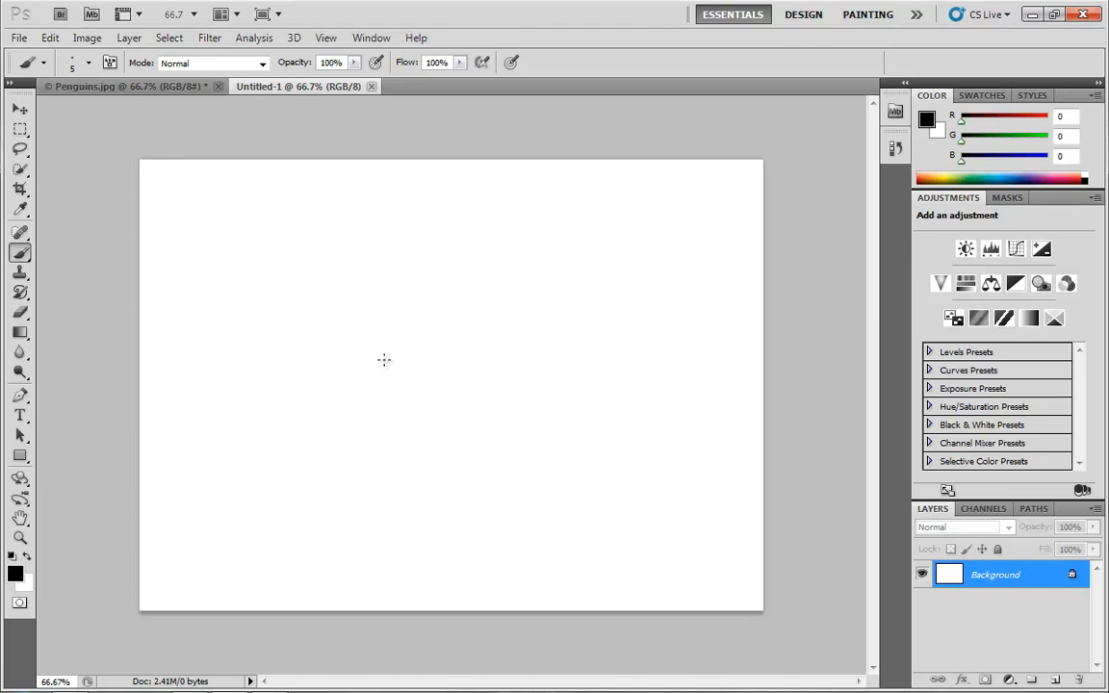
mouse_move(408, 370)
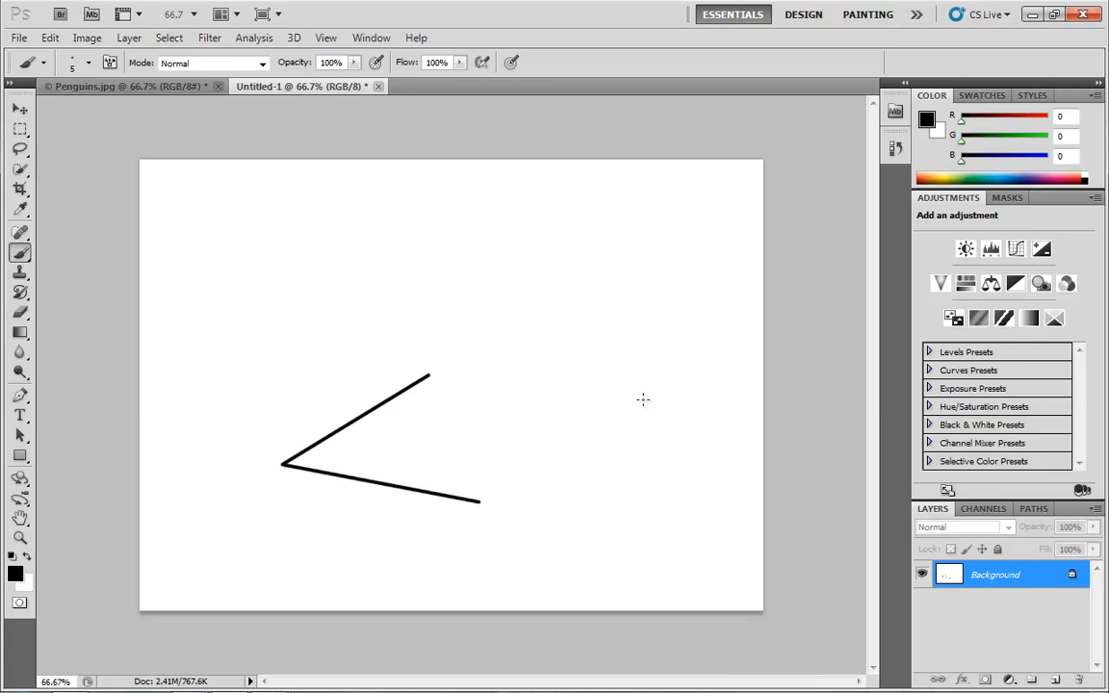
left_click_drag(480, 501, 657, 394)
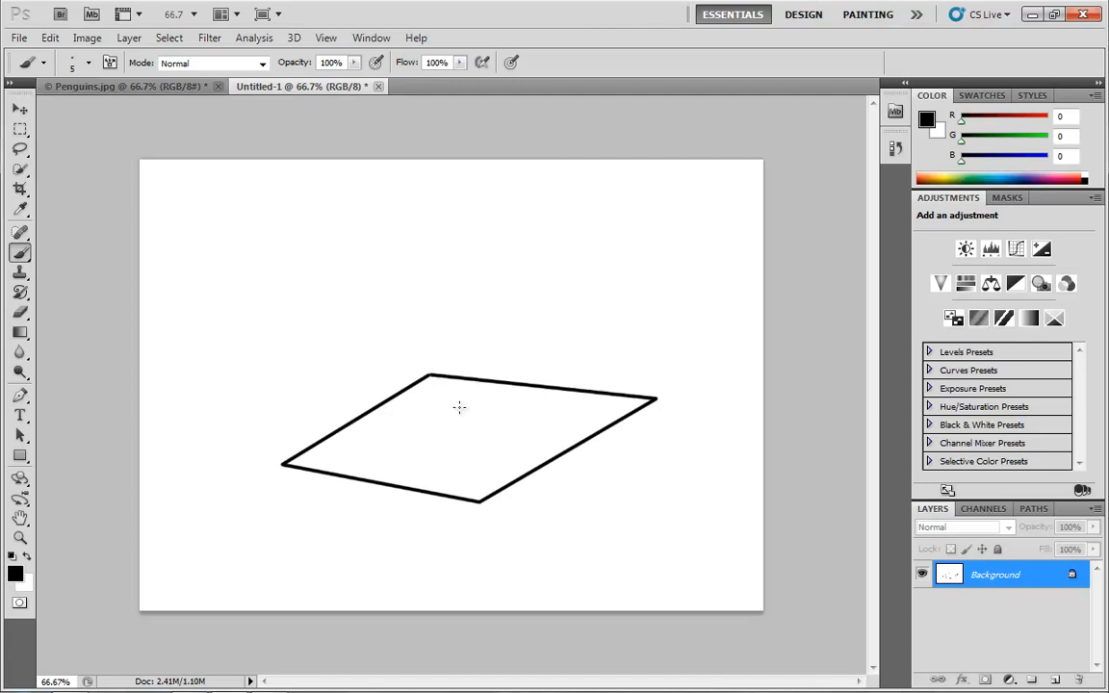
mouse_move(608, 404)
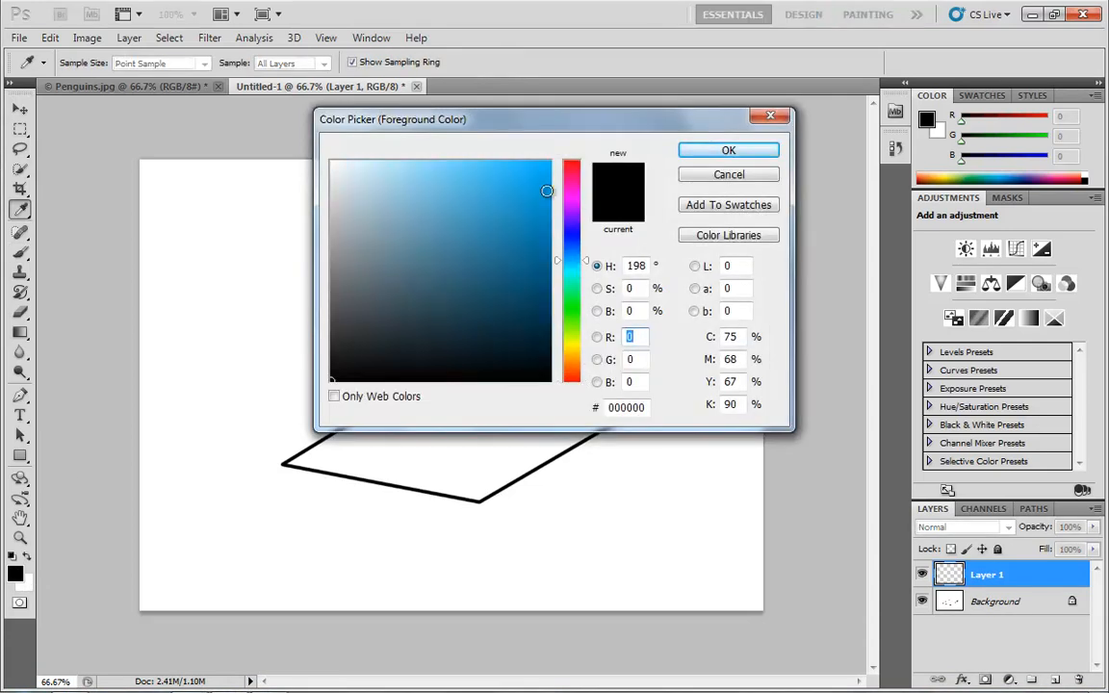
Confirm blue, trace a blue parallelogram outline above the black one, then select Background.
left_click(727, 150)
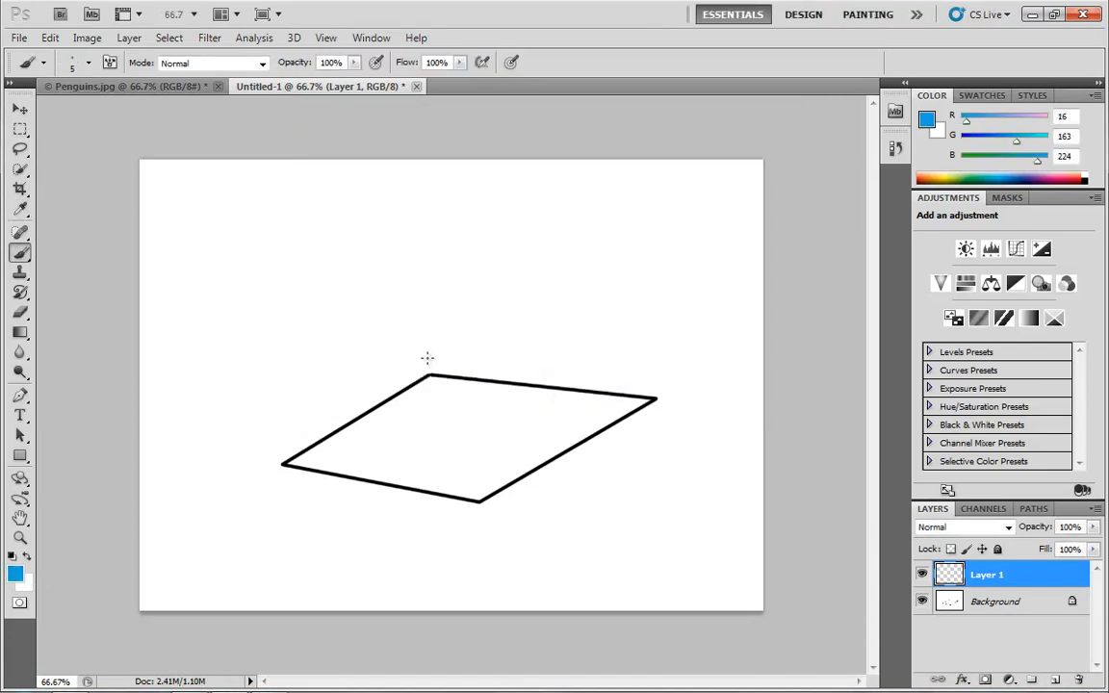
left_click_drag(428, 360, 279, 453)
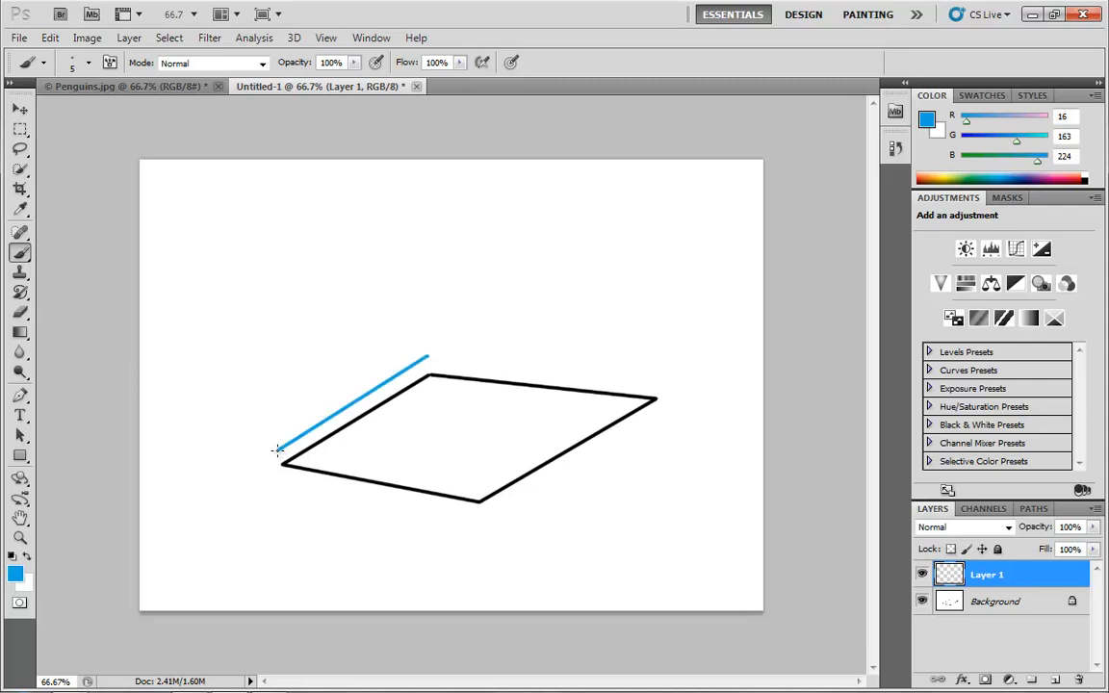
left_click_drag(279, 453, 481, 497)
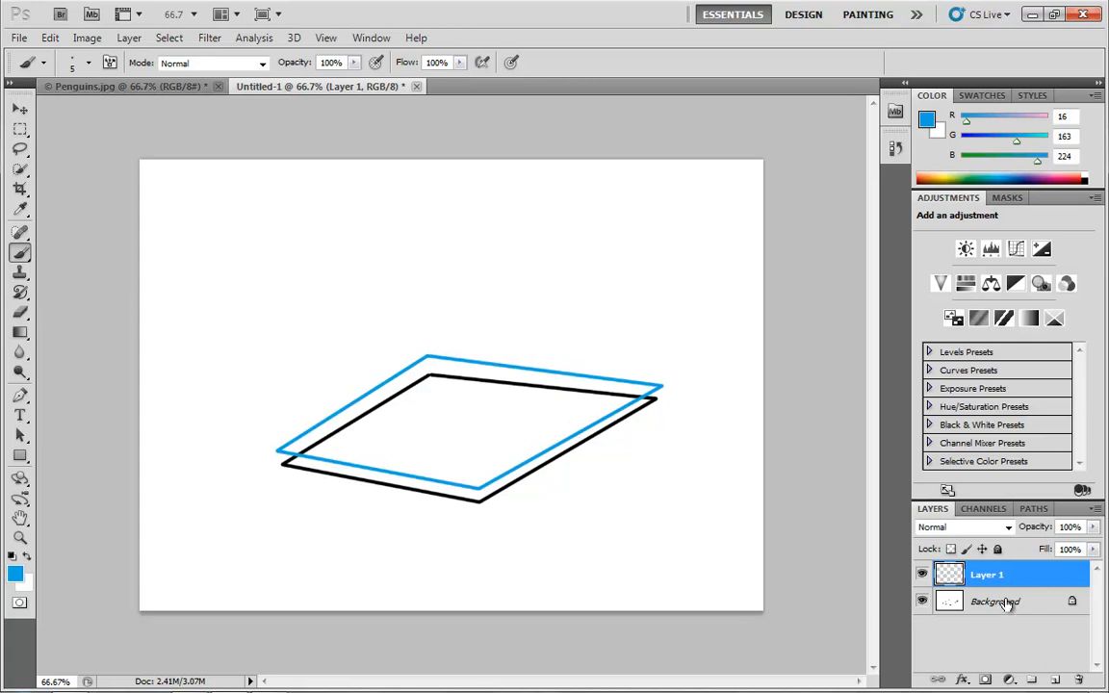
left_click(993, 601)
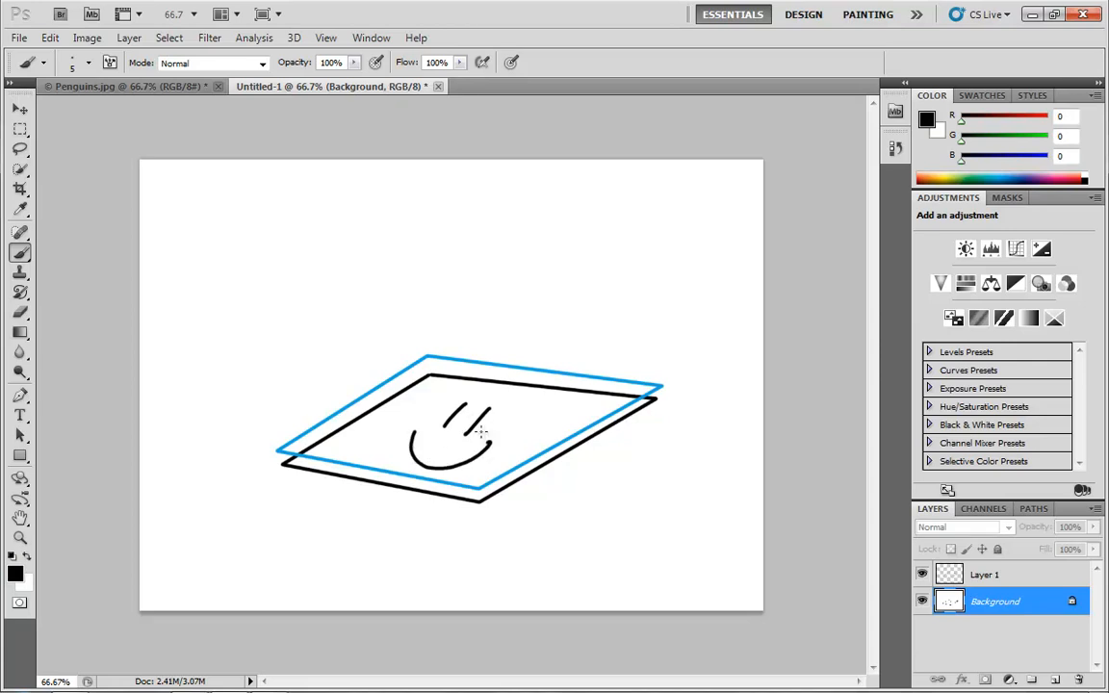
On Layer 1 with the Brush, paint blue eyebrows and eyes over the smiley.
left_click(984, 574)
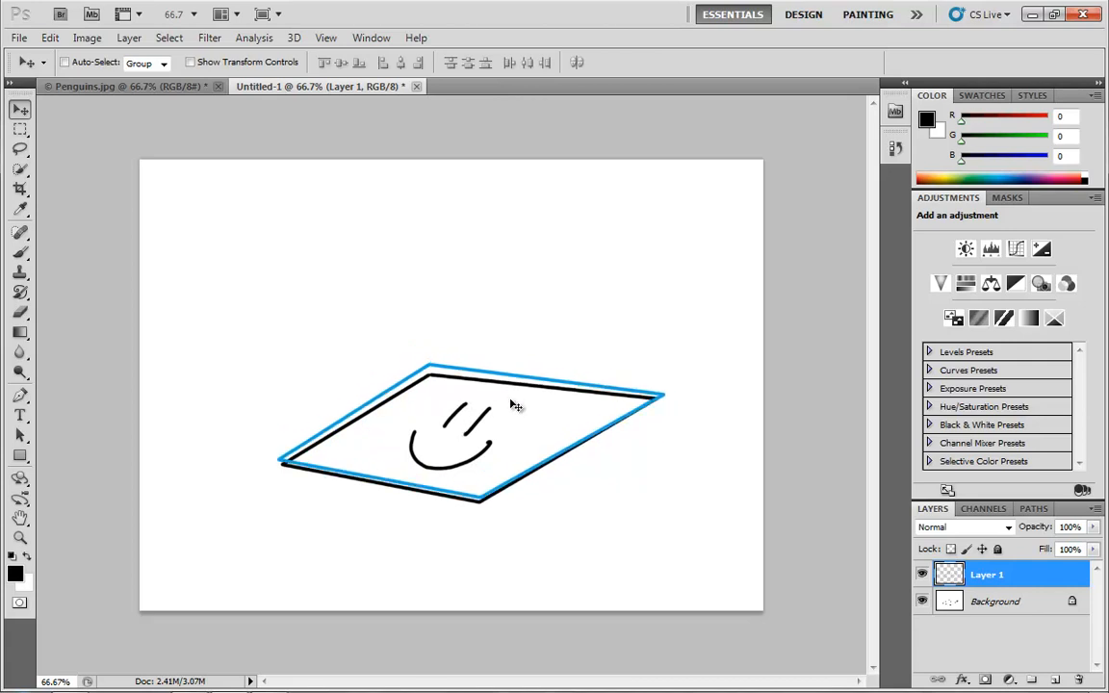
mouse_move(376, 439)
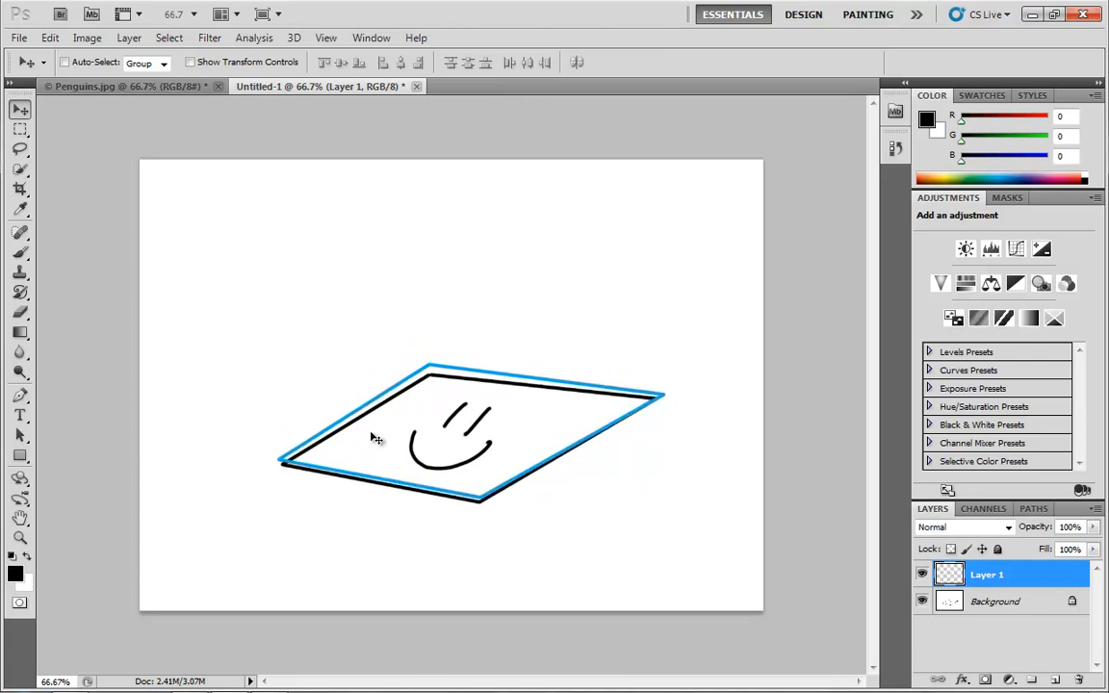
left_click(20, 232)
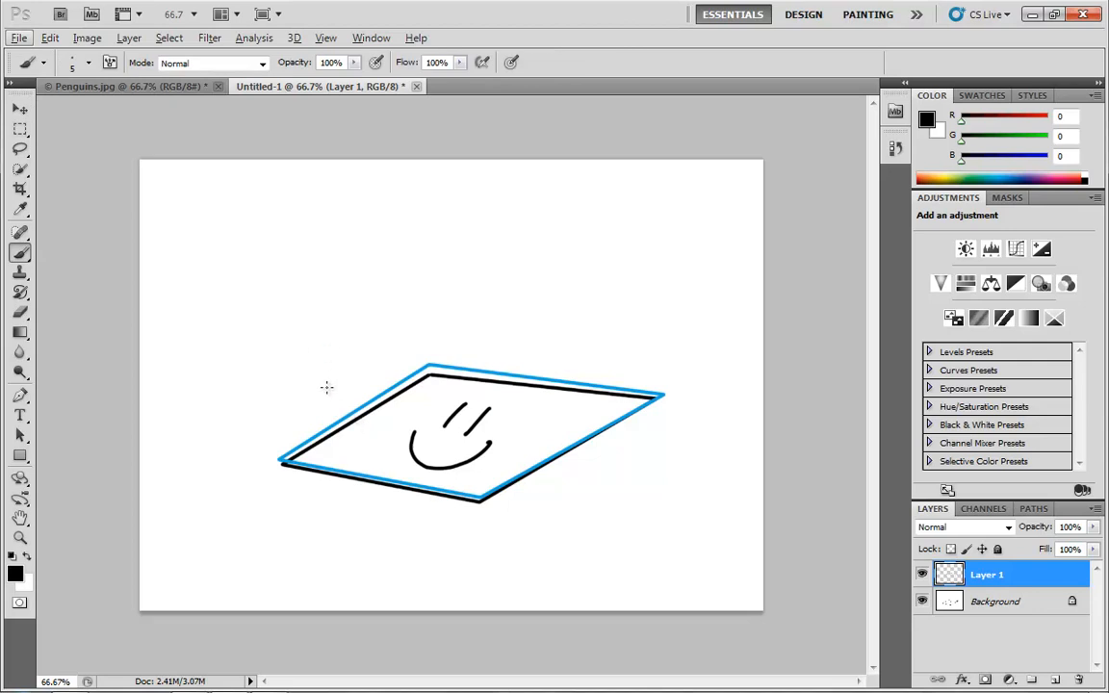
mouse_move(350, 408)
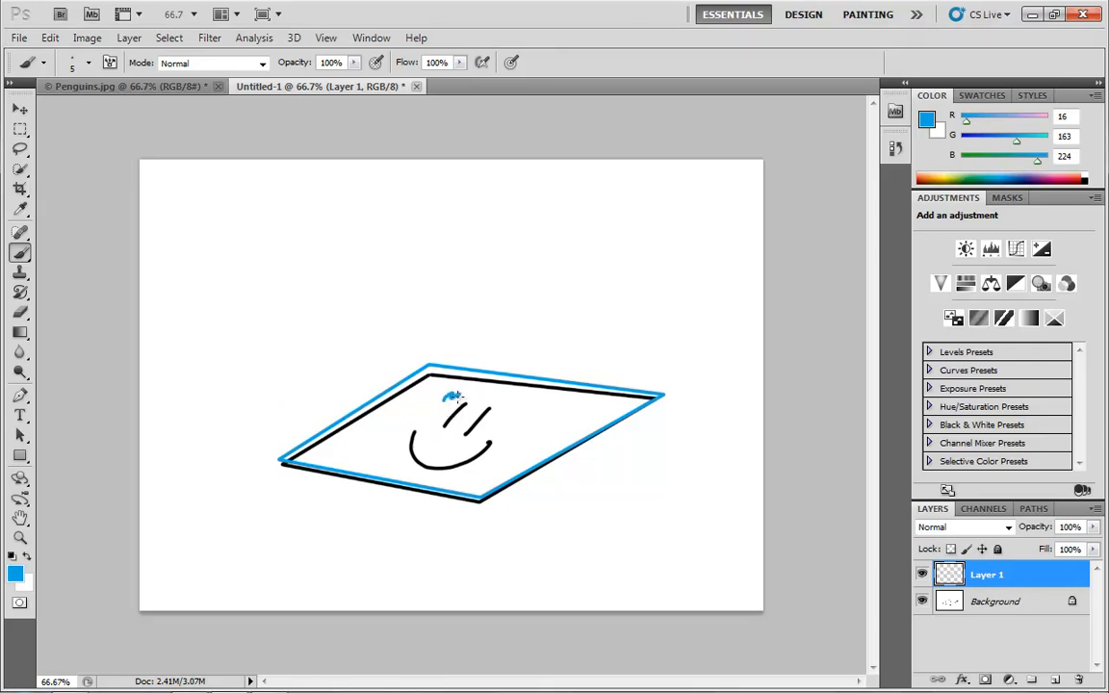
left_click_drag(447, 397, 500, 404)
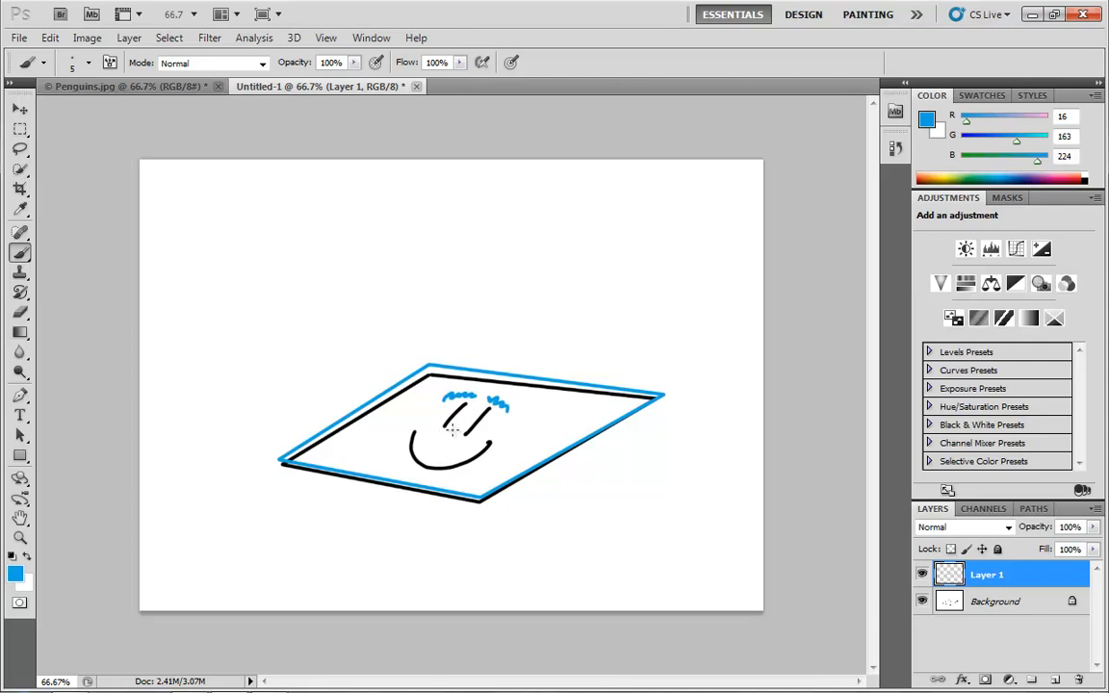
left_click(452, 420)
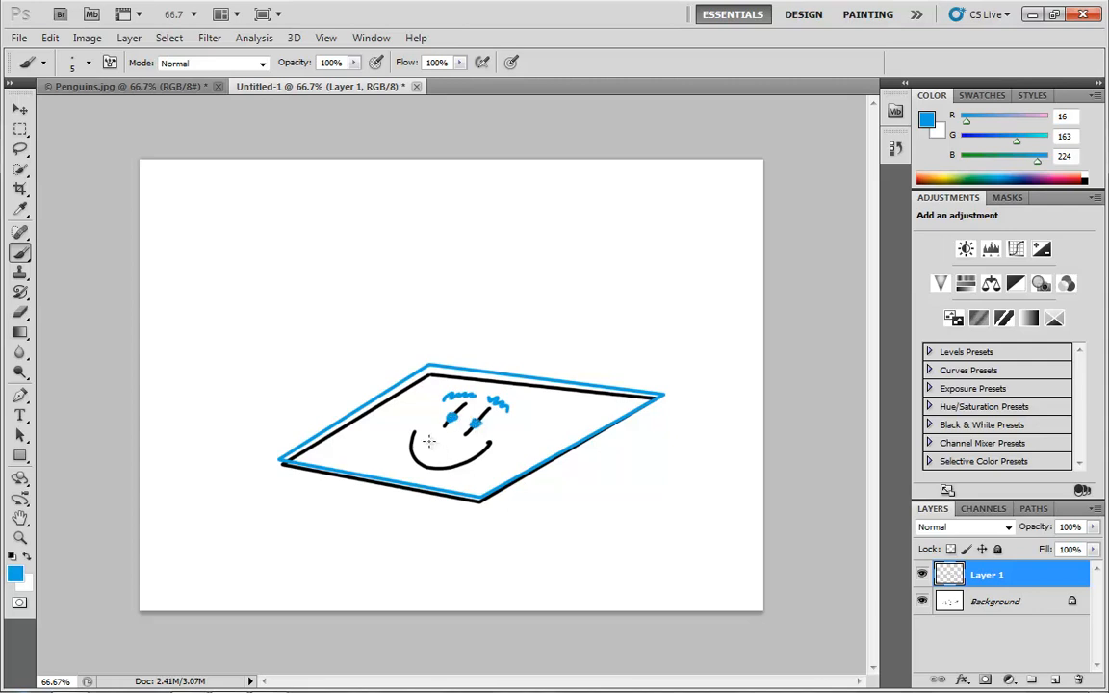
left_click_drag(427, 427, 447, 447)
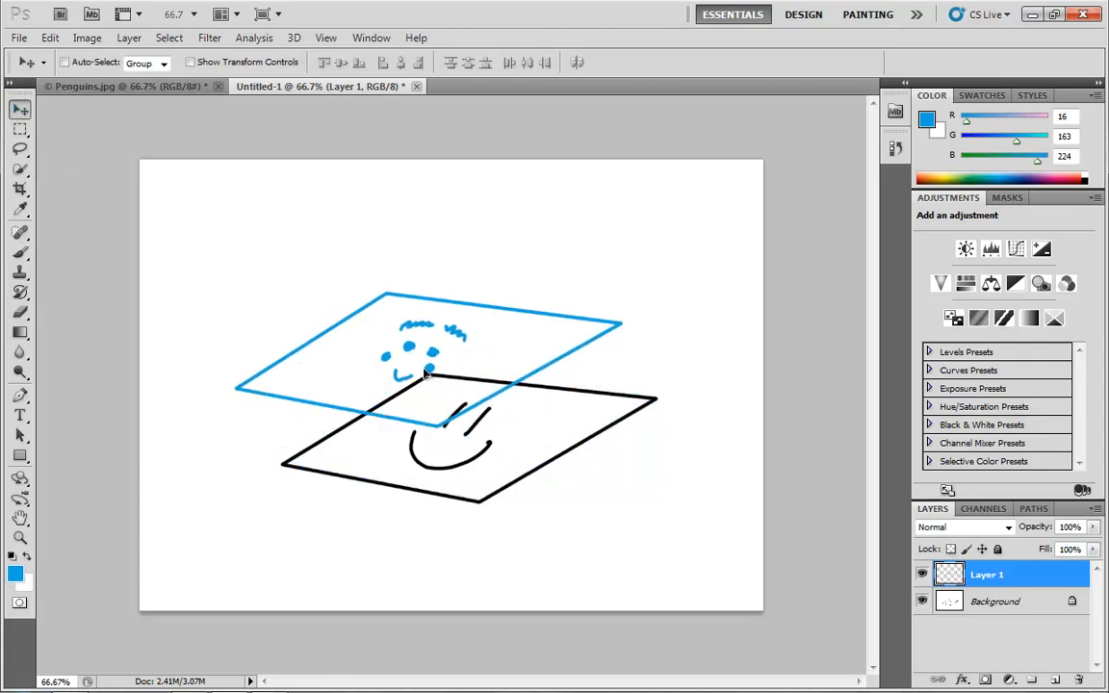
Move the blue Layer 1 back into alignment over the black drawing.
left_click_drag(428, 374, 471, 444)
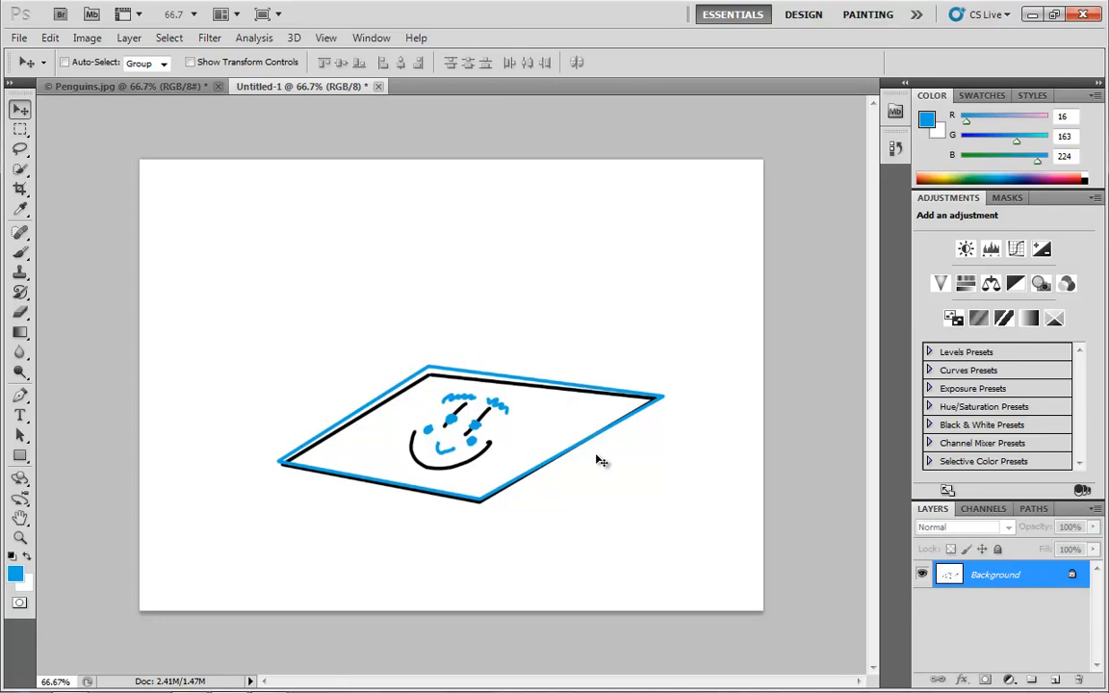
Restore Layer 1 above the flattened drawing, then switch to the Penguins.jpg document.
double_click(998, 573)
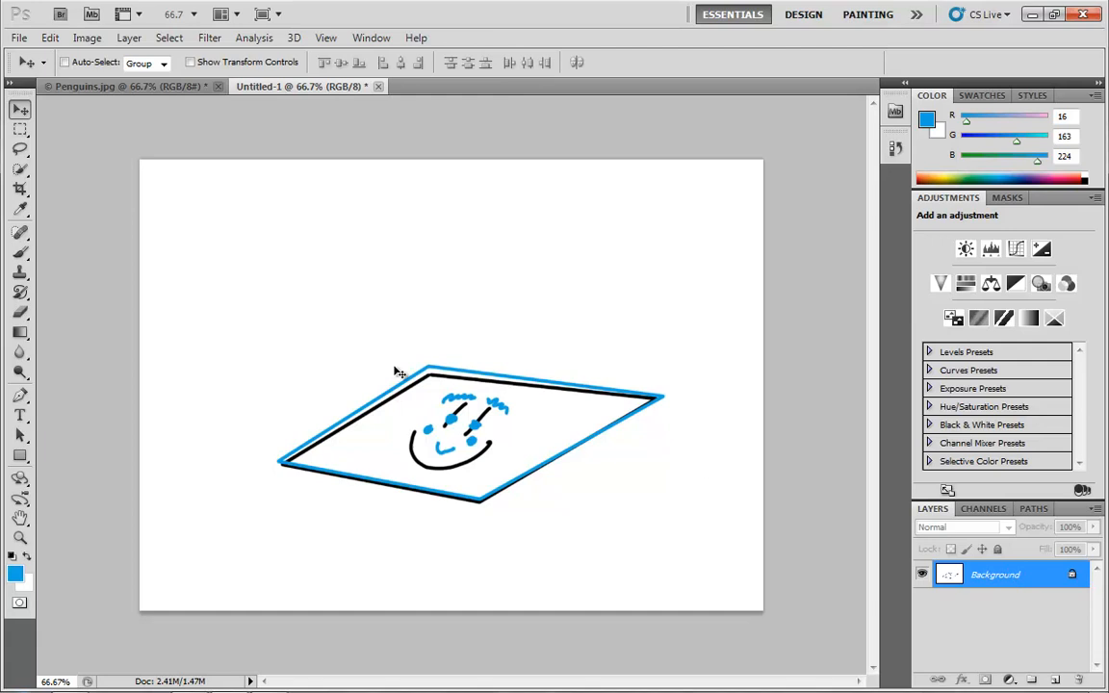
mouse_move(485, 366)
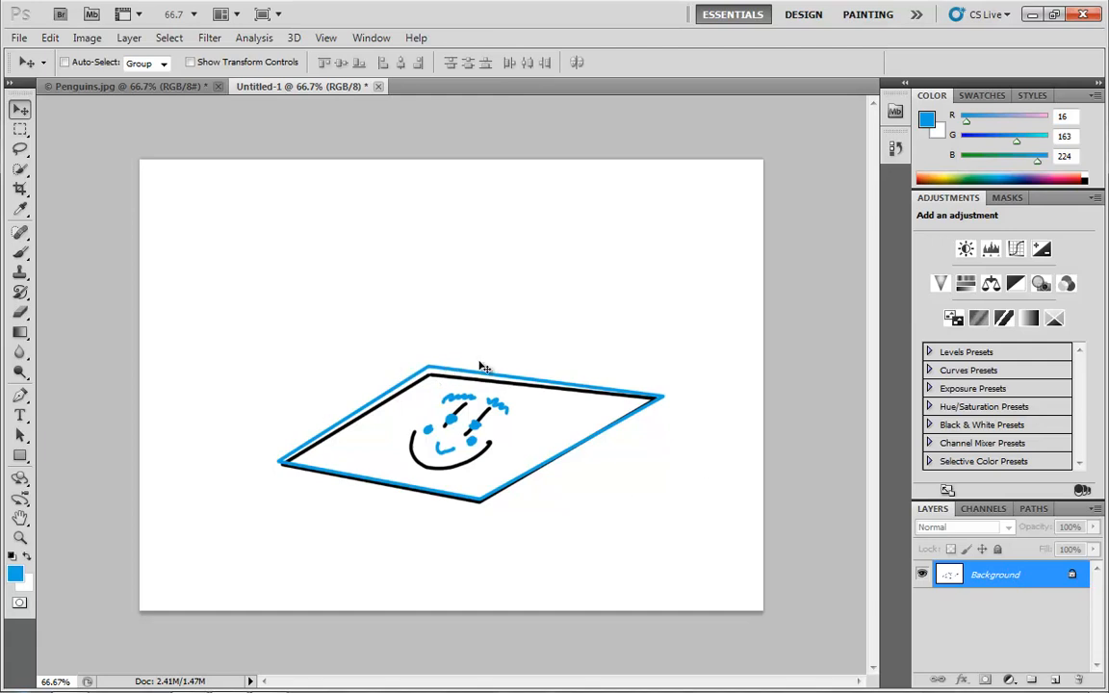
mouse_move(681, 437)
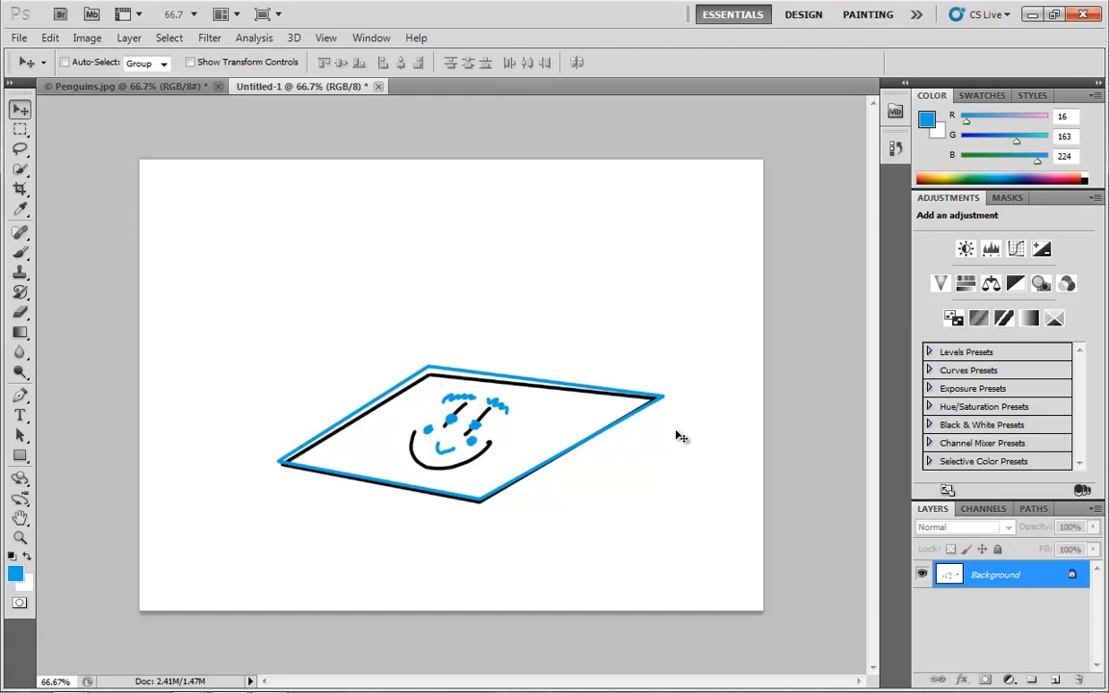
mouse_move(531, 441)
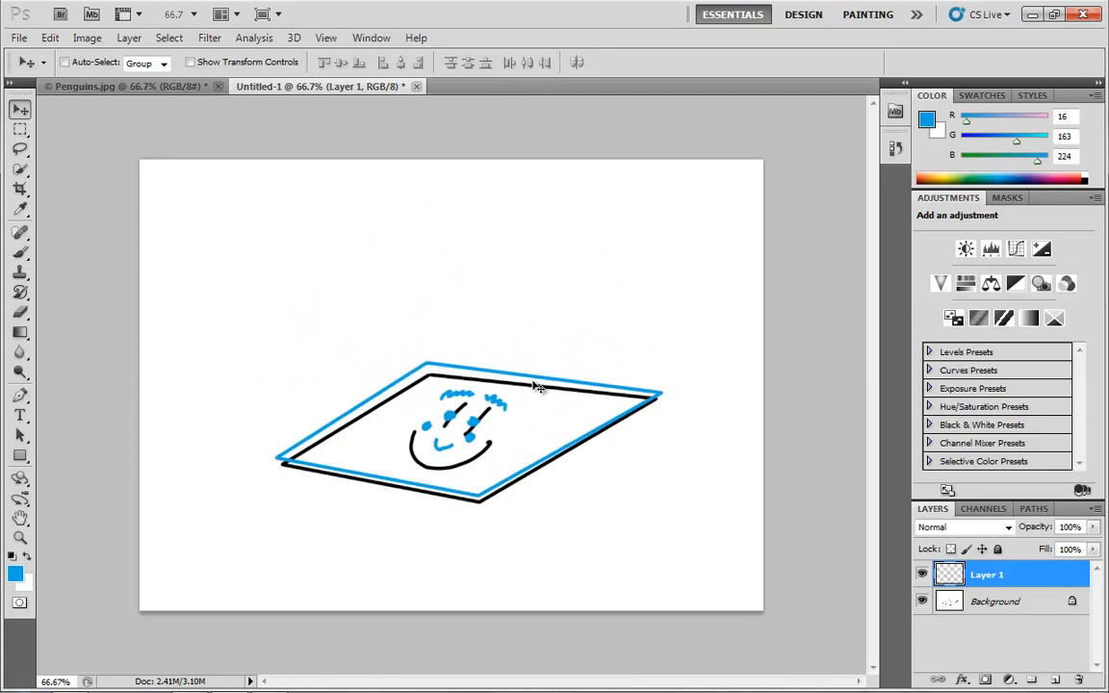
mouse_move(1017, 518)
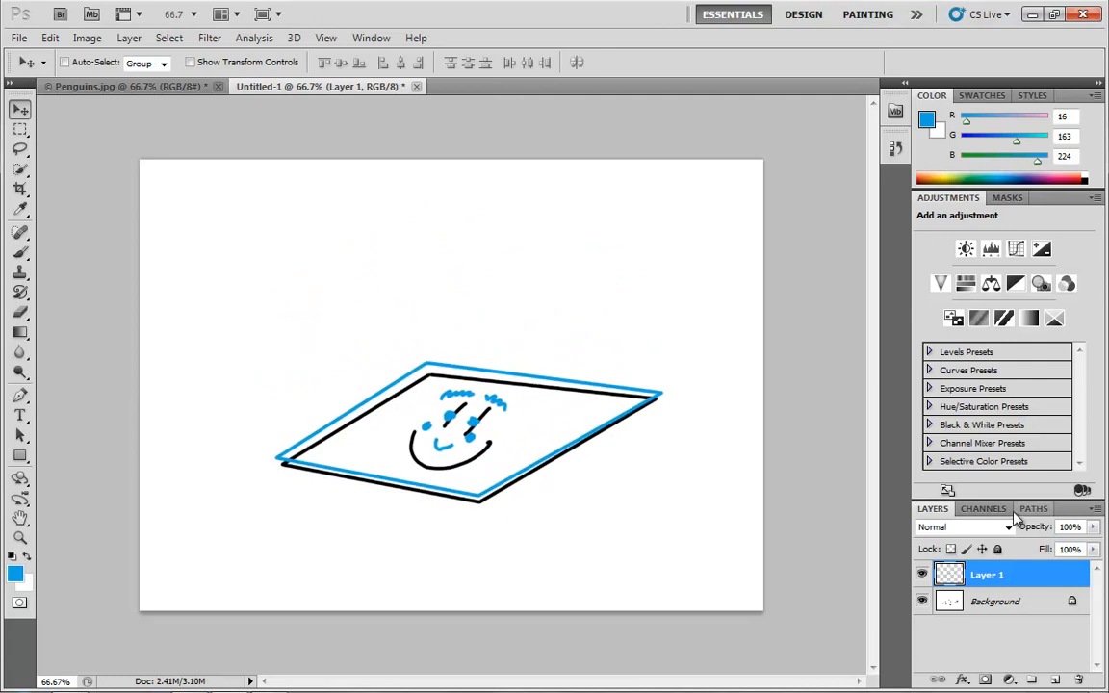
mouse_move(203, 110)
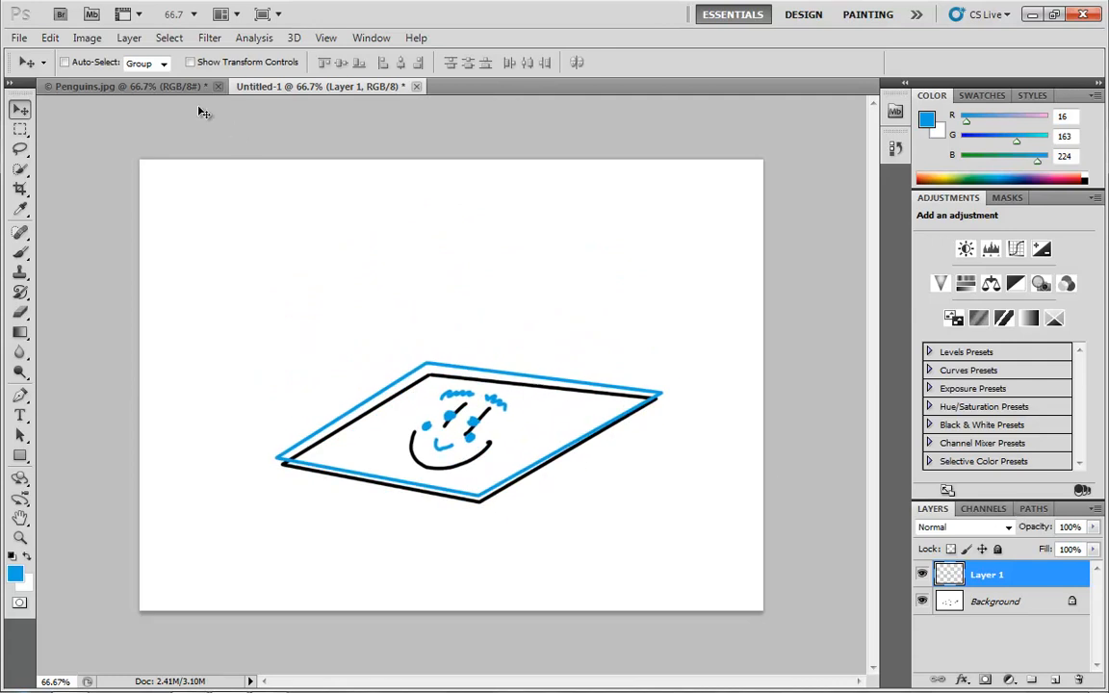
left_click(126, 84)
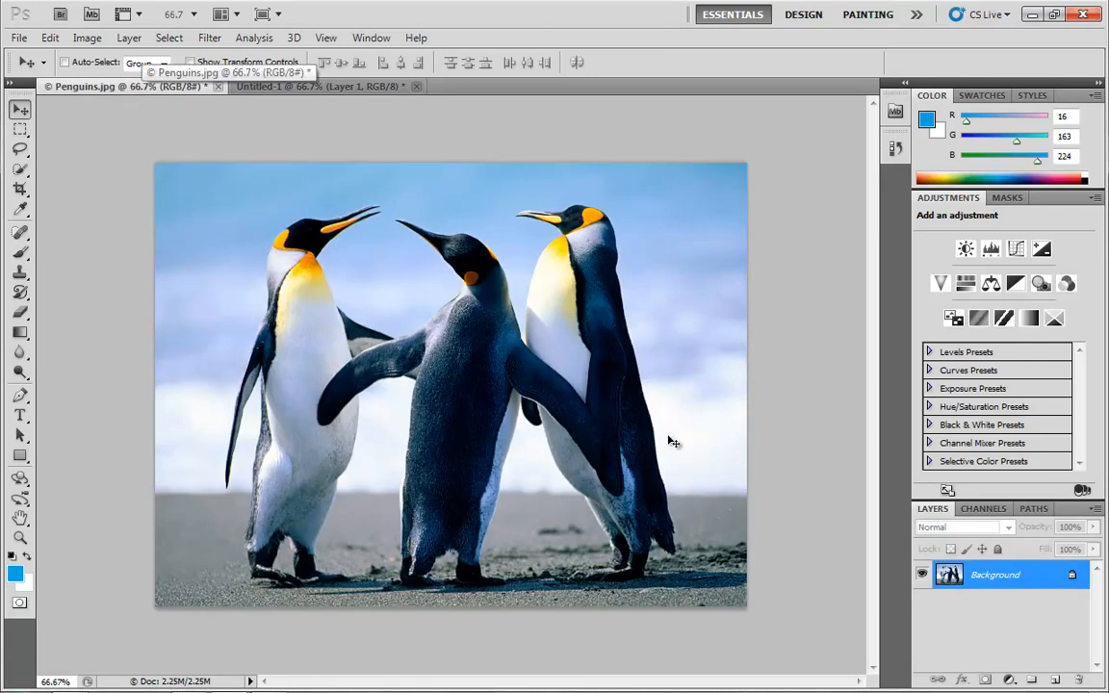
mouse_move(744, 389)
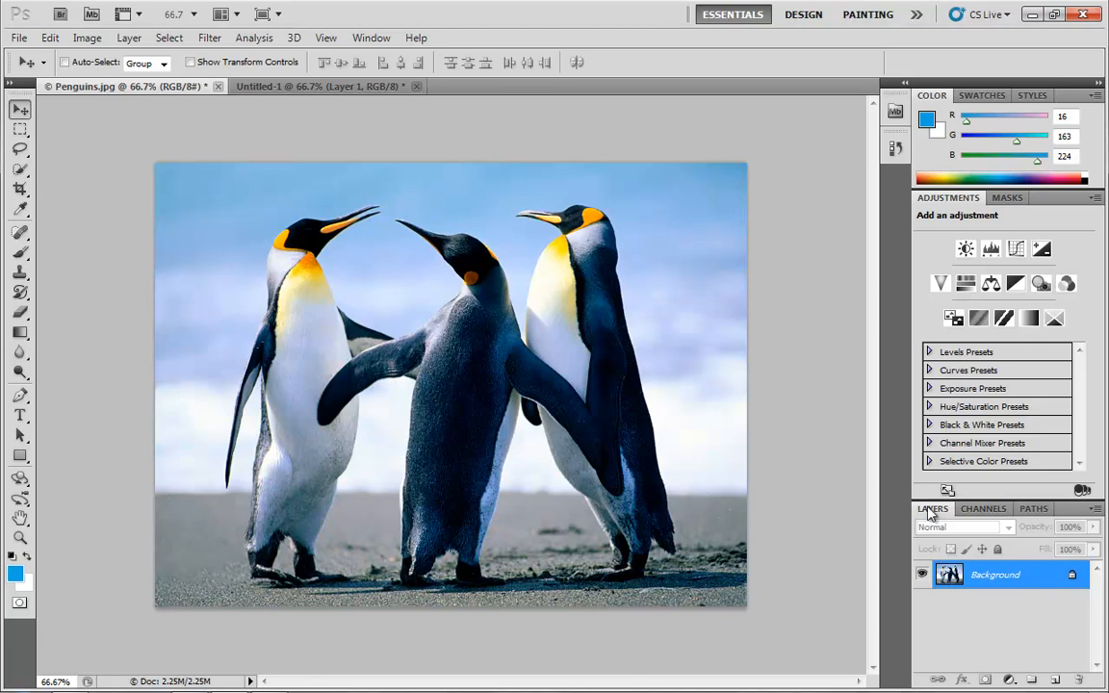
mouse_move(984, 516)
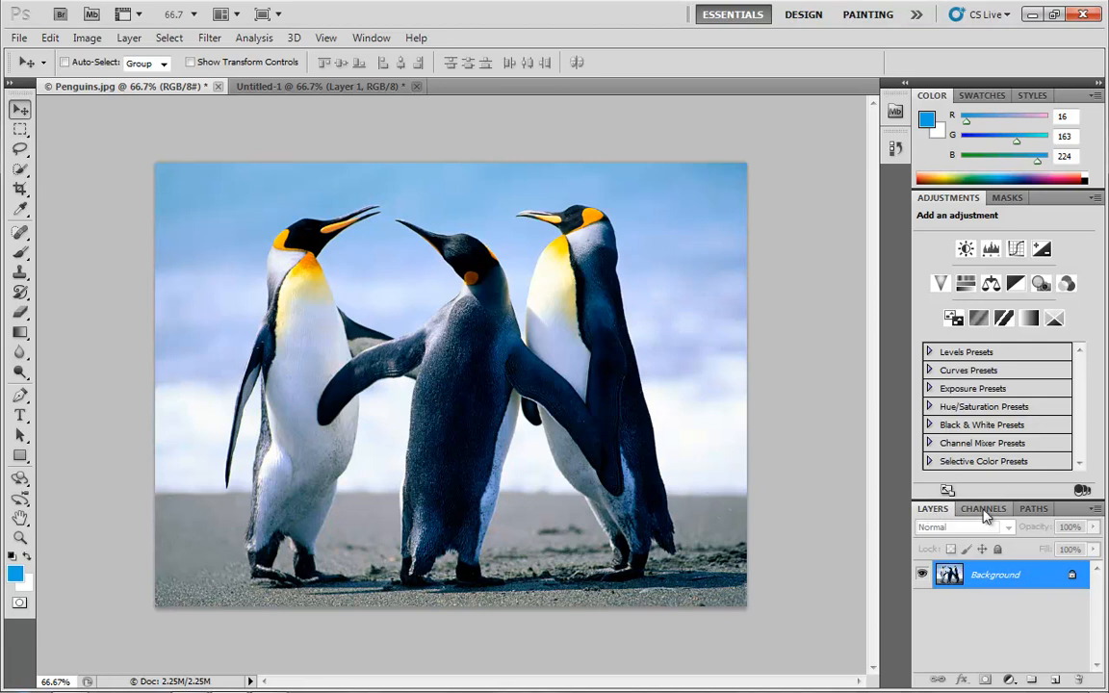
Show the Channels panel listing RGB, Red, Green and Blue.
left_click(982, 508)
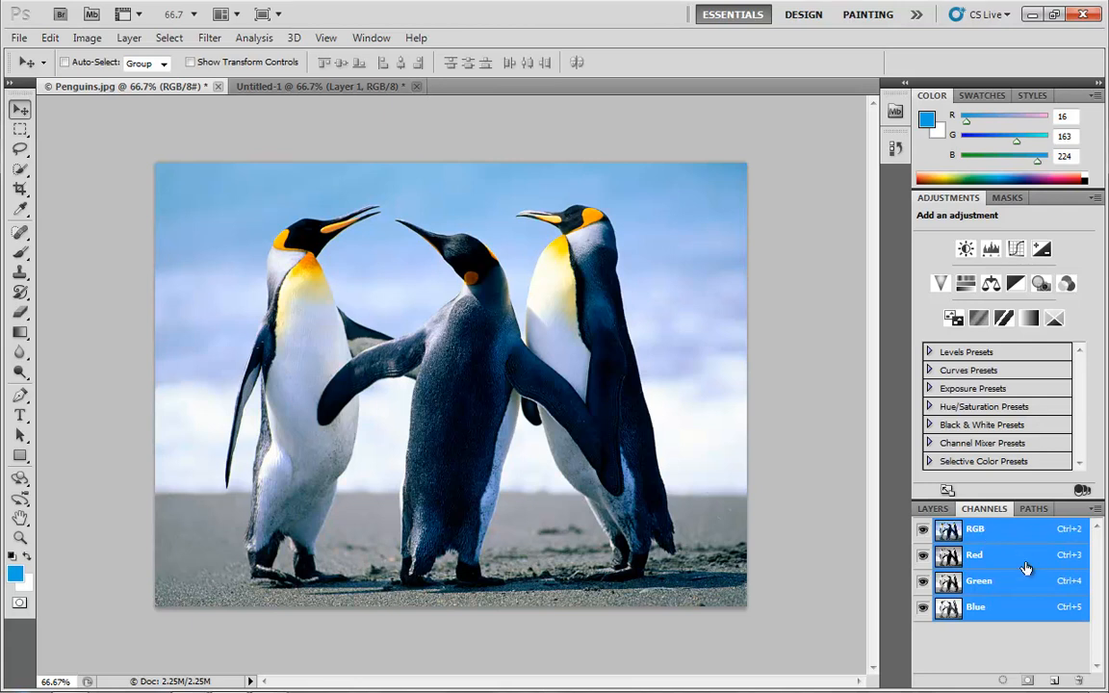
mouse_move(1002, 550)
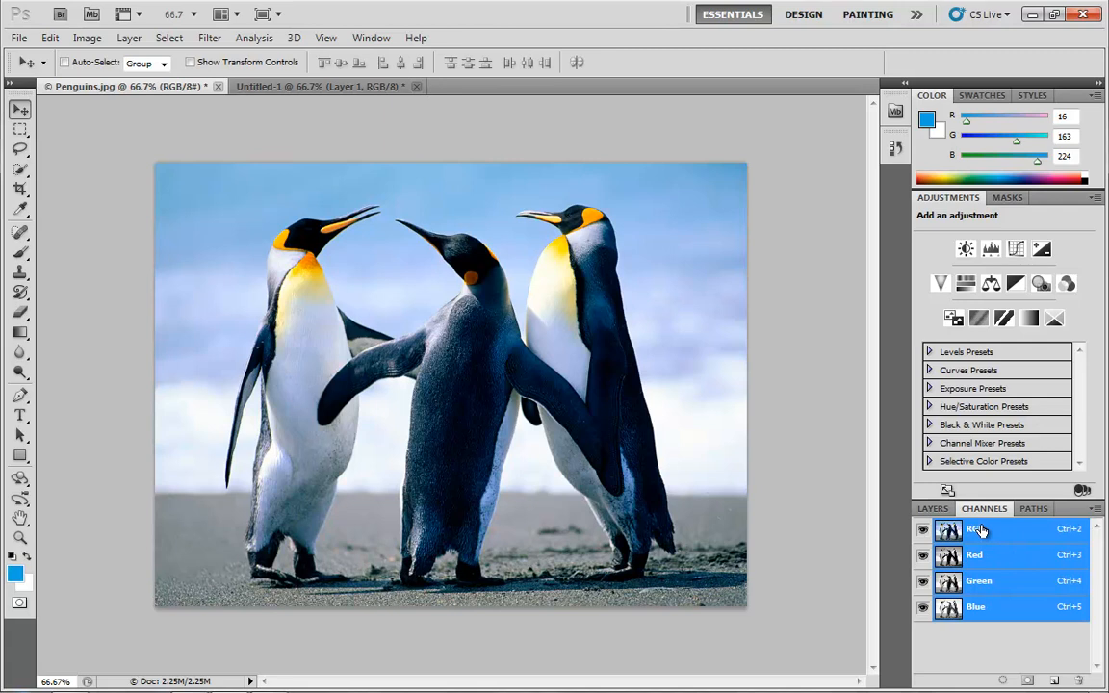
View the penguin photo's Red, Blue, Red, Green and finally Blue channels individually in grayscale.
left_click(974, 554)
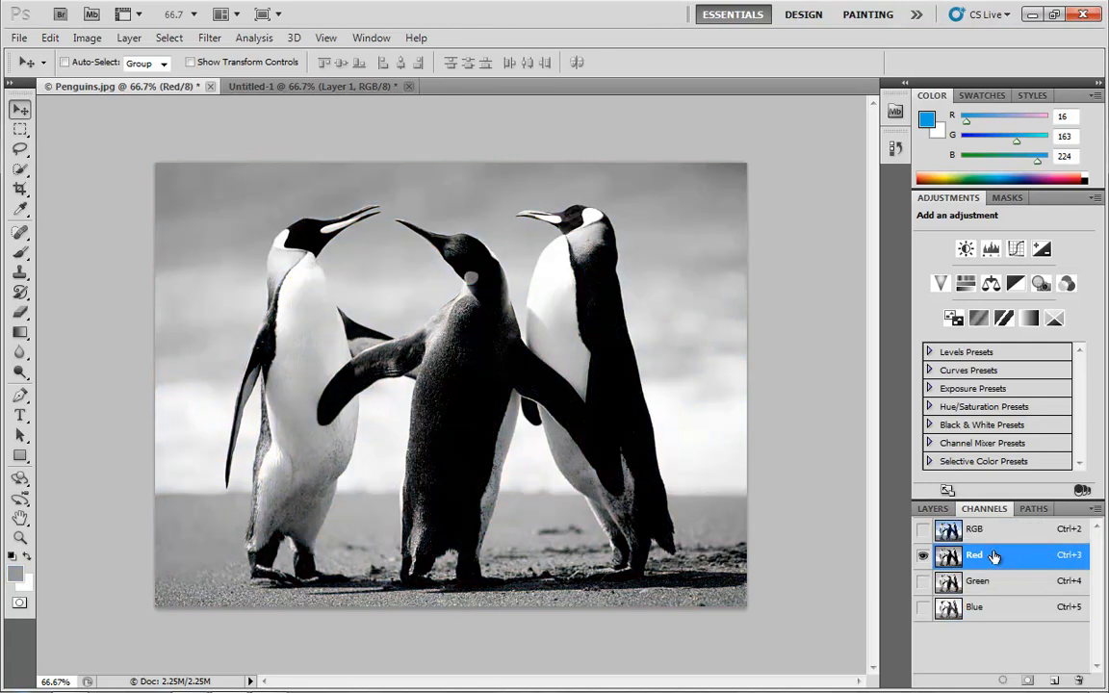
left_click(974, 606)
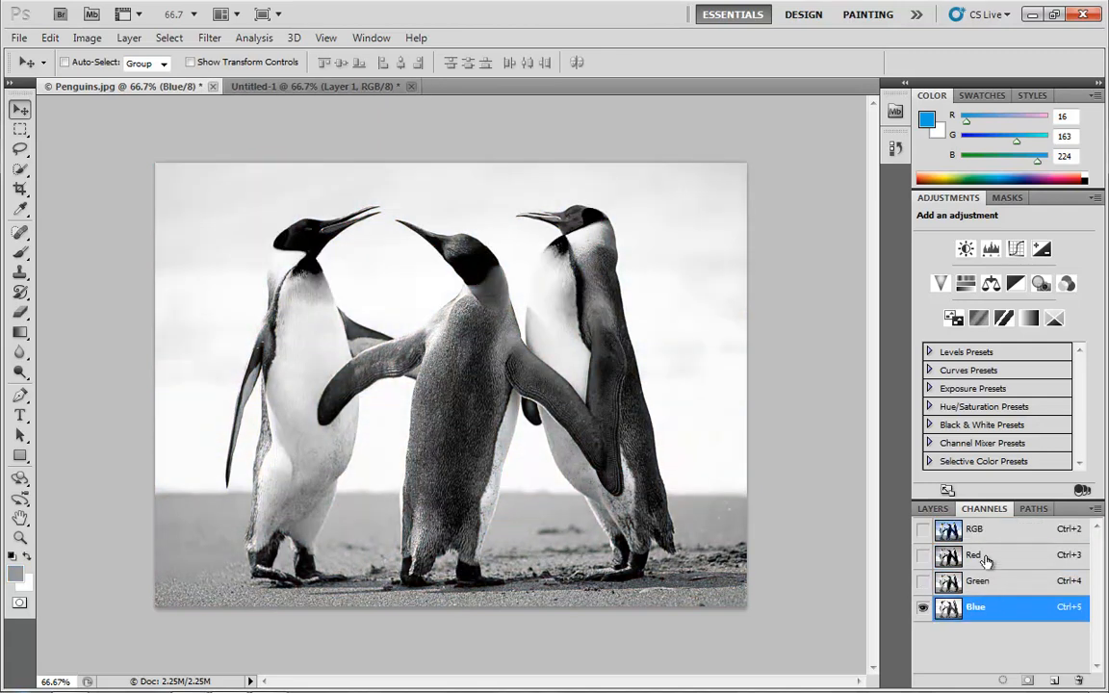
left_click(974, 554)
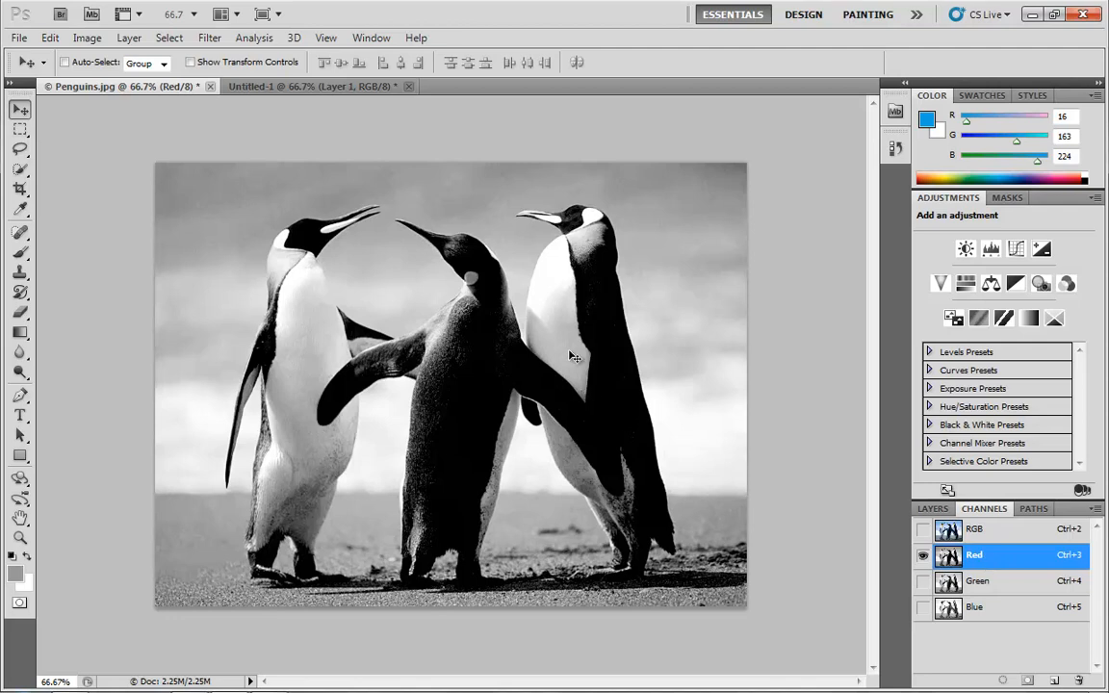
mouse_move(216, 229)
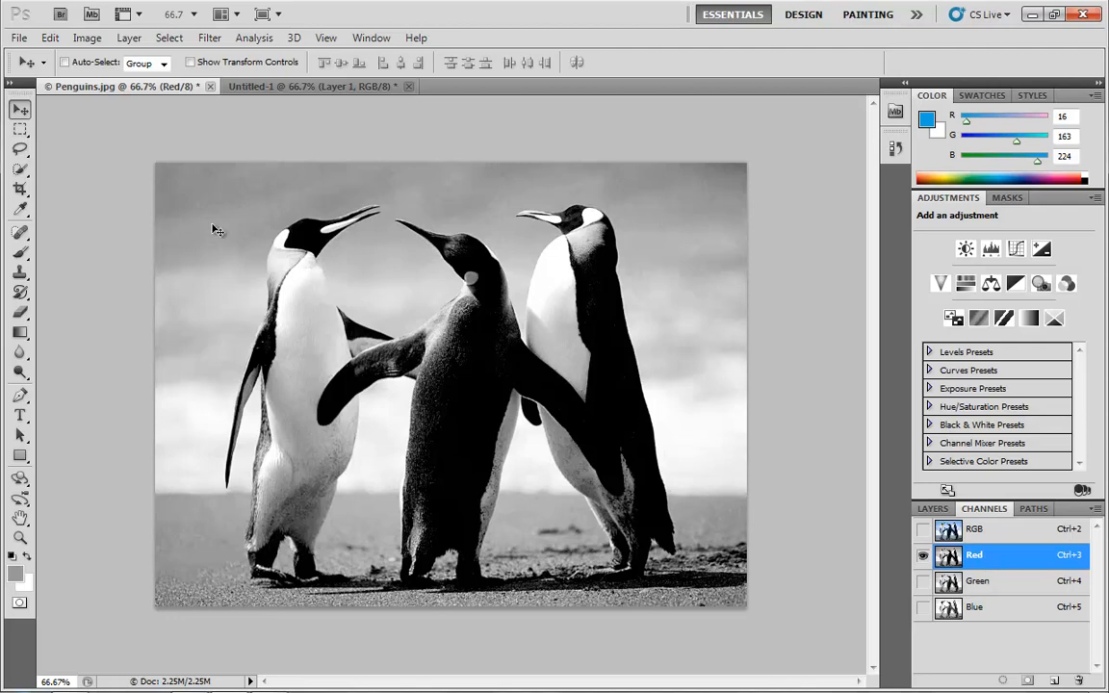
mouse_move(682, 446)
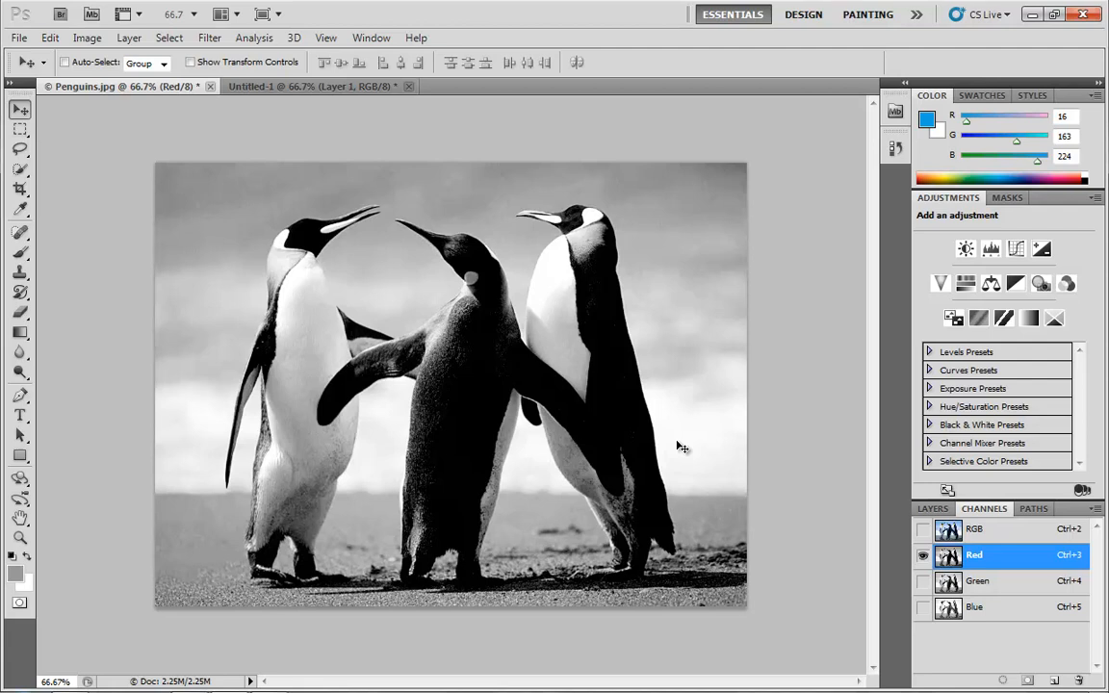
mouse_move(982, 551)
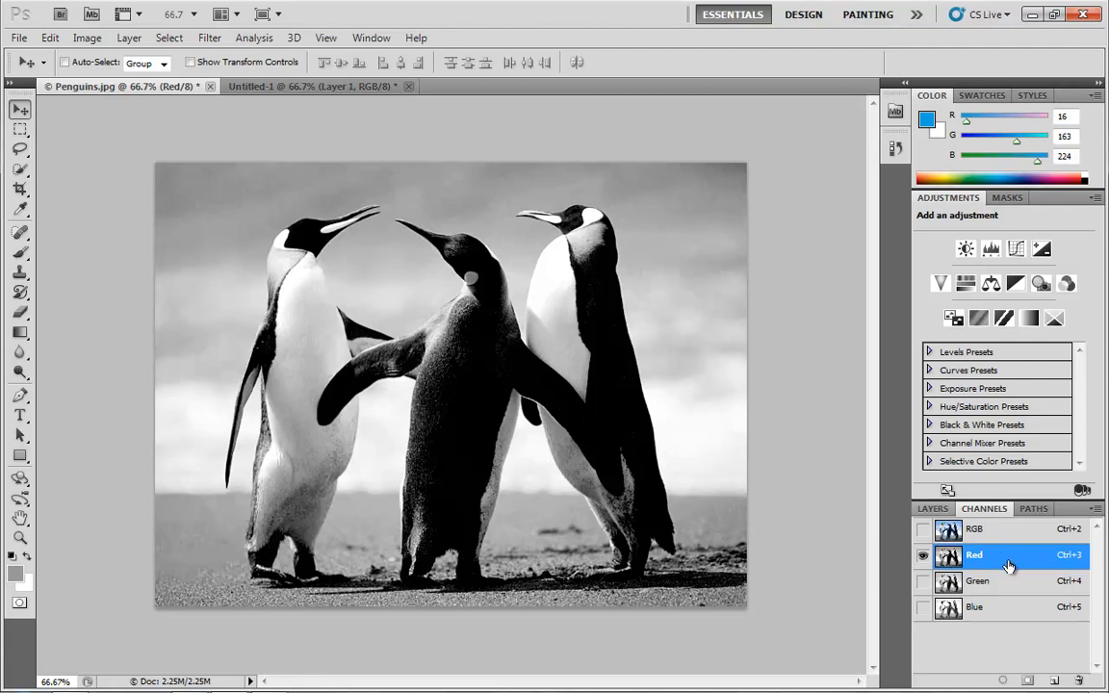
mouse_move(516, 273)
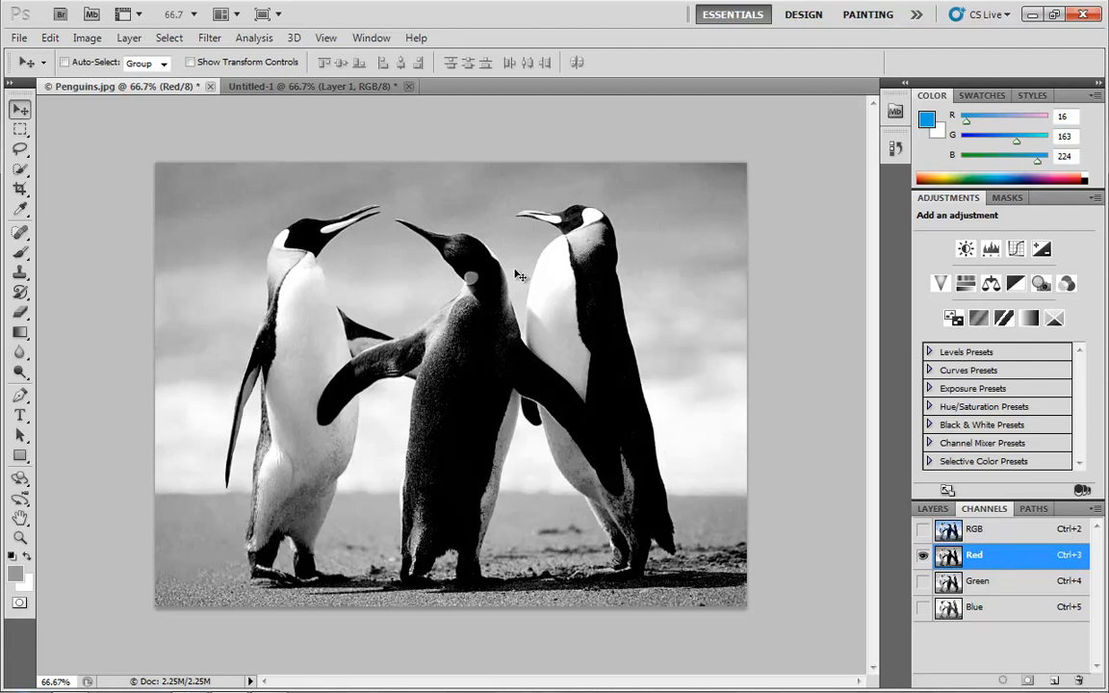
mouse_move(219, 239)
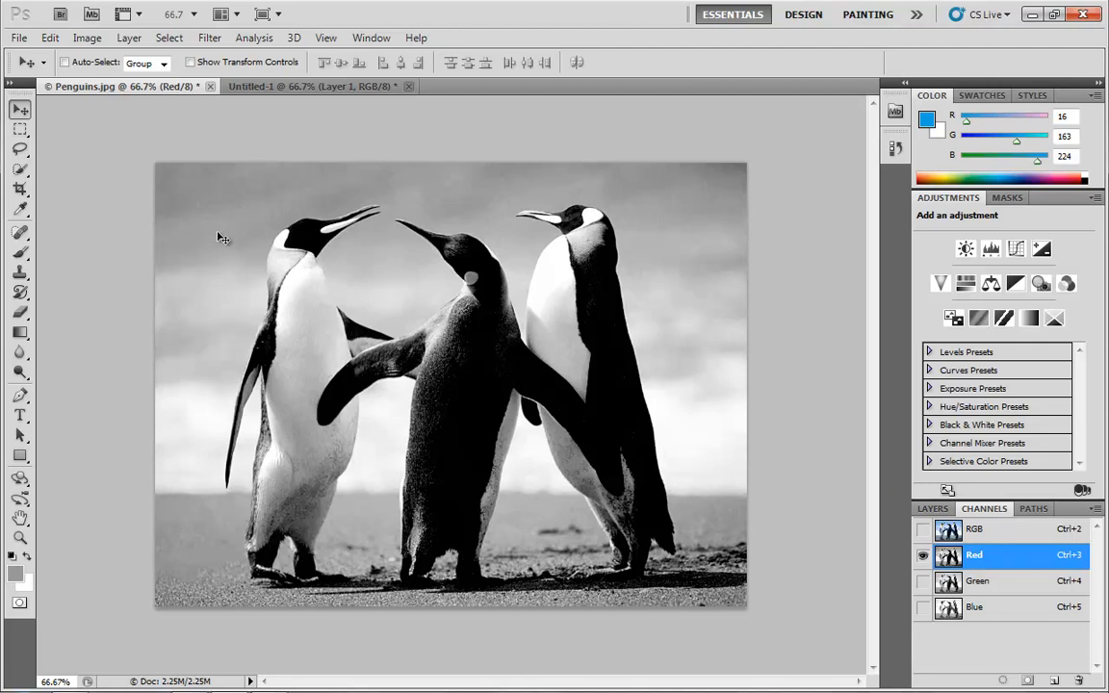
mouse_move(204, 252)
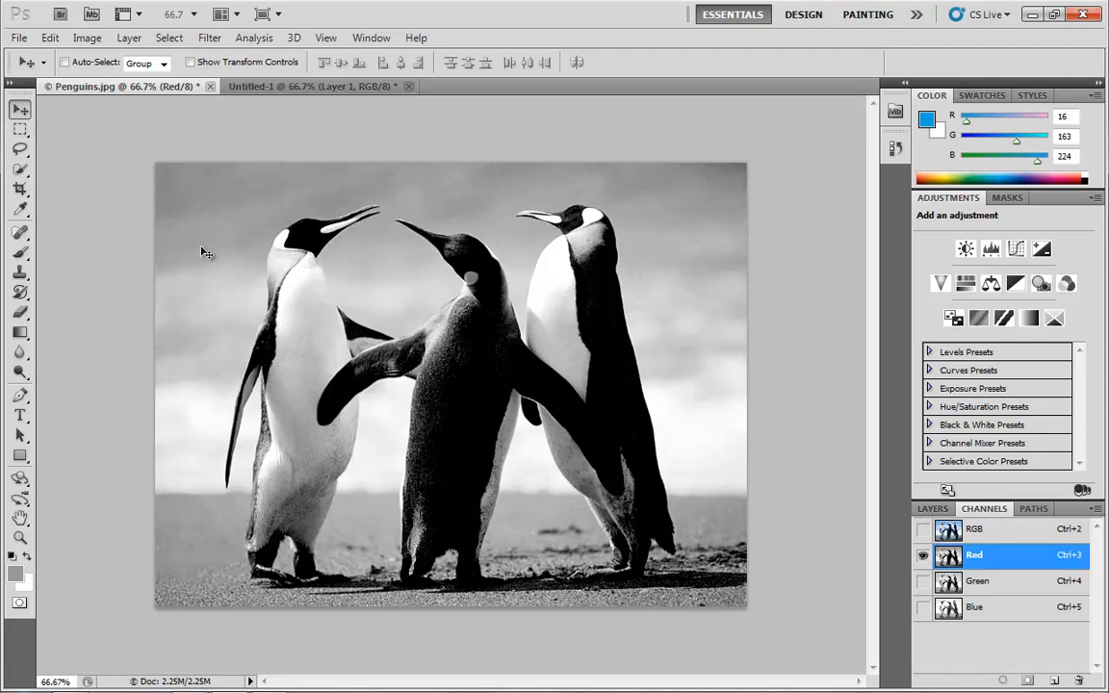
mouse_move(560, 261)
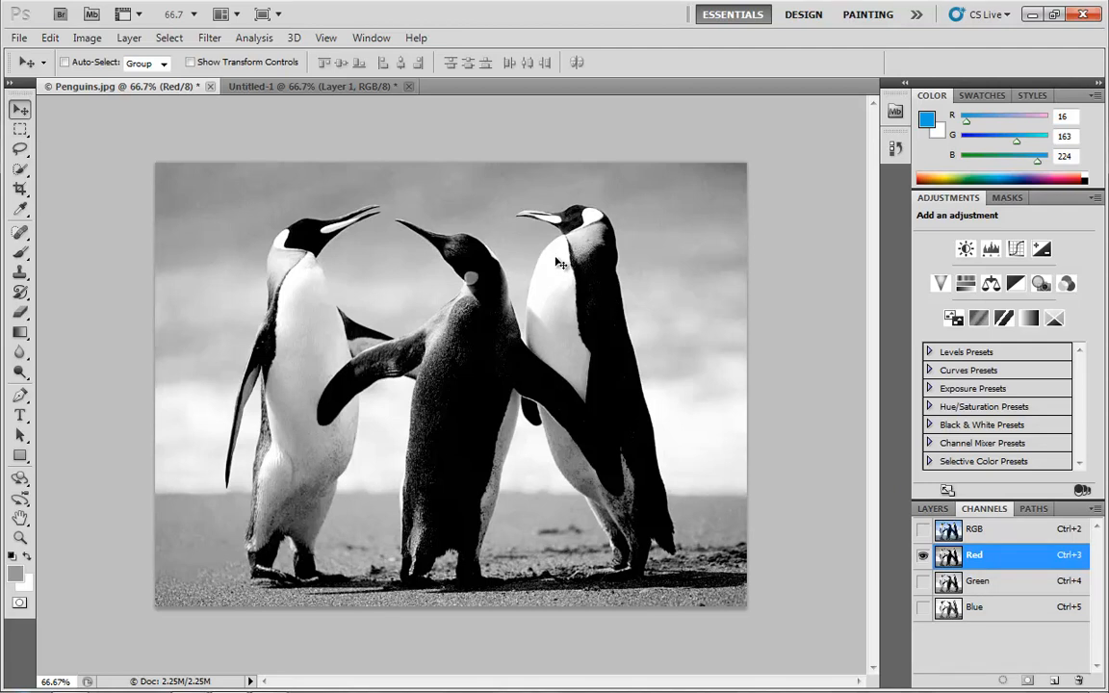
mouse_move(535, 293)
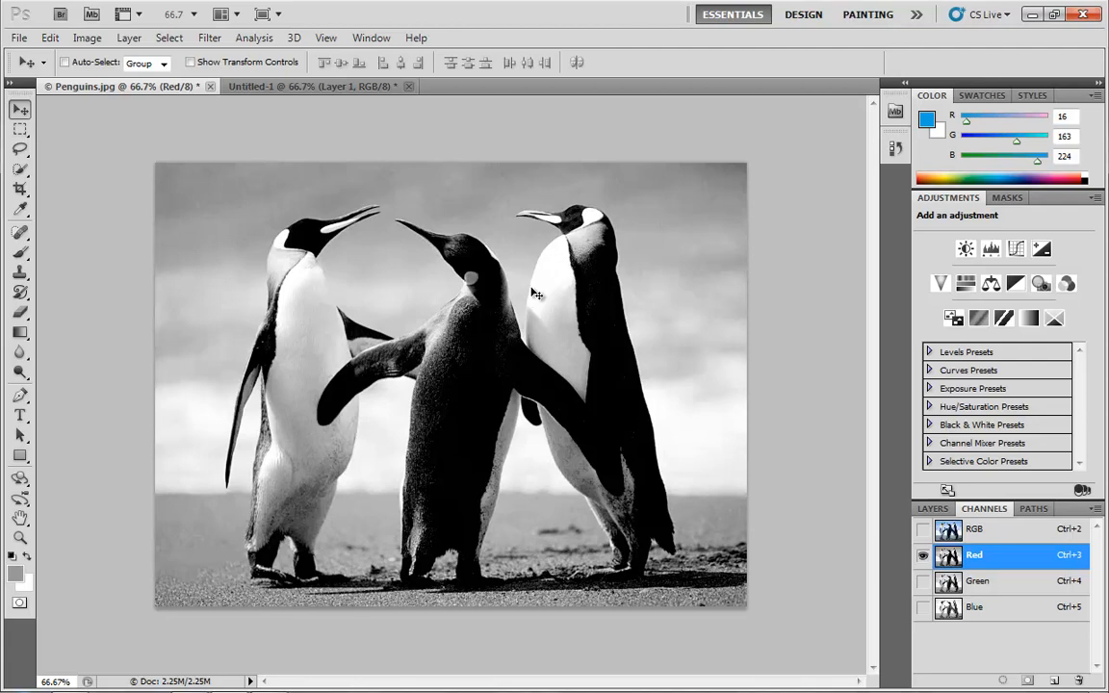
mouse_move(997, 589)
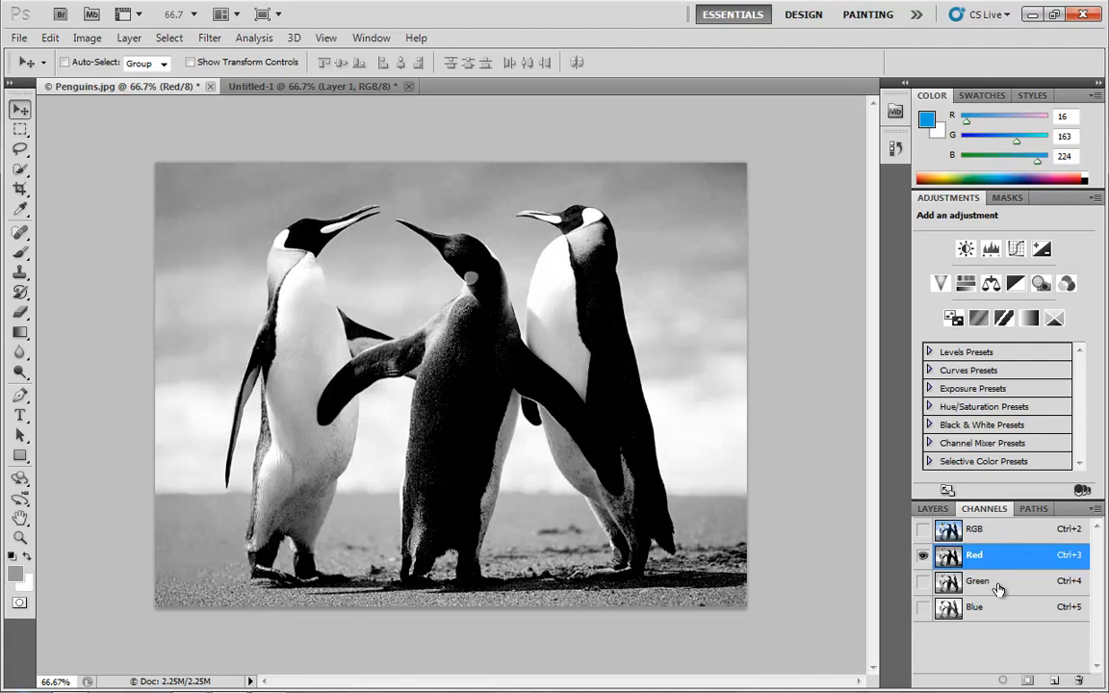
left_click(978, 581)
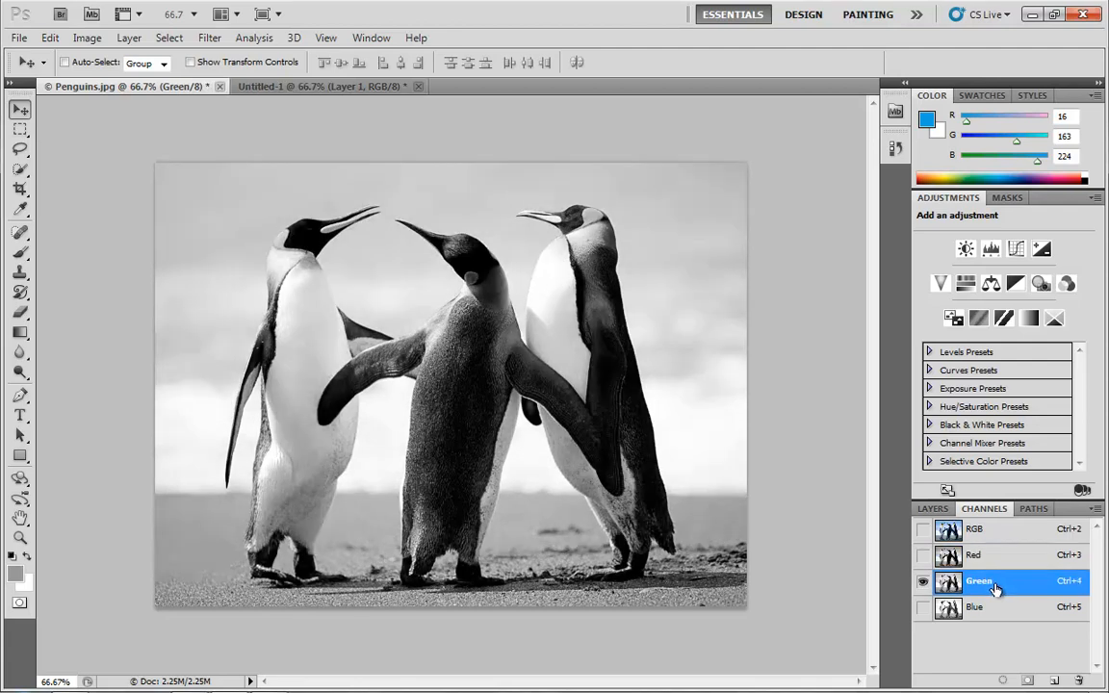
left_click(975, 606)
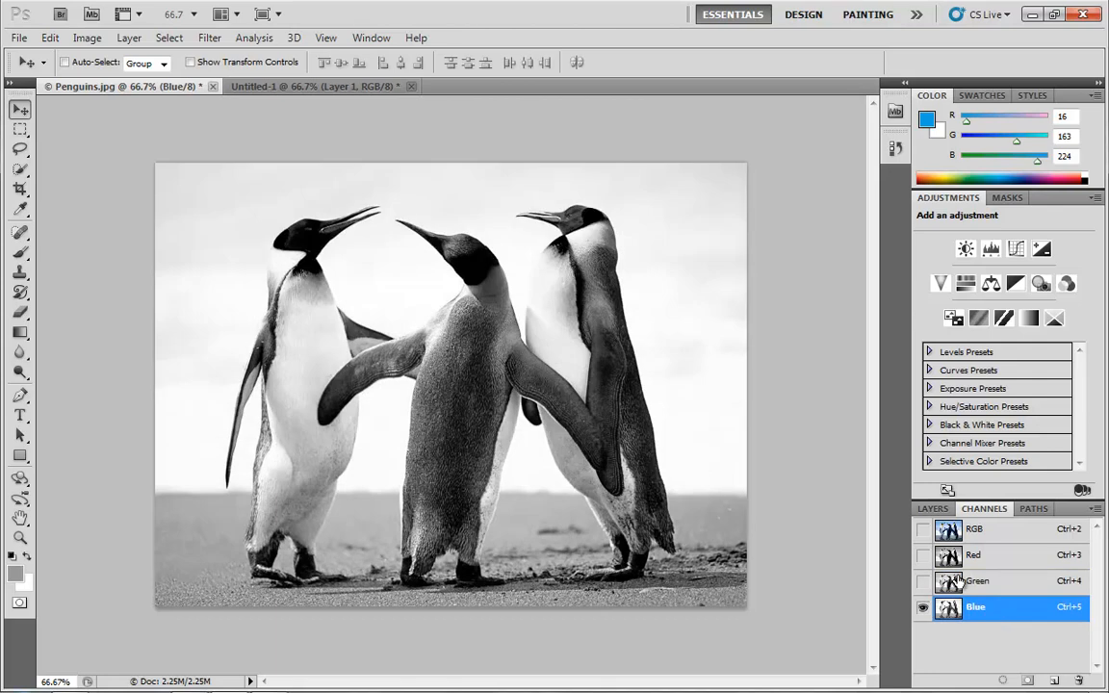
mouse_move(658, 318)
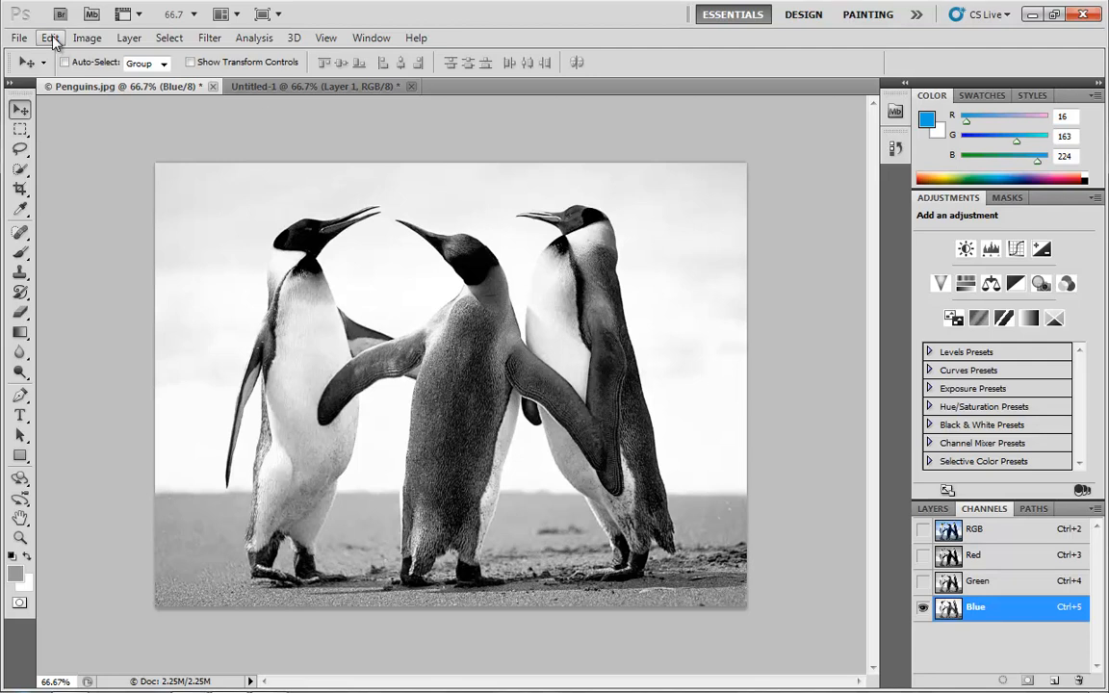
Enable Show Channels in Color in the Interface preferences so channels display in their own colours.
left_click(50, 38)
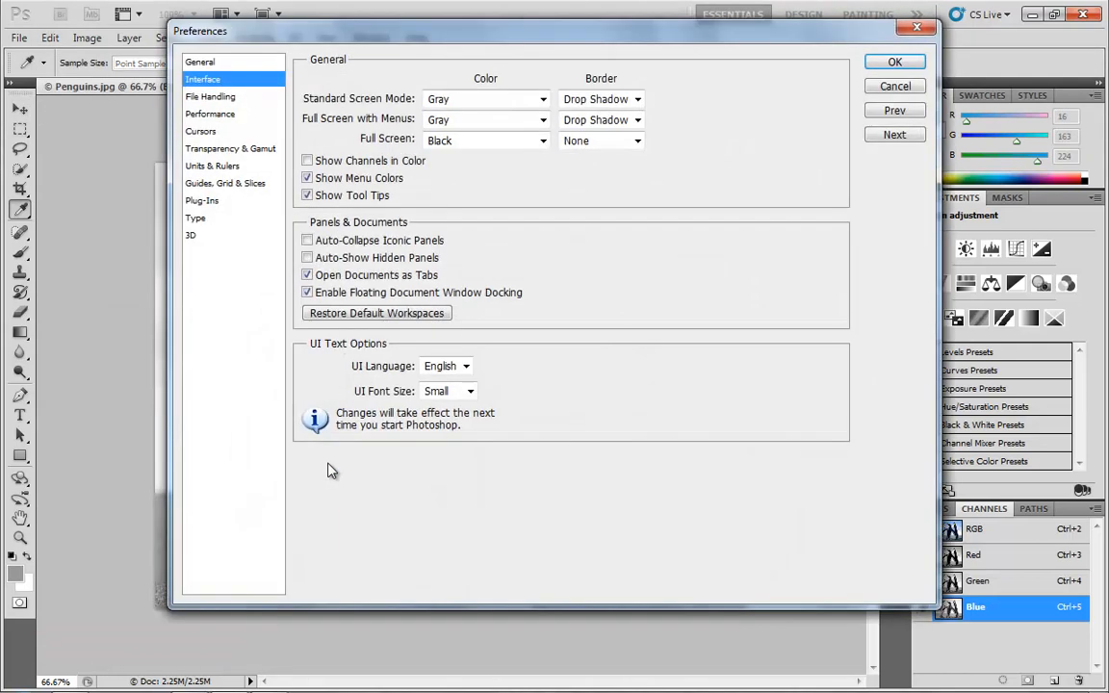
left_click(308, 162)
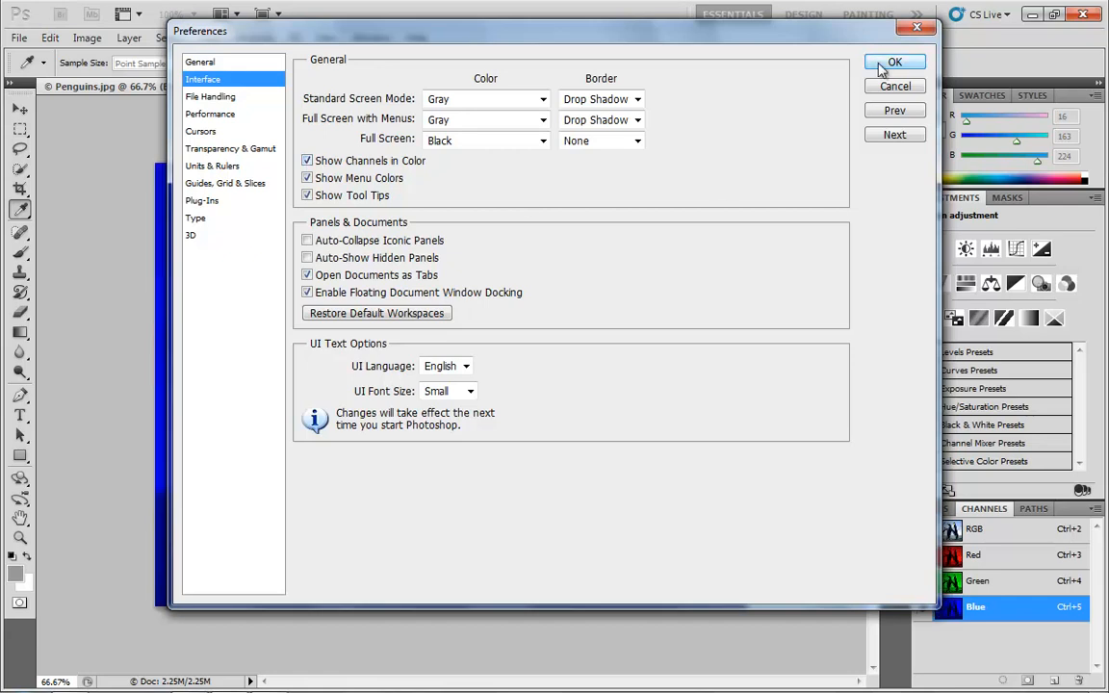
left_click(893, 62)
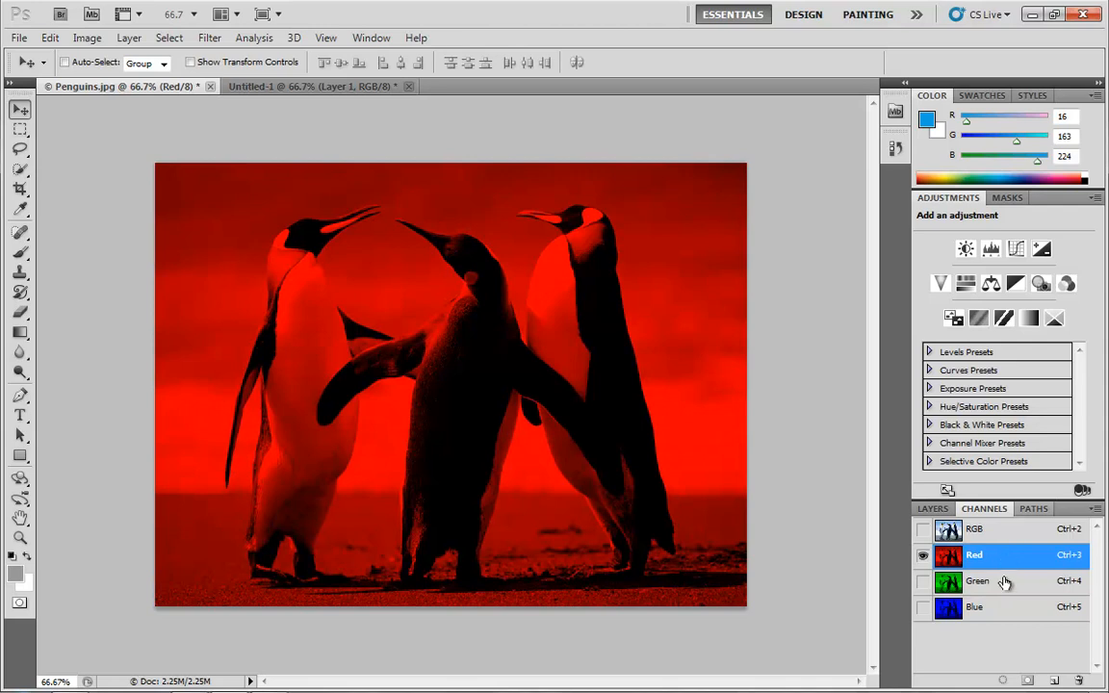
View the Green, Blue and Red channels singly, then Red with Green and Red with Blue together.
left_click(978, 582)
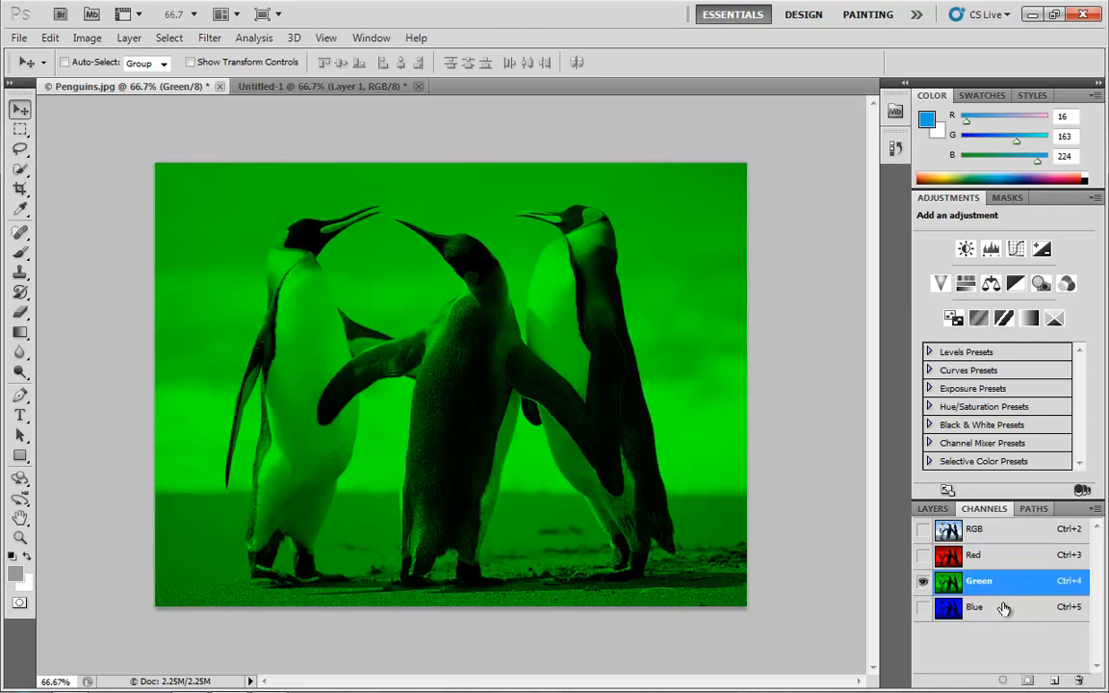
left_click(974, 606)
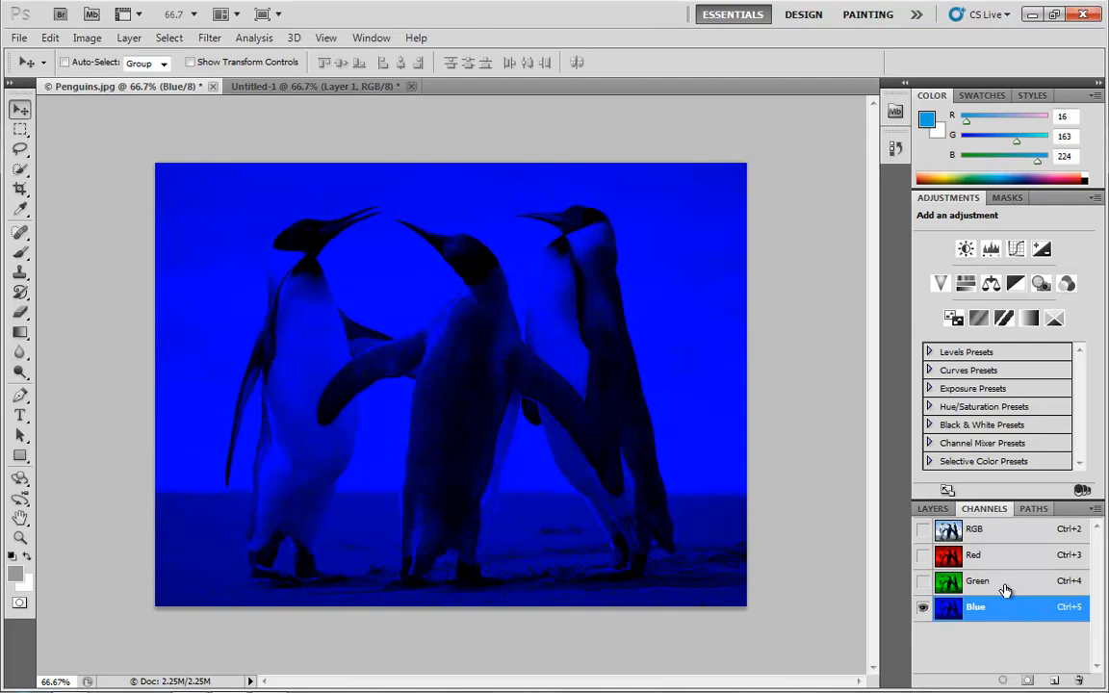
left_click(974, 554)
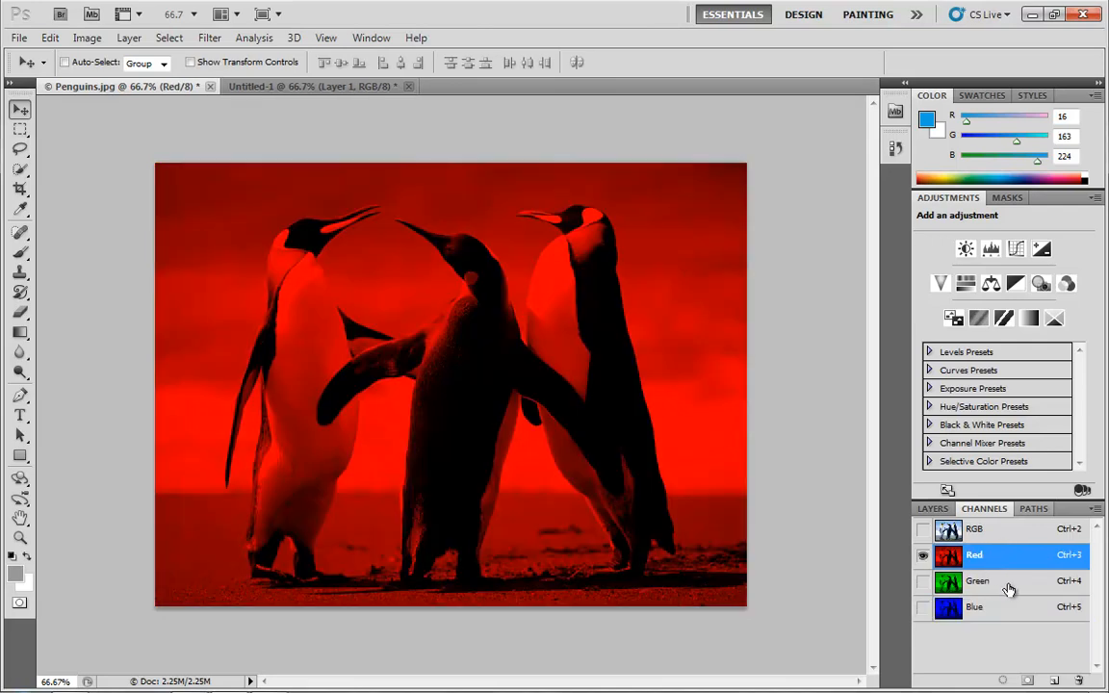
left_click(978, 582)
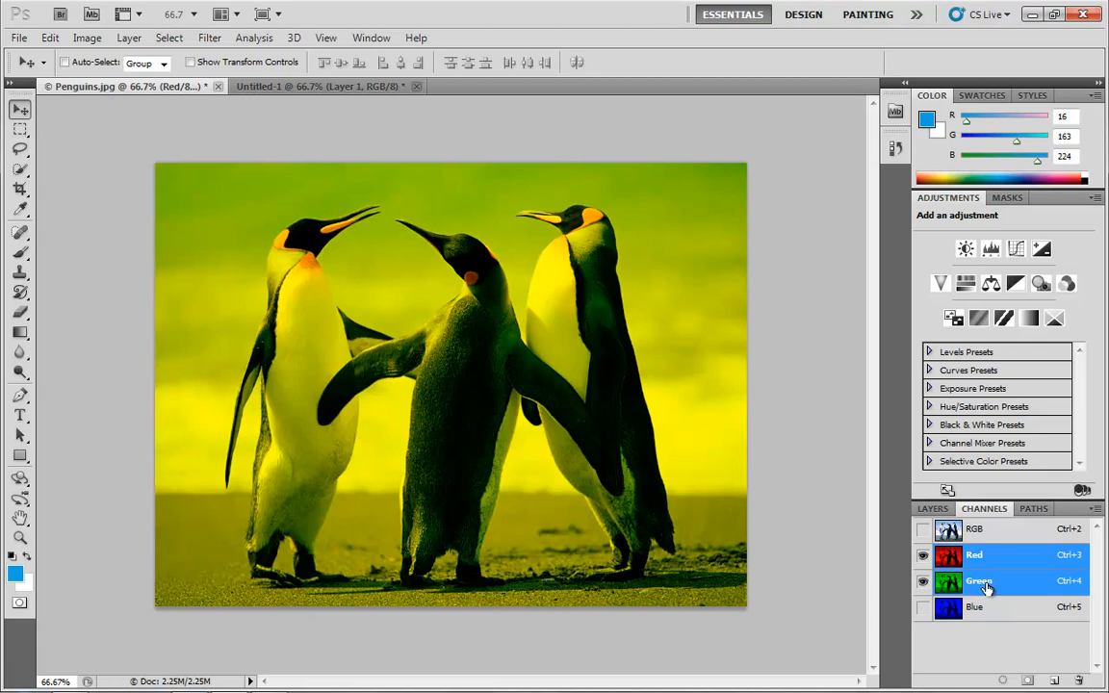
left_click(978, 582)
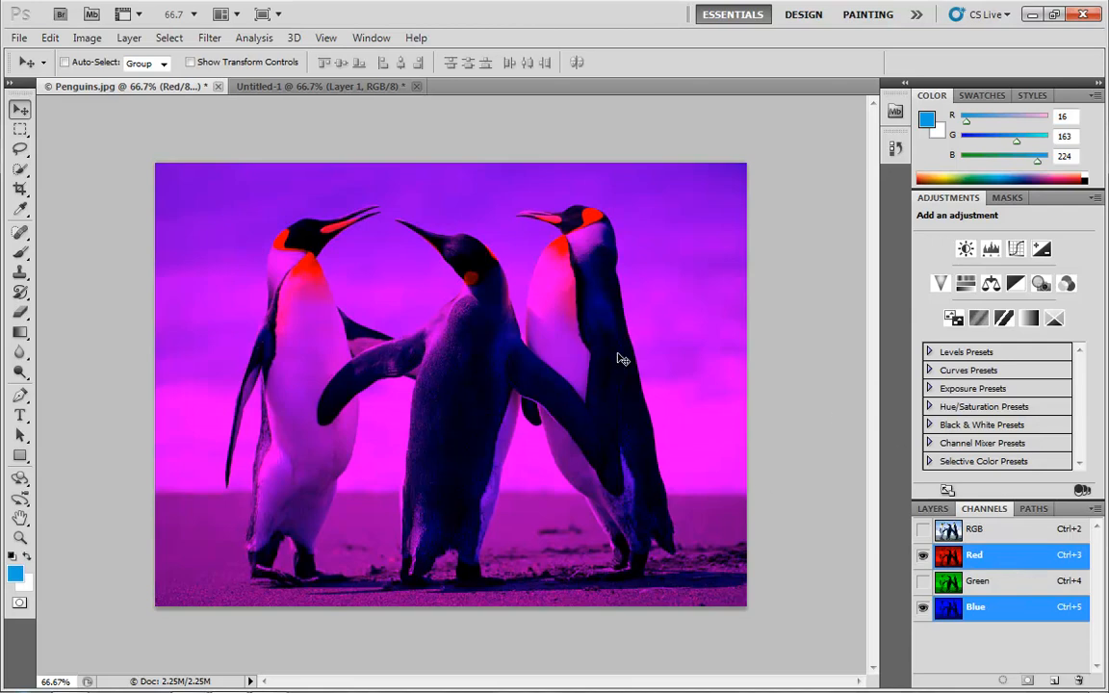
Restore the full RGB composite, check Green once more, then return to the Layers list.
left_click(922, 528)
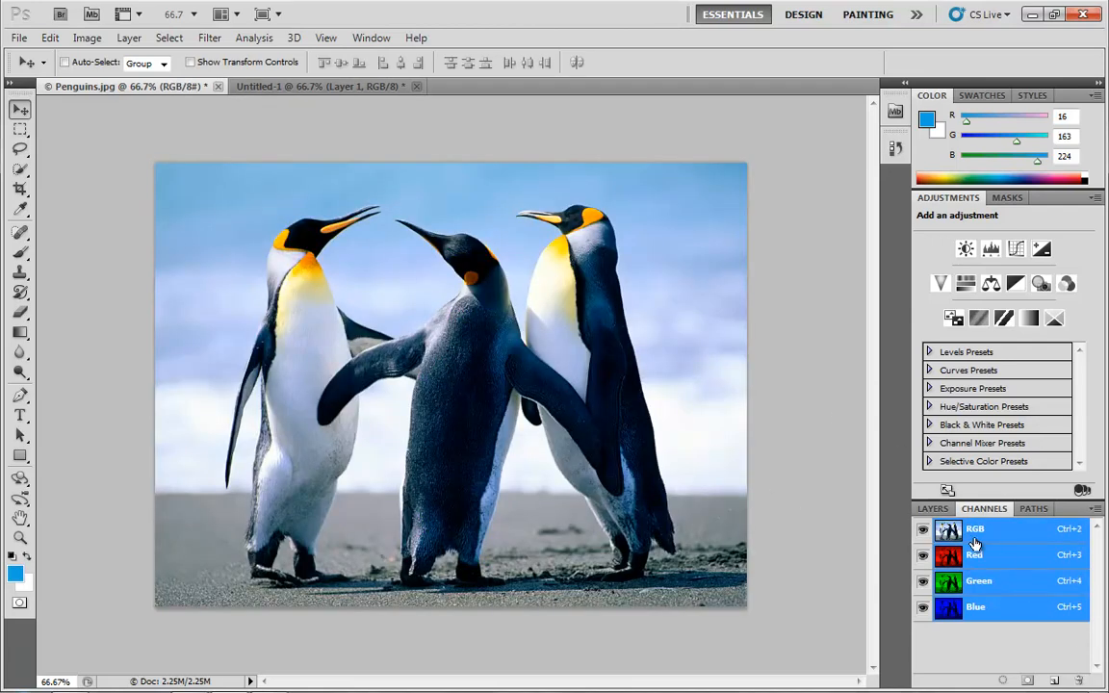
mouse_move(1013, 597)
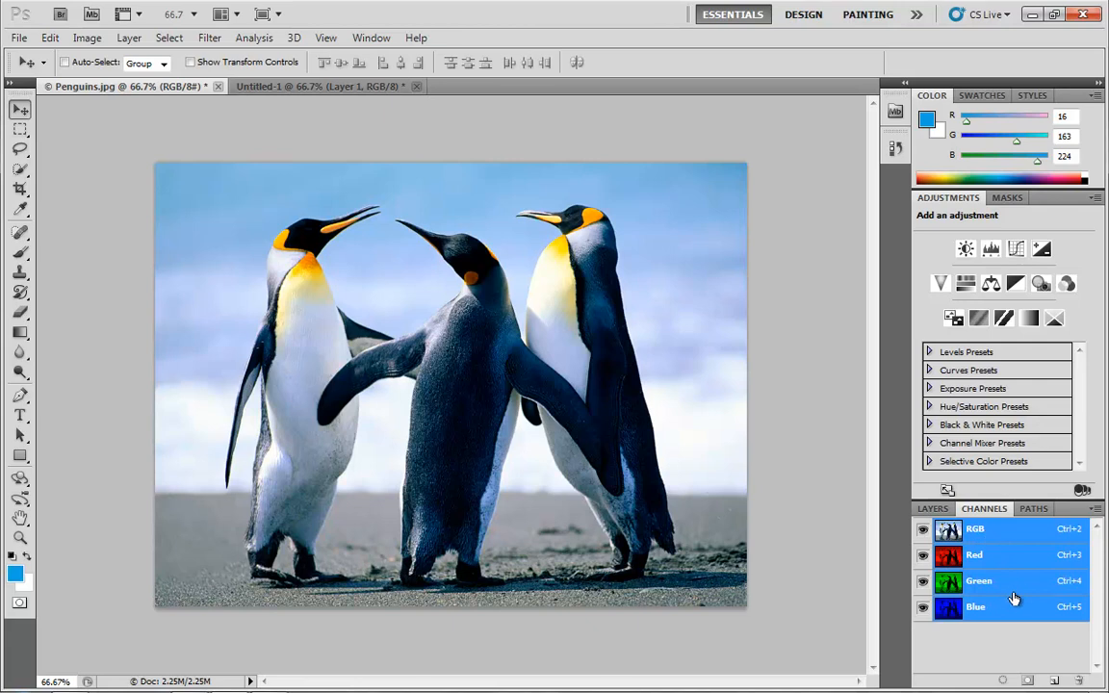
left_click(978, 581)
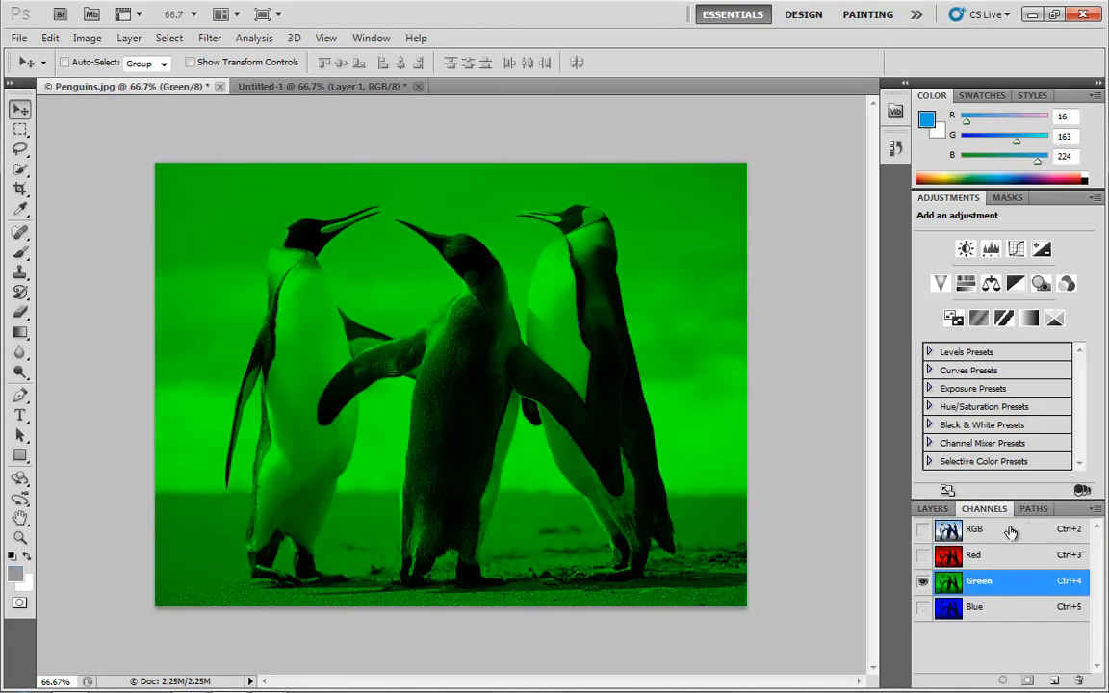
left_click(974, 527)
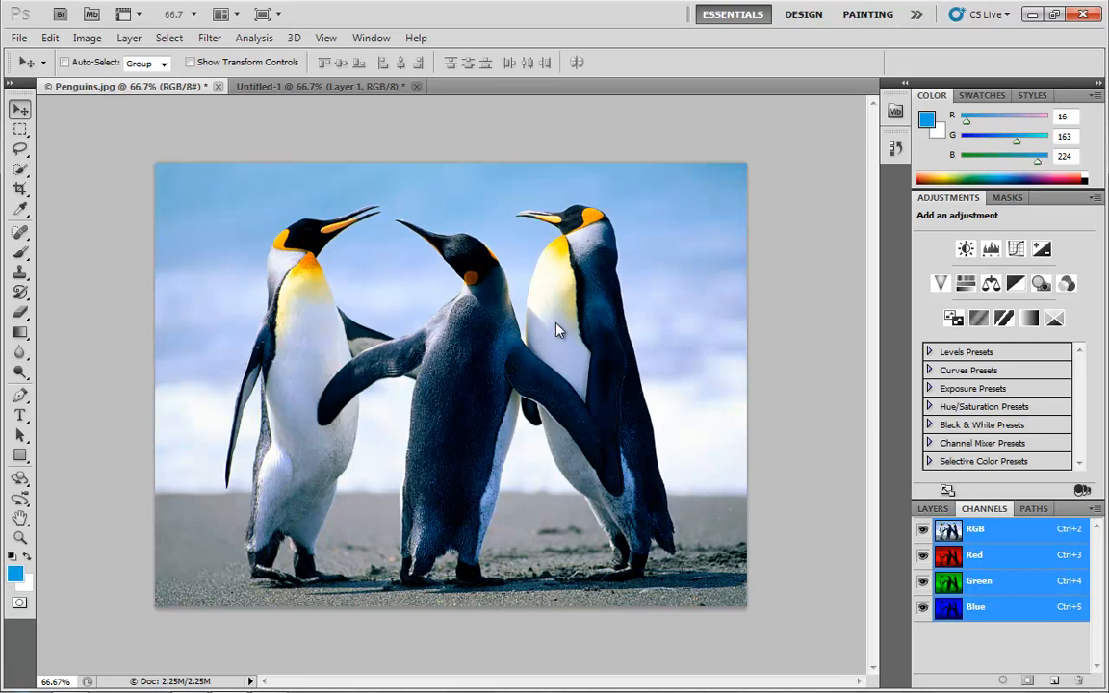
left_click(931, 509)
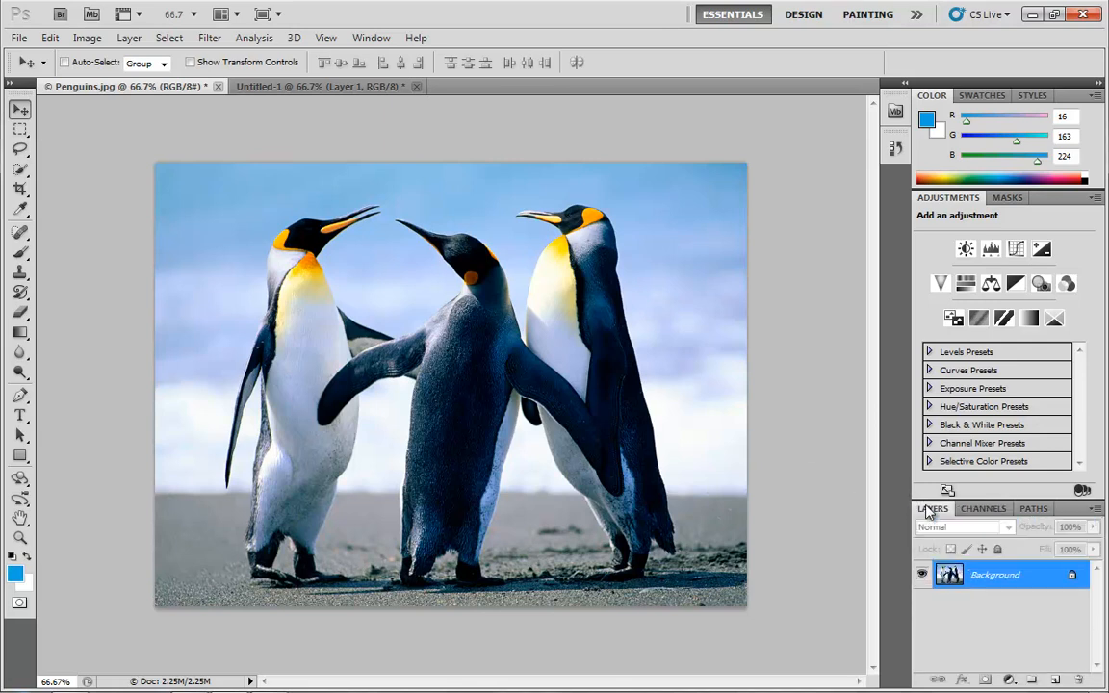
left_click(324, 84)
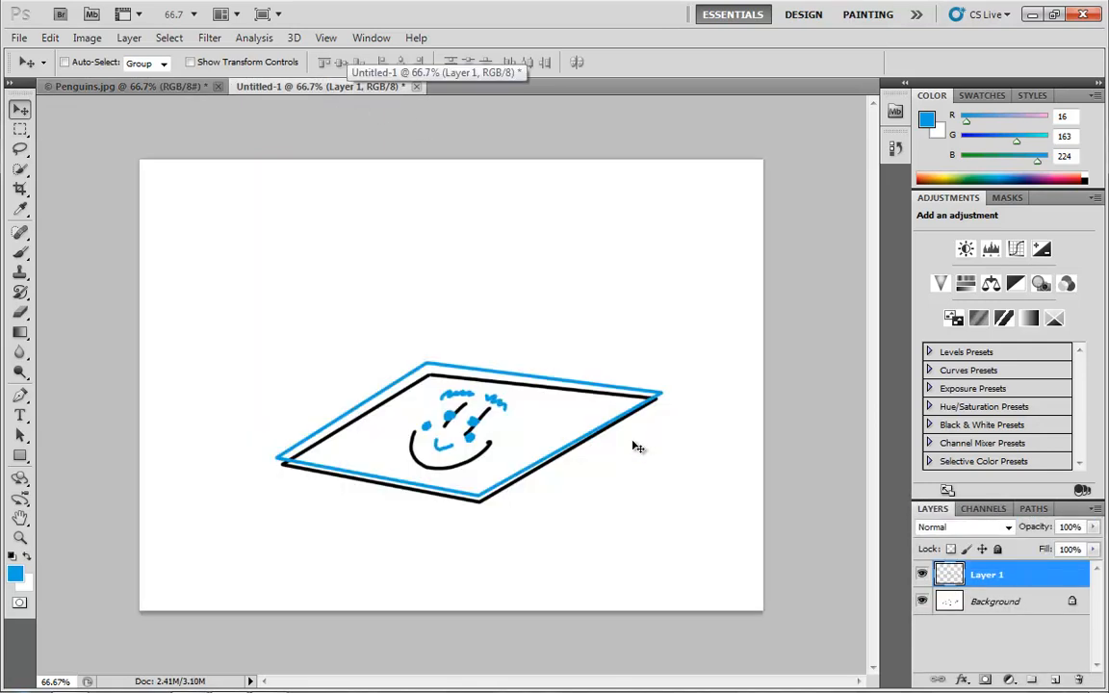
mouse_move(670, 379)
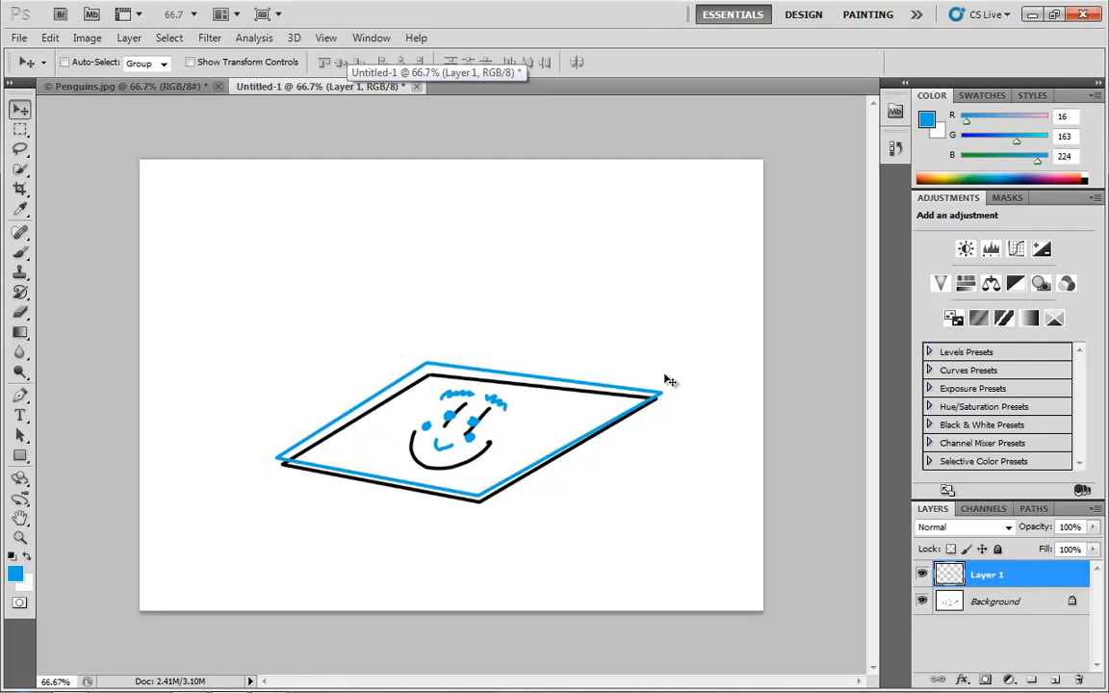
left_click(983, 508)
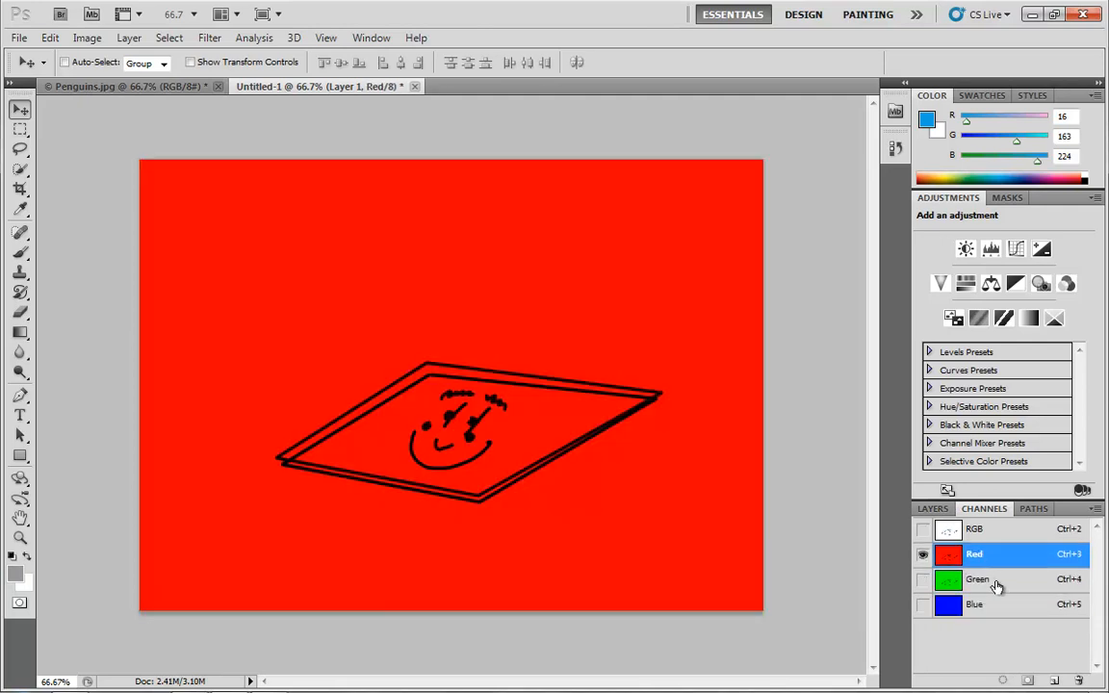
left_click(974, 605)
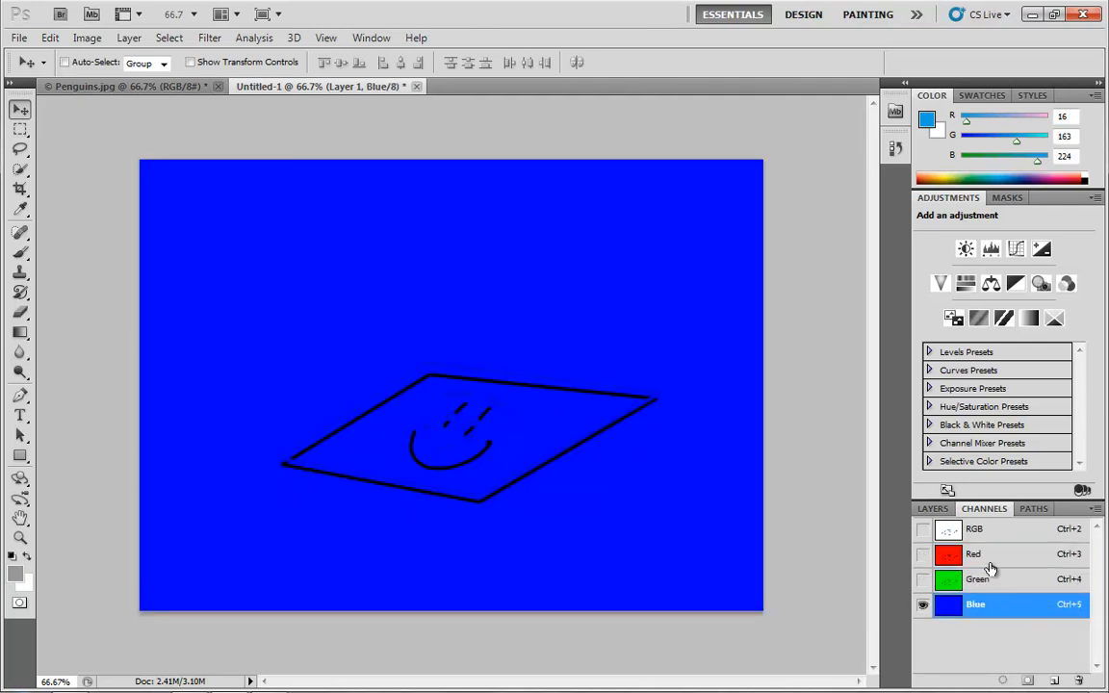
left_click(974, 528)
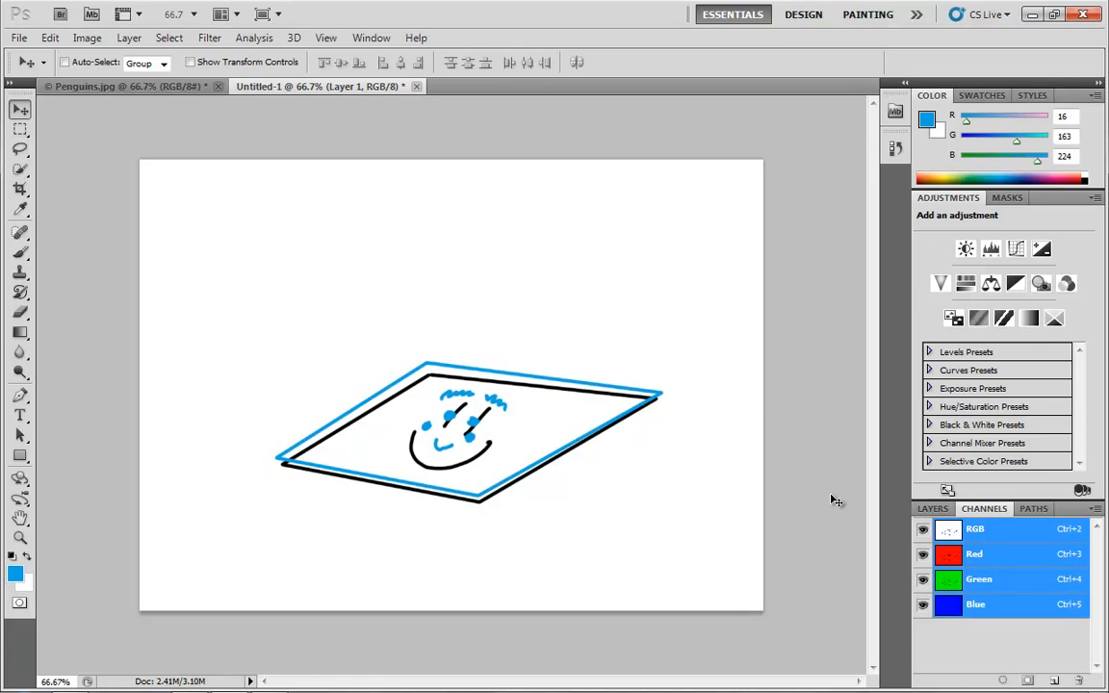
left_click(932, 508)
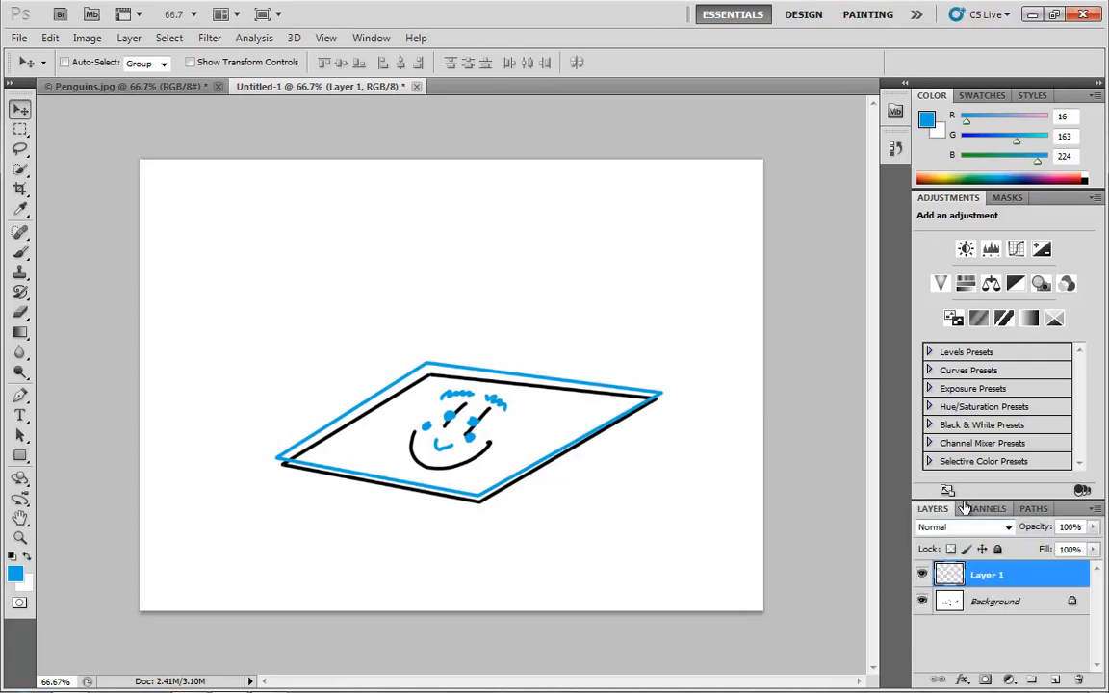
left_click(125, 85)
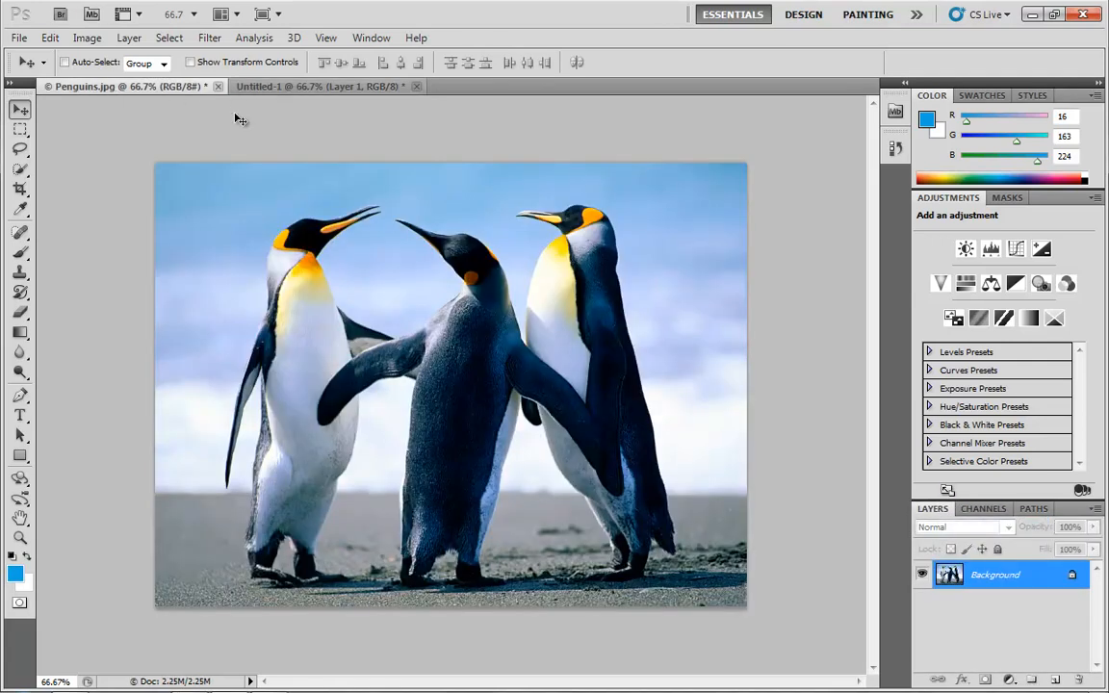
Convert the penguin photo to CMYK Color via Image > Mode, accepting the profile warning.
left_click(88, 38)
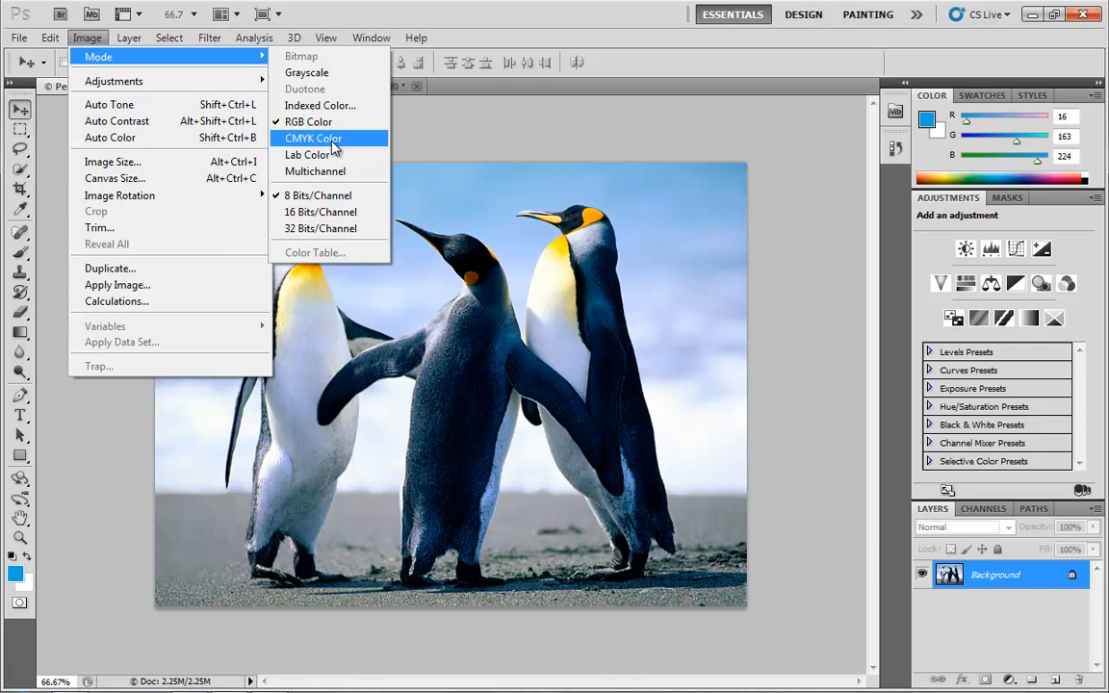
left_click(312, 139)
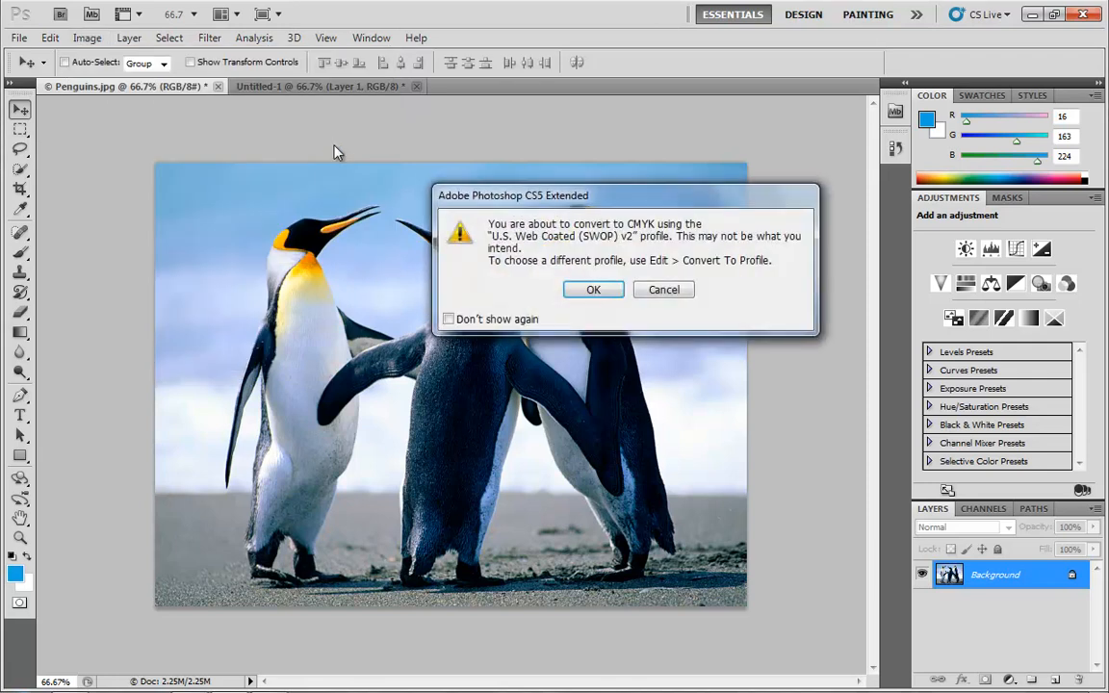
mouse_move(612, 281)
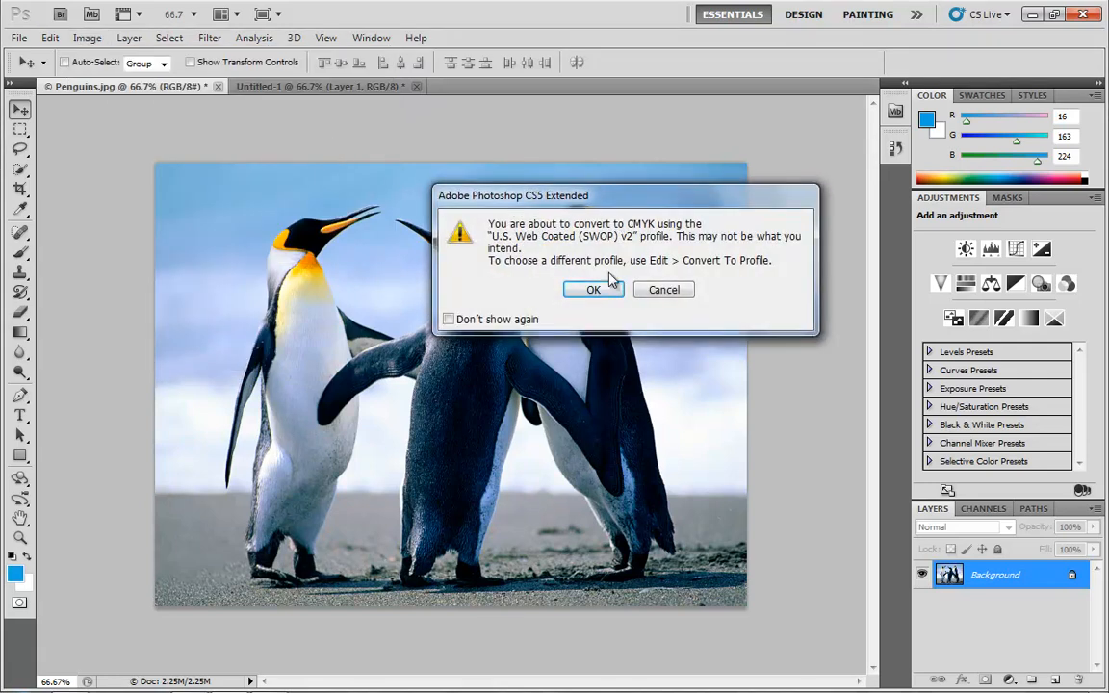
left_click(593, 289)
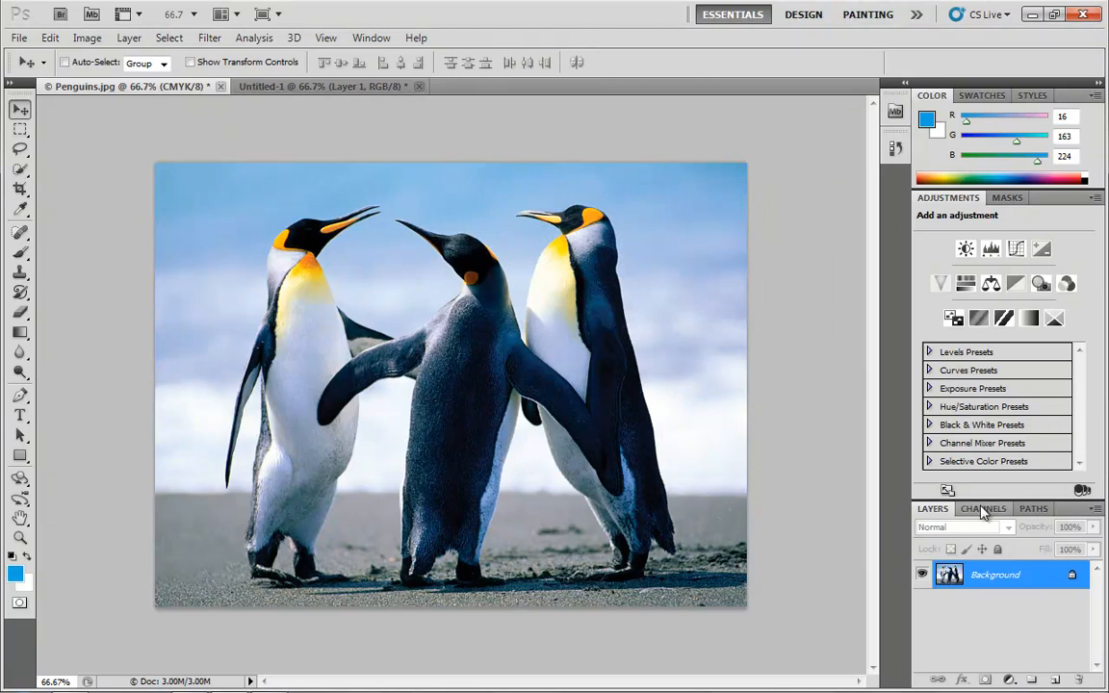
Show the Channels panel and view the Cyan, Magenta, Yellow and Black channels individually.
left_click(982, 508)
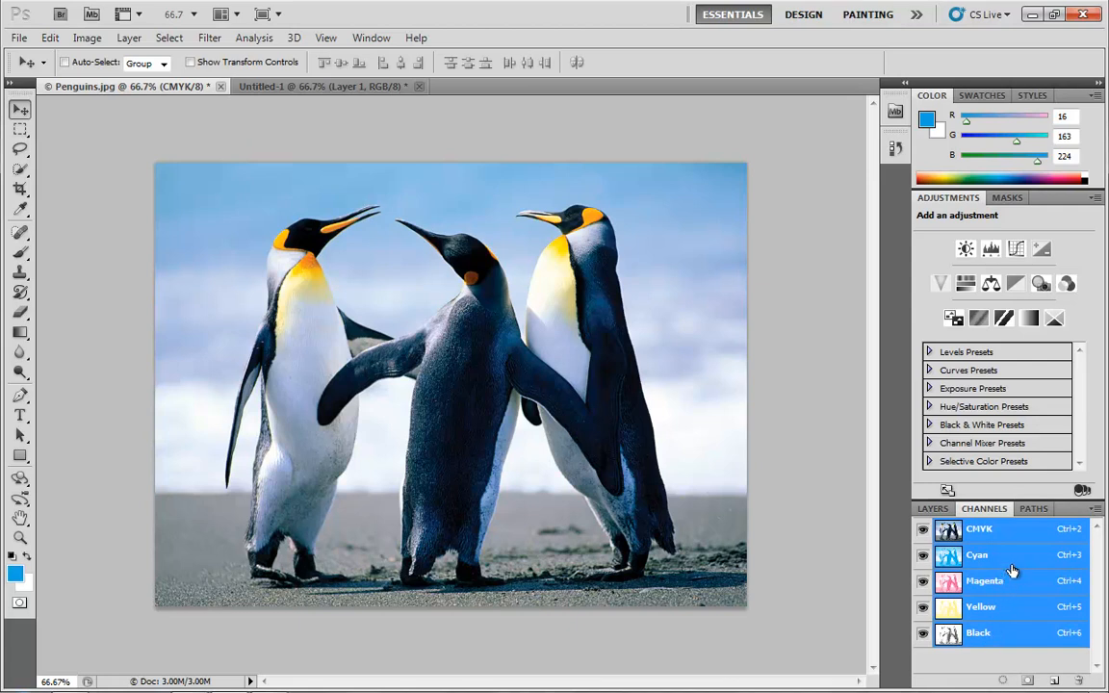
left_click(978, 555)
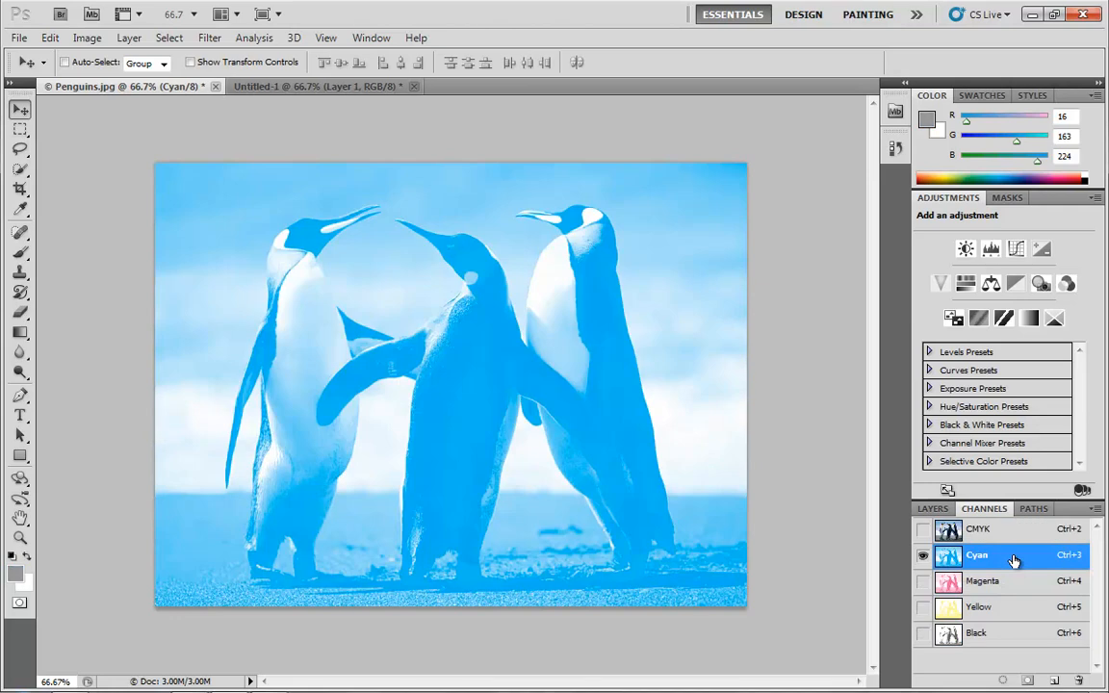
mouse_move(1009, 568)
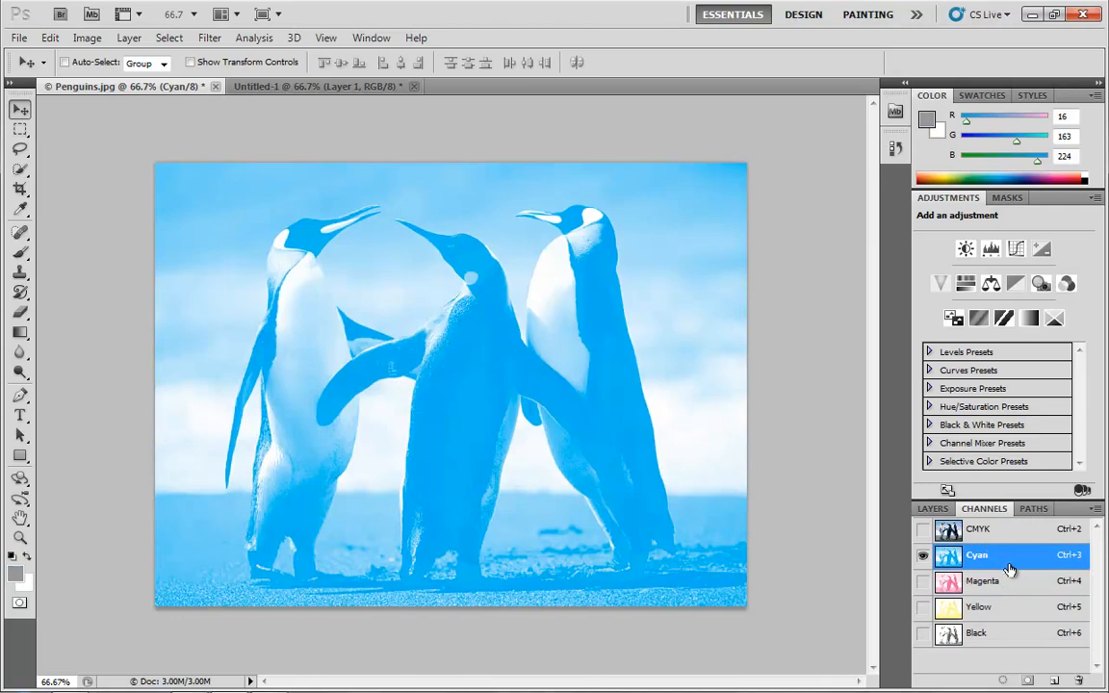
left_click(982, 582)
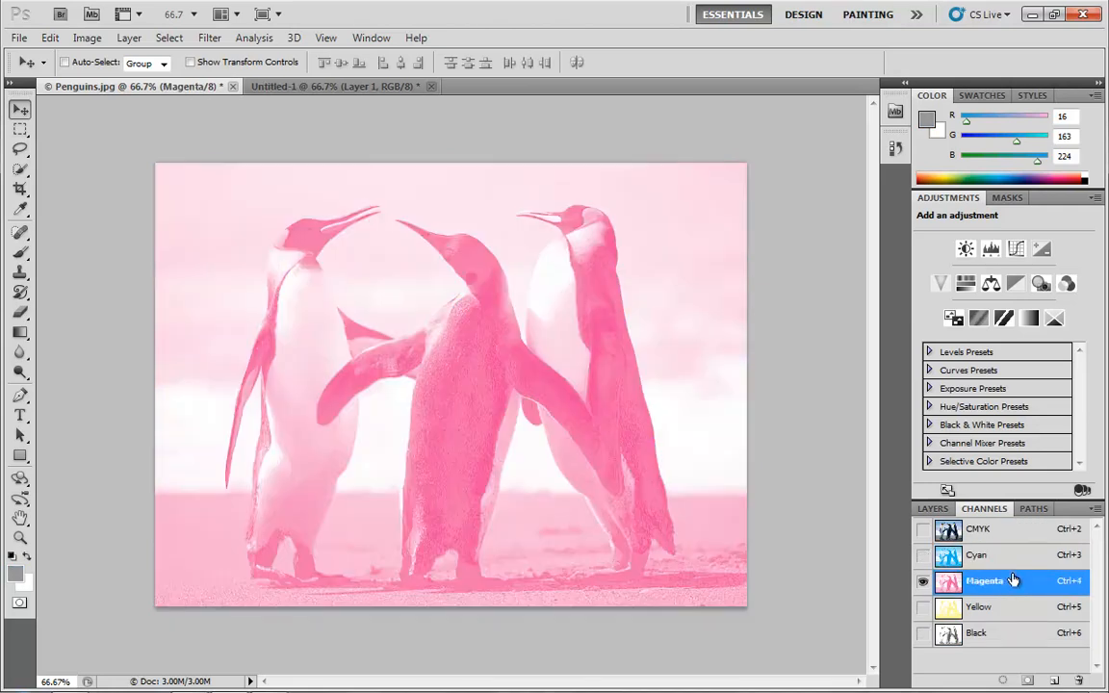
left_click(982, 606)
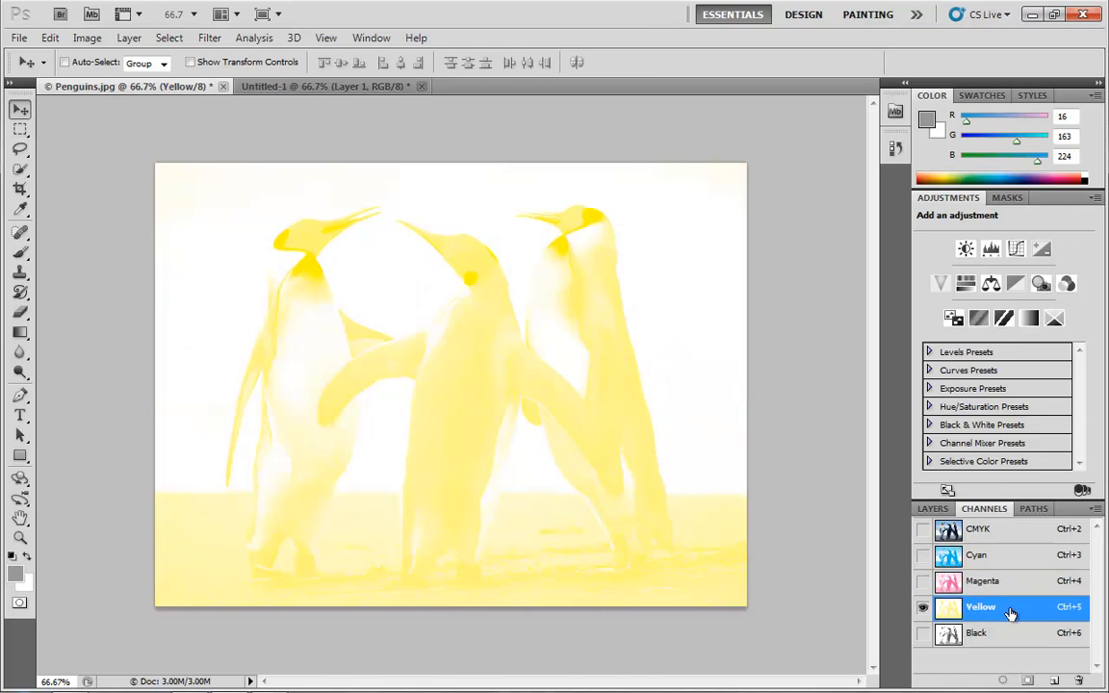
left_click(978, 632)
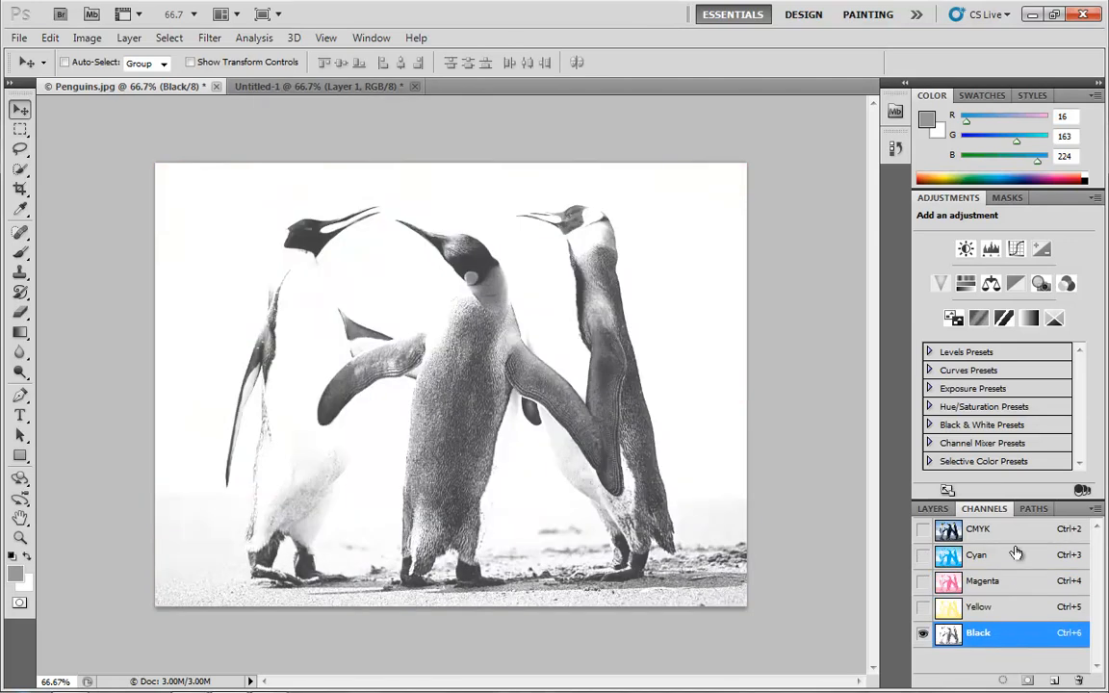
Combine Cyan with Magenta and then Yellow, and finish on the full CMYK composite.
left_click(976, 555)
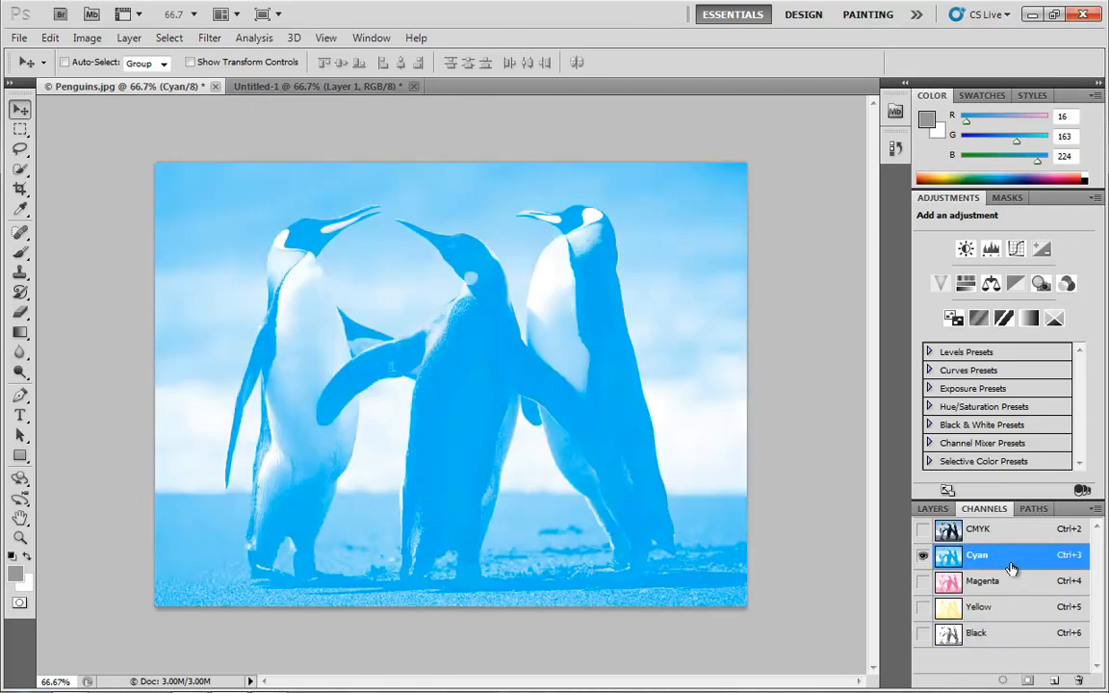
left_click(982, 581)
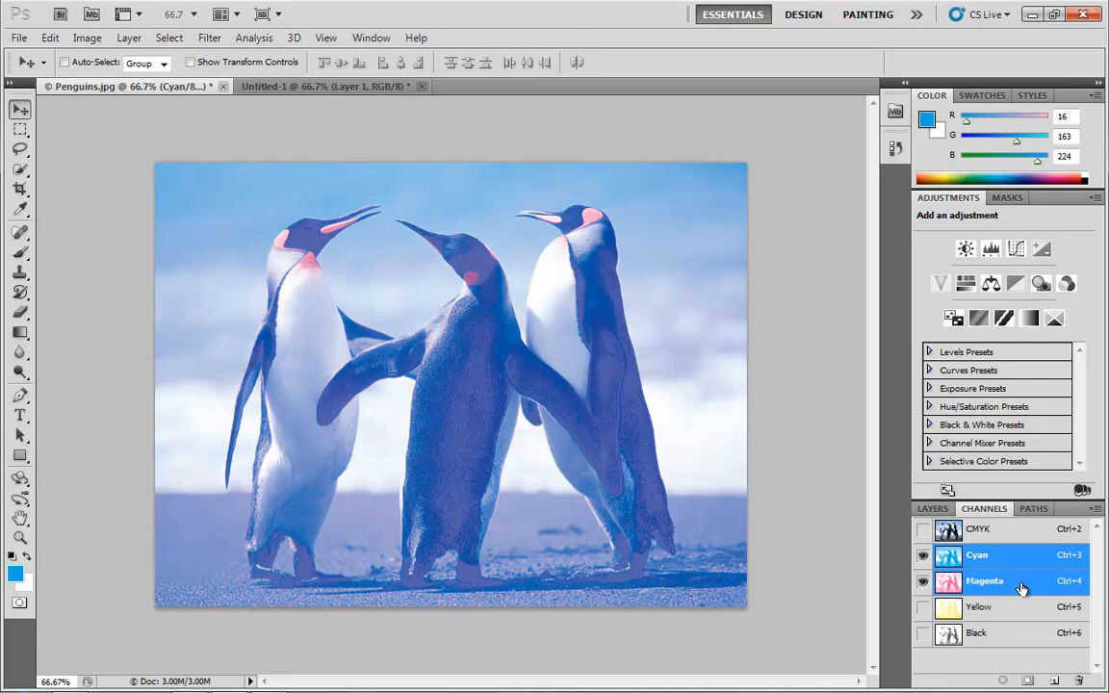
left_click(924, 606)
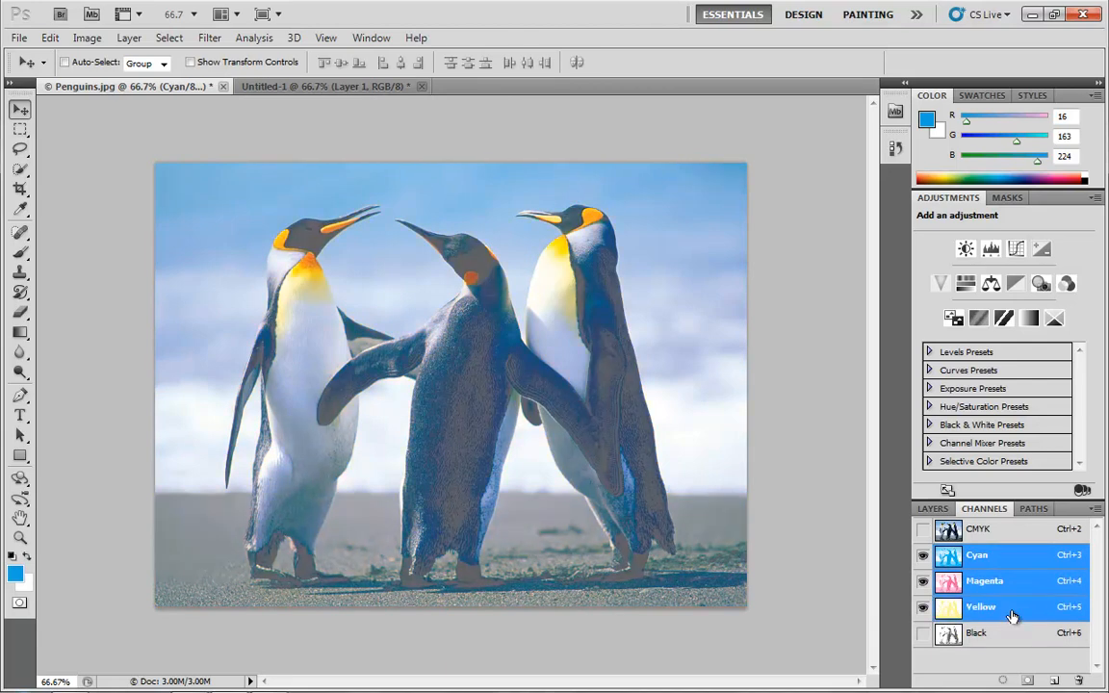
left_click(978, 527)
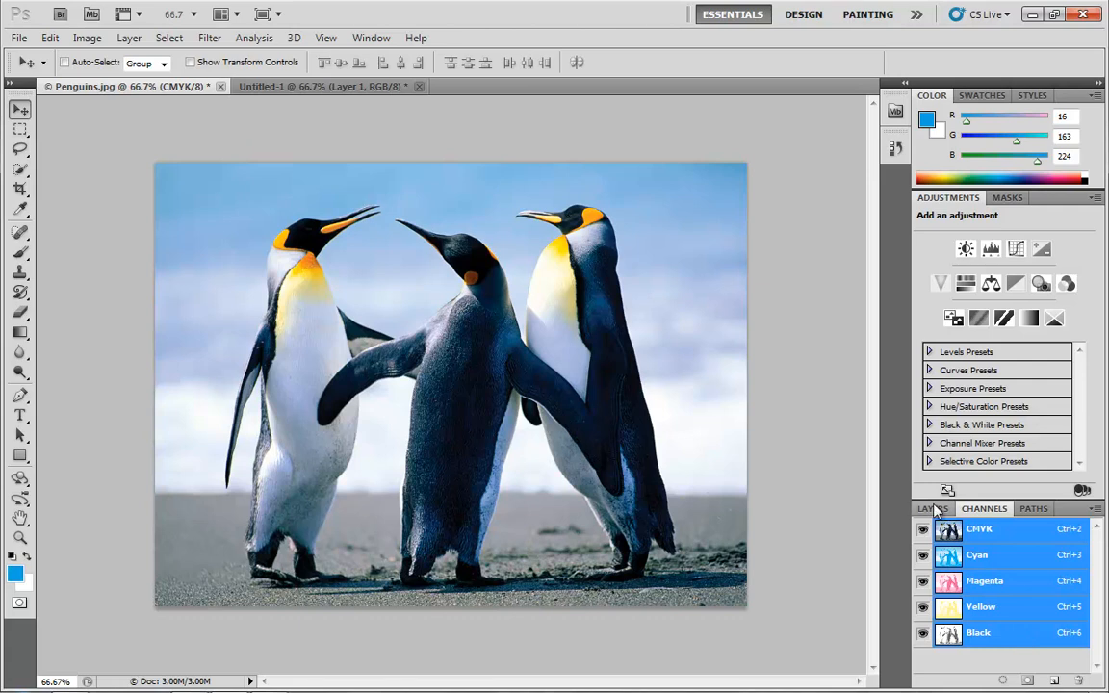
Switch to the Untitled-1 sketch, view its RGB channels, then return to the Penguins.jpg tab.
left_click(928, 508)
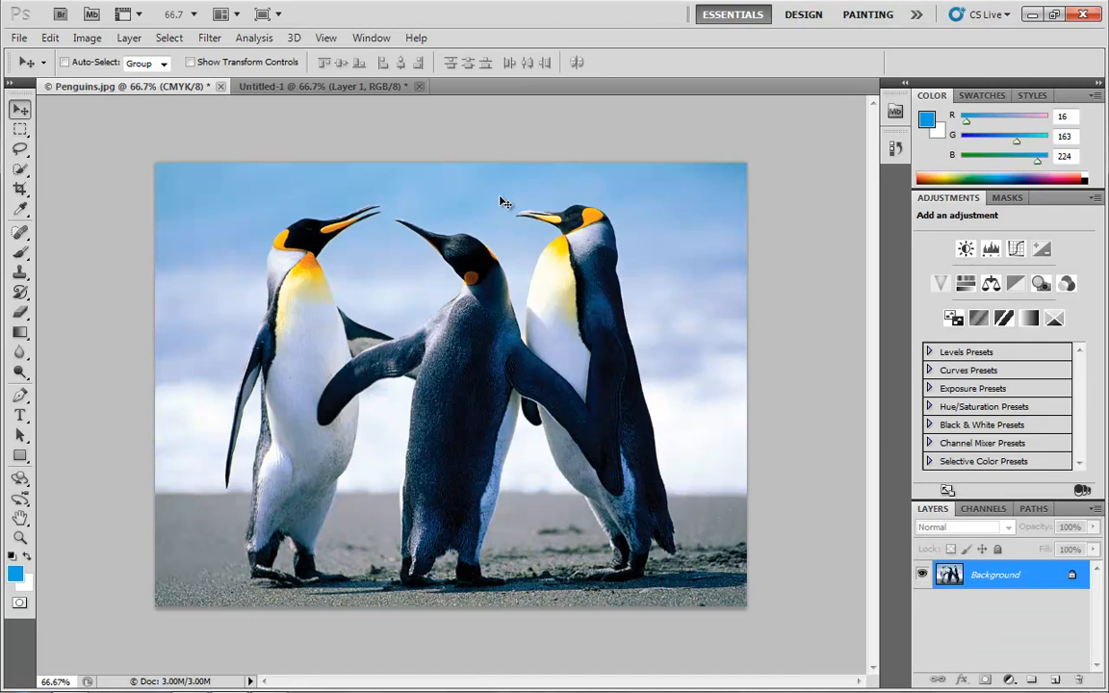
left_click(324, 85)
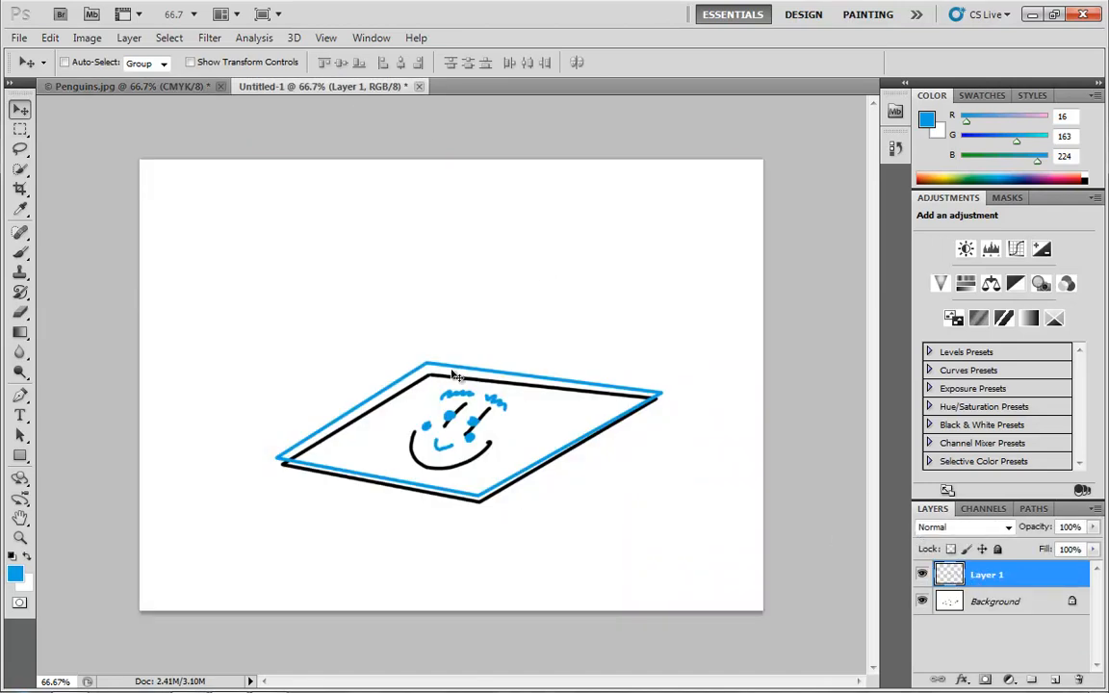
mouse_move(764, 366)
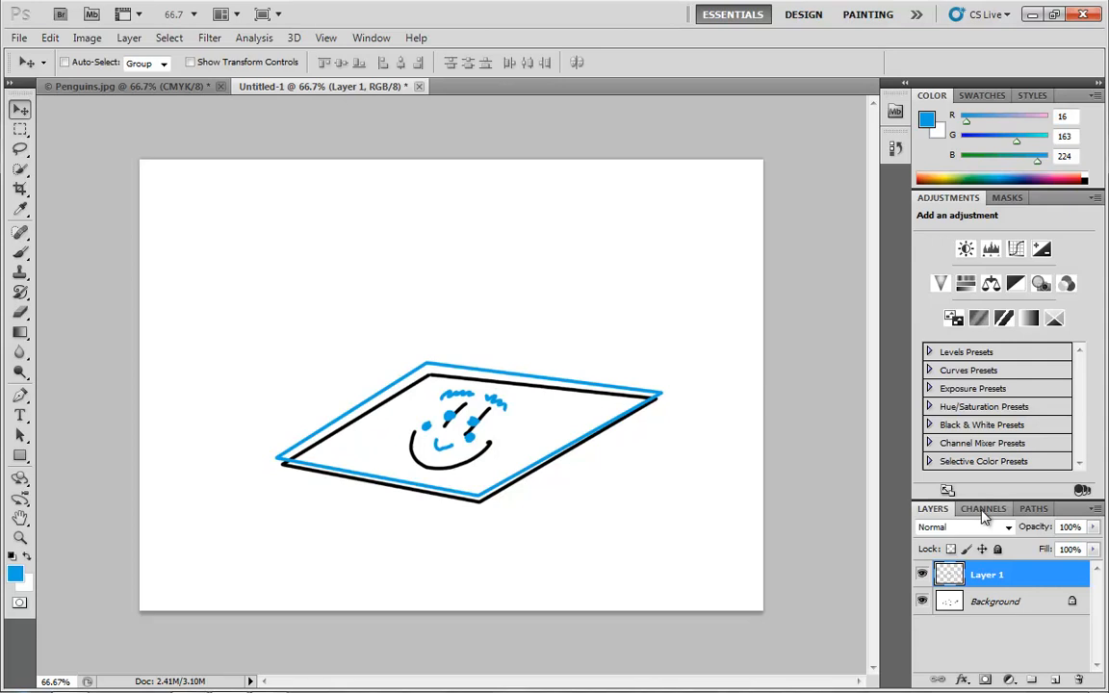
left_click(982, 508)
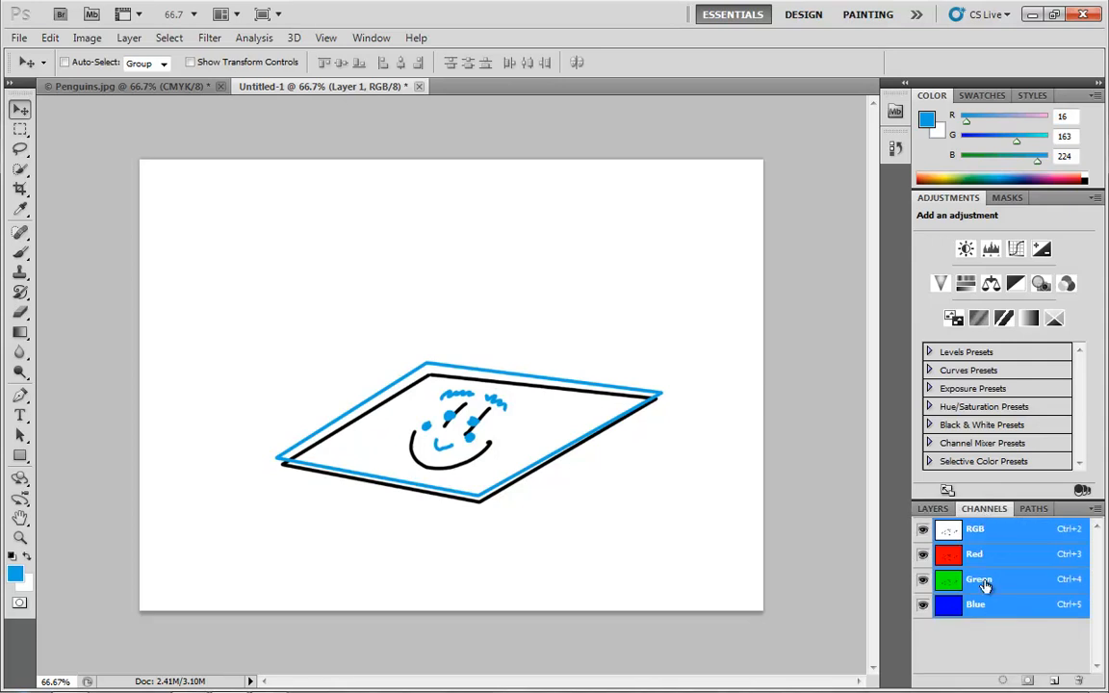
mouse_move(992, 591)
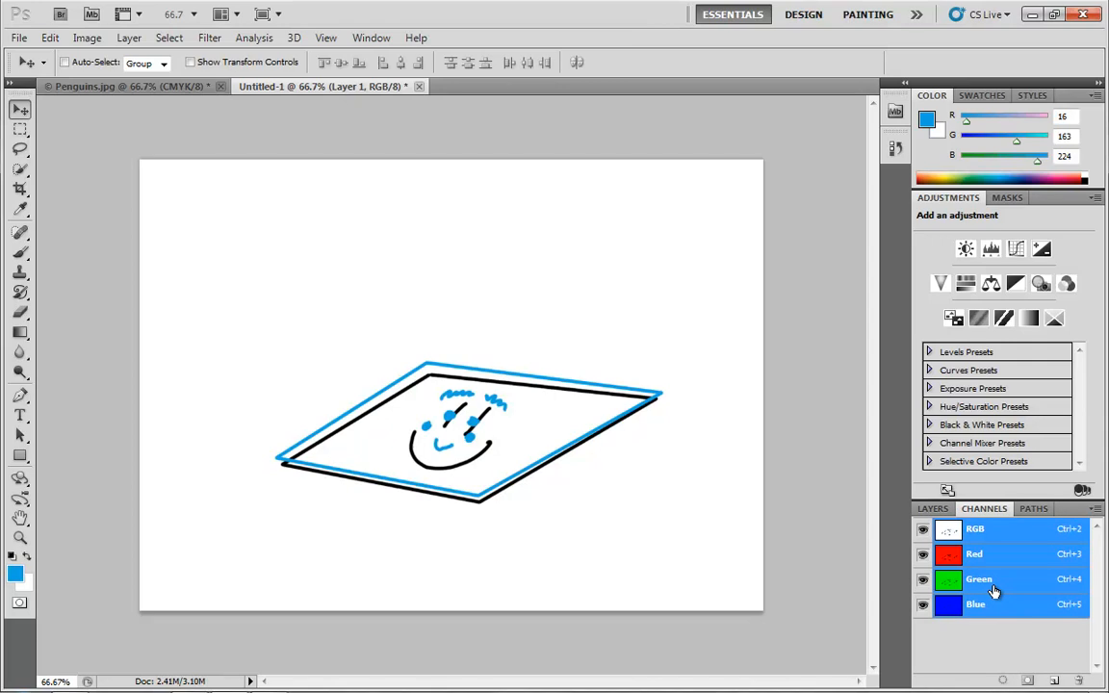
mouse_move(417, 354)
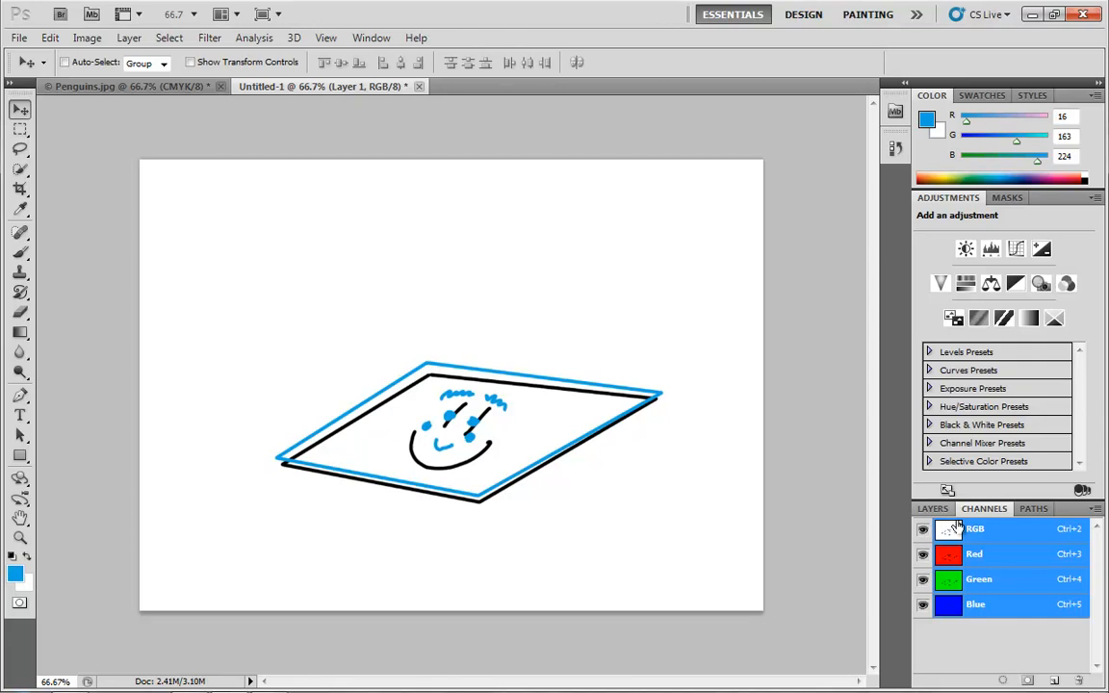
mouse_move(994, 605)
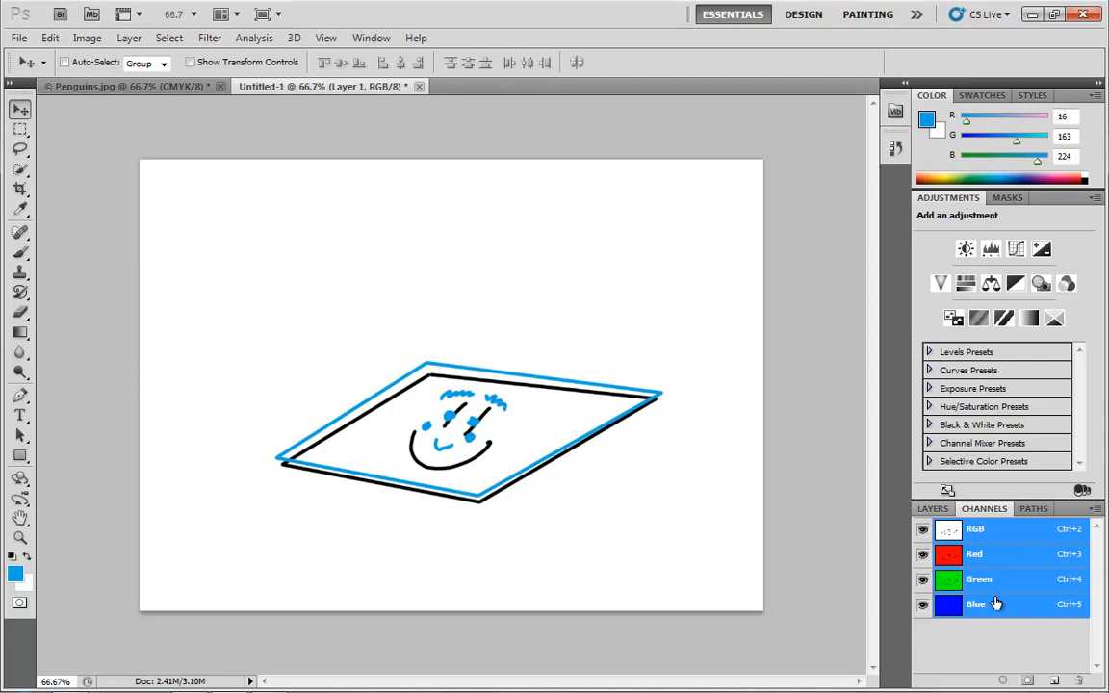
mouse_move(566, 248)
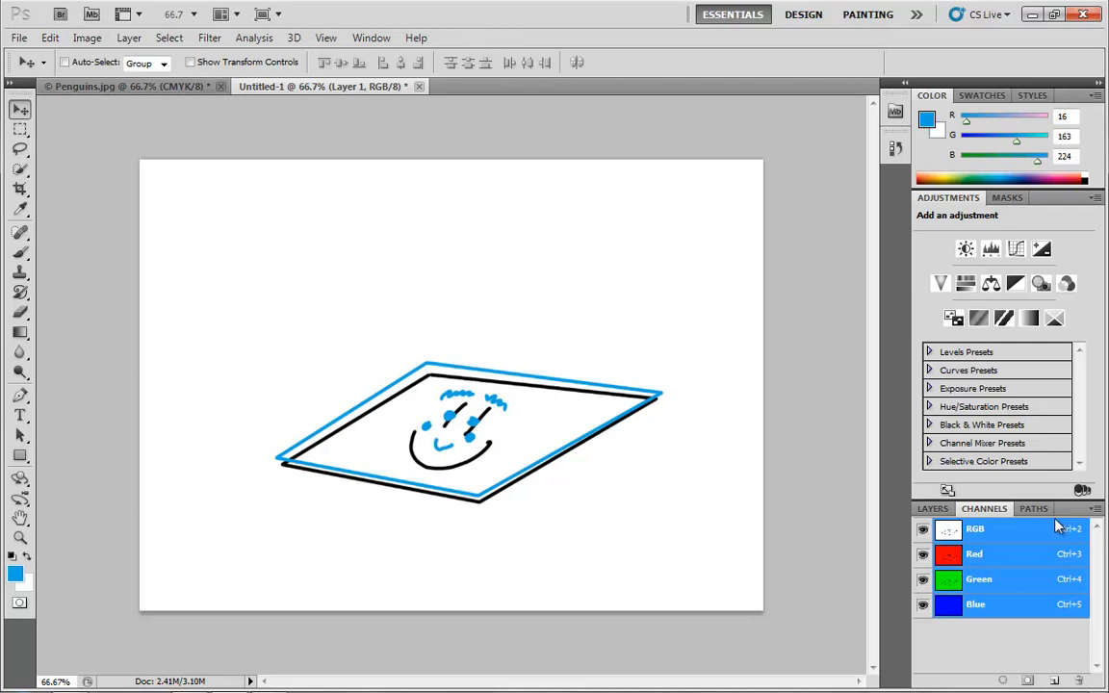
left_click(932, 508)
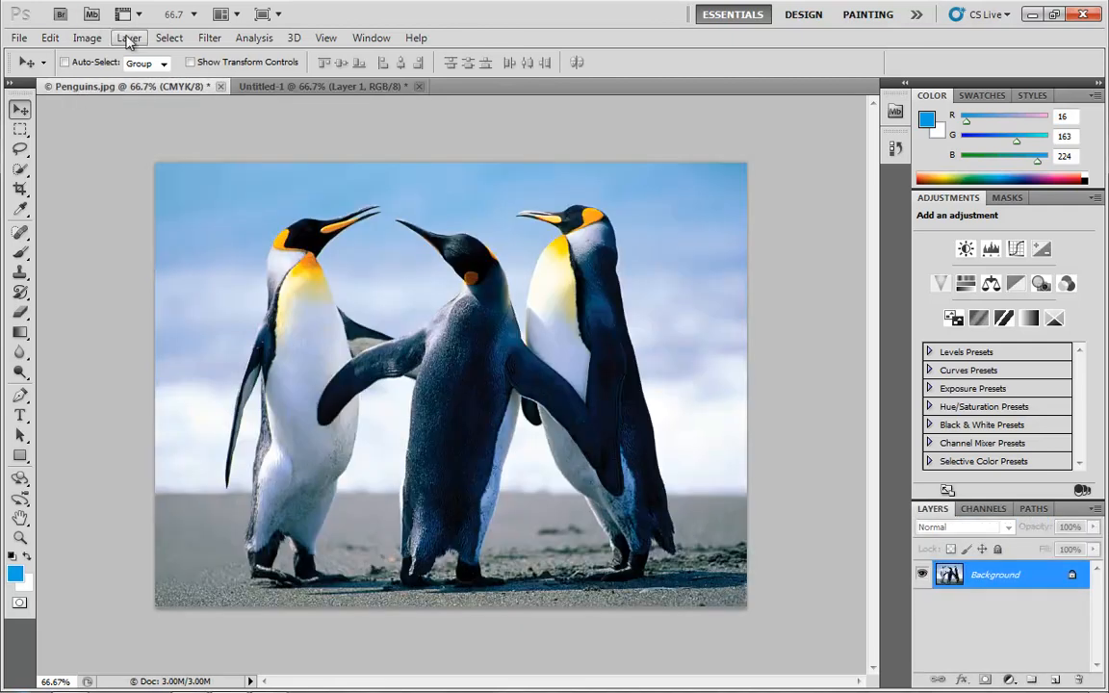
Convert the photo to Grayscale, discarding colour information, and show its single Gray channel.
left_click(87, 39)
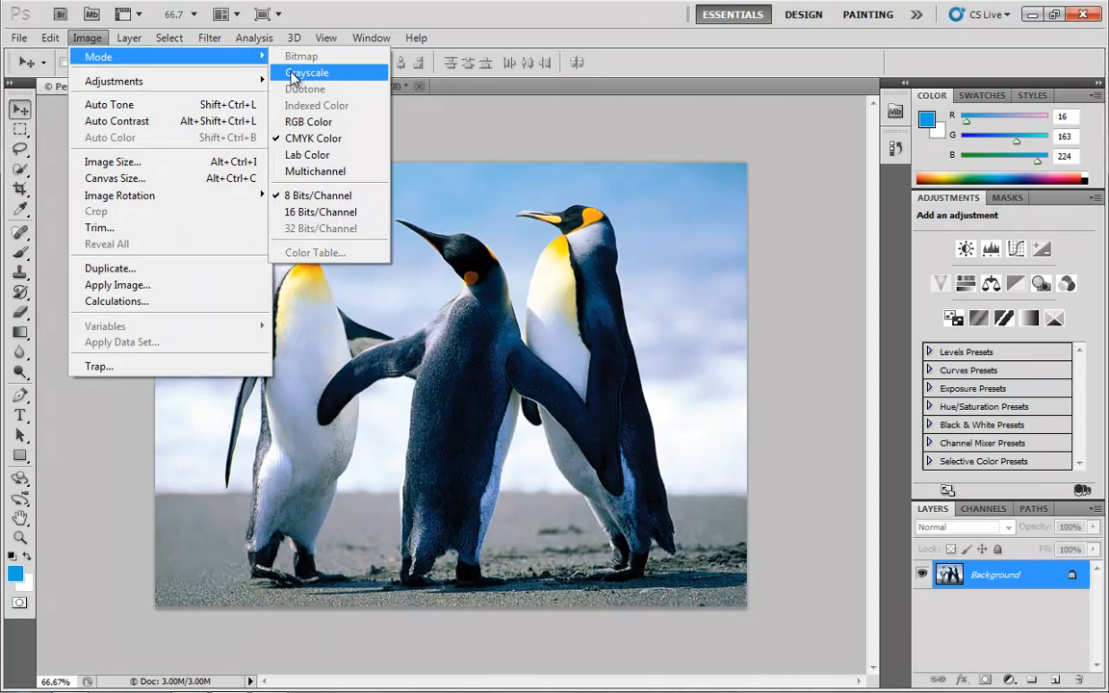
mouse_move(306, 73)
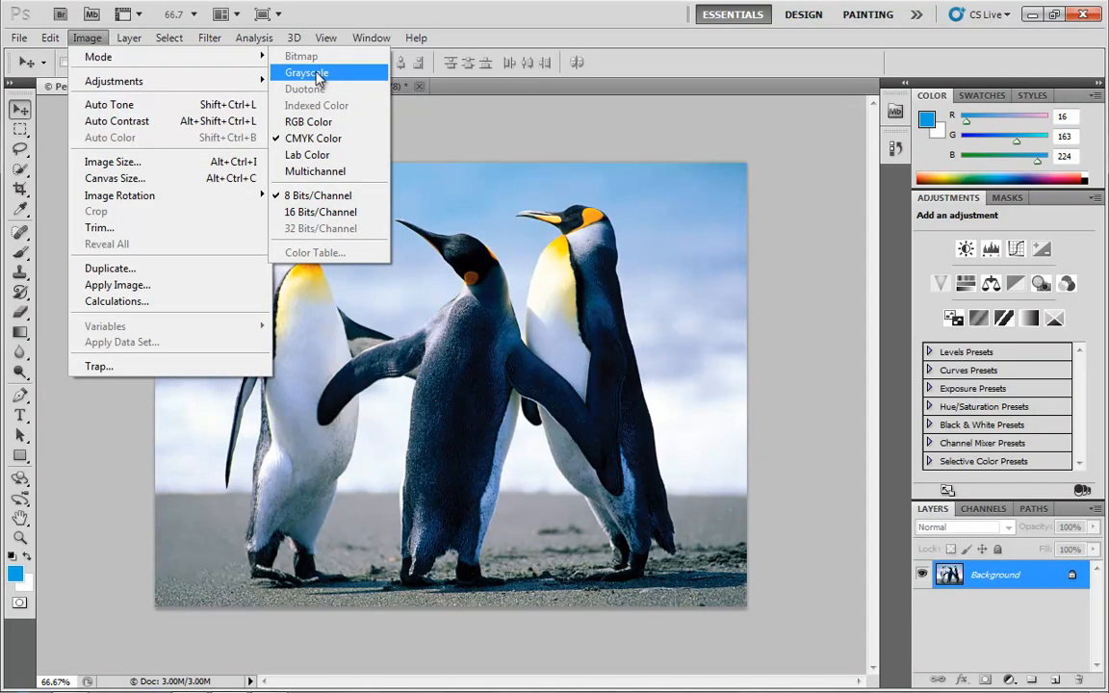
left_click(306, 73)
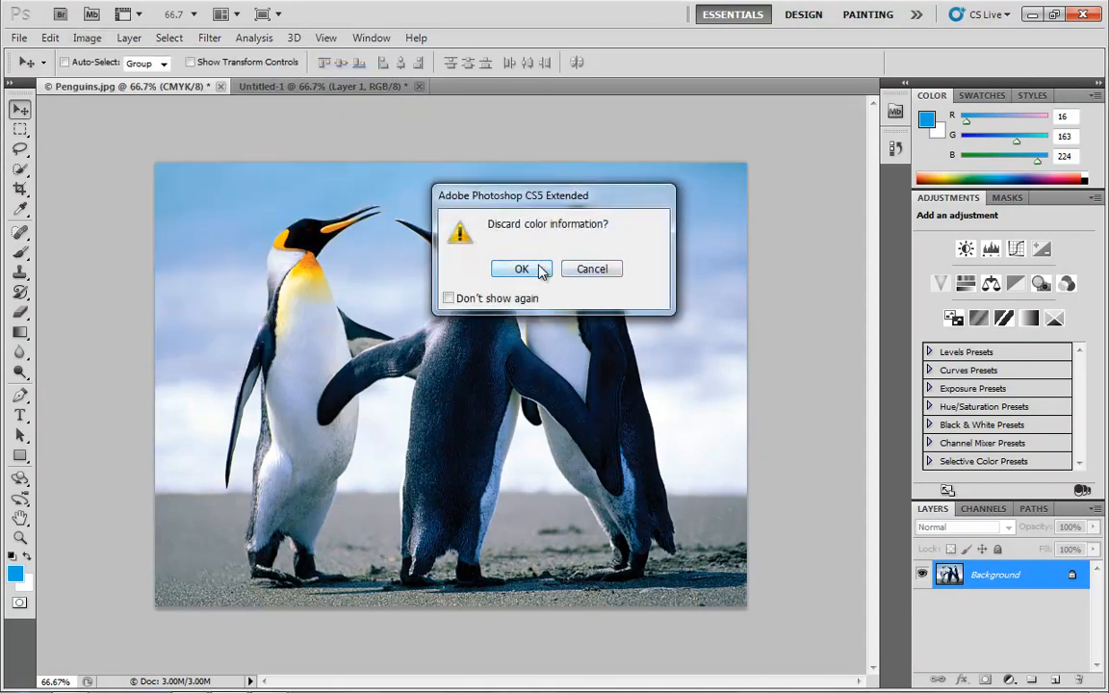
left_click(522, 269)
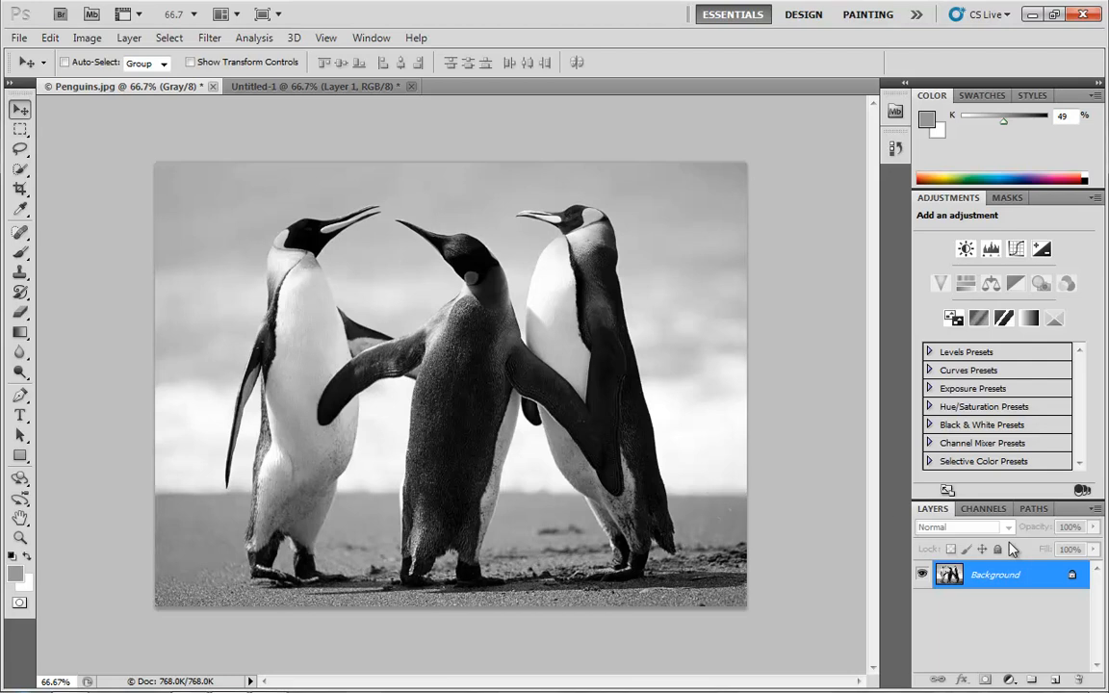
left_click(982, 508)
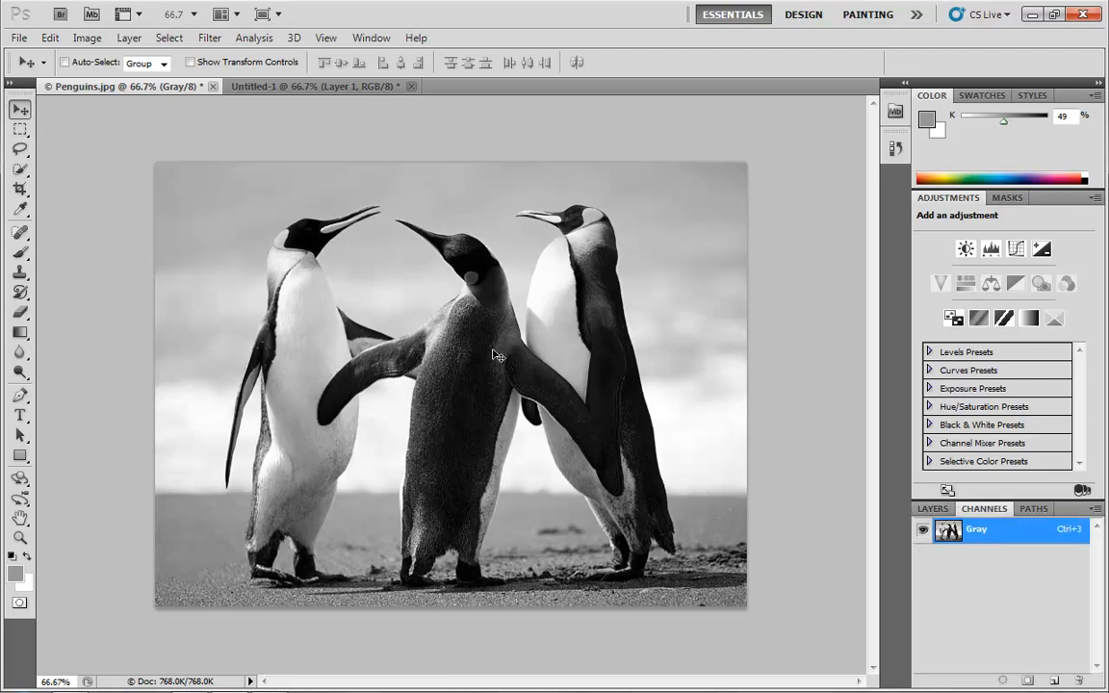
mouse_move(346, 179)
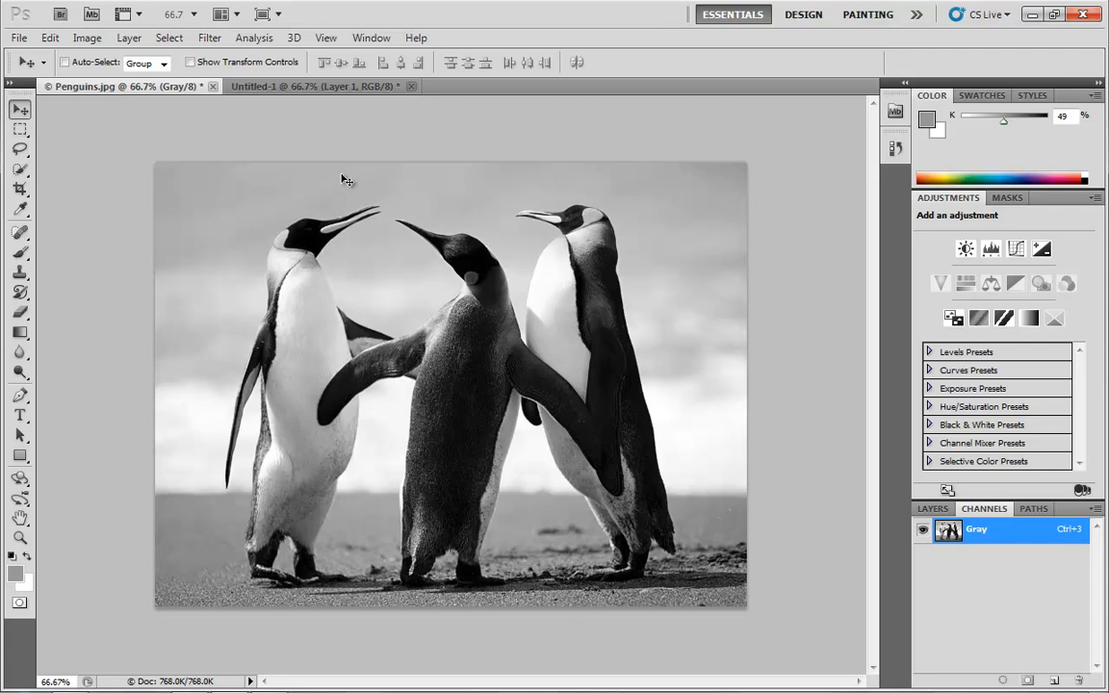
mouse_move(260, 231)
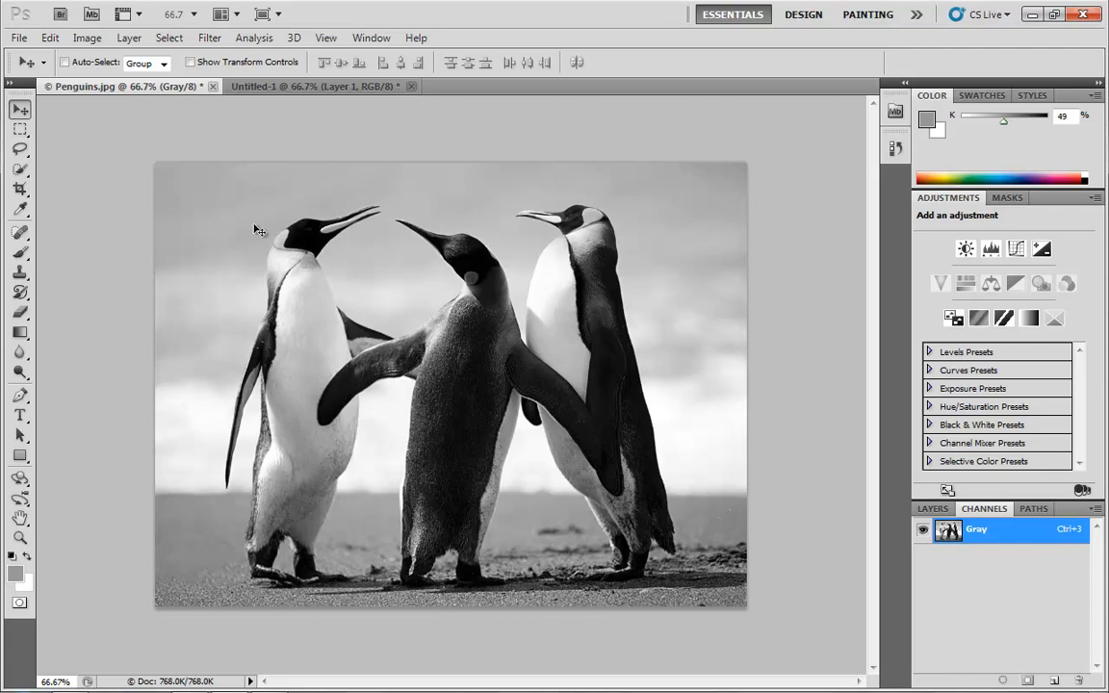